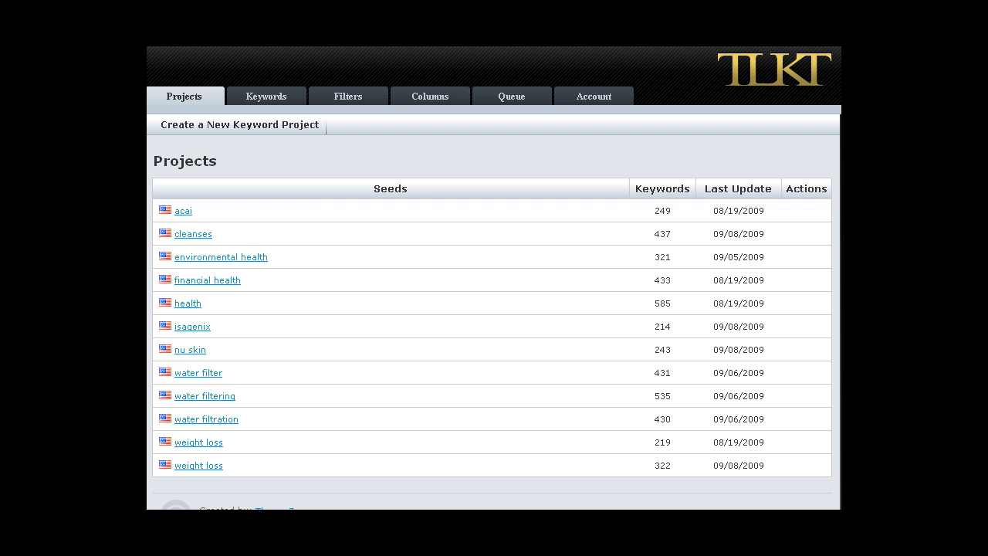
{"action": "mouse_move", "coordinate": [170, 202]}
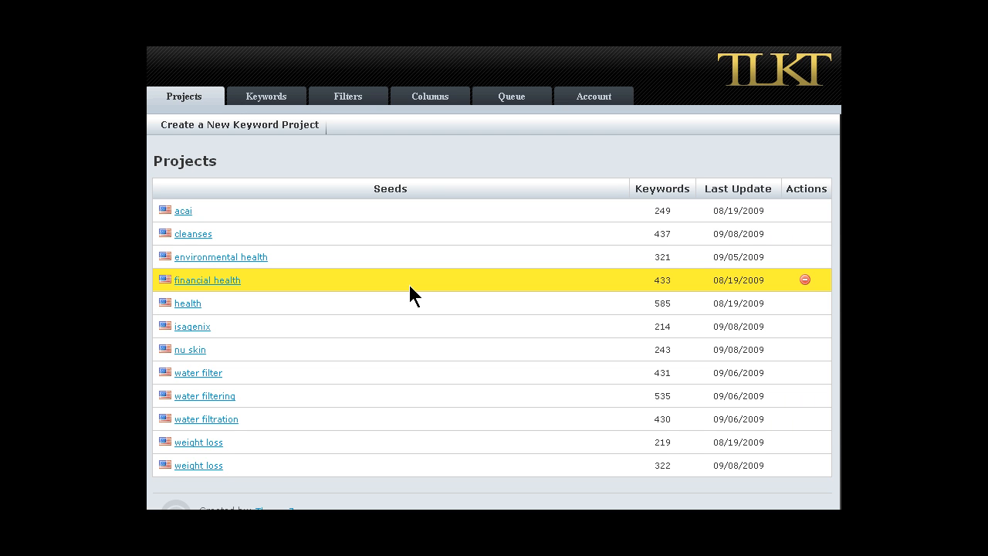
{"action": "mouse_move", "coordinate": [401, 289]}
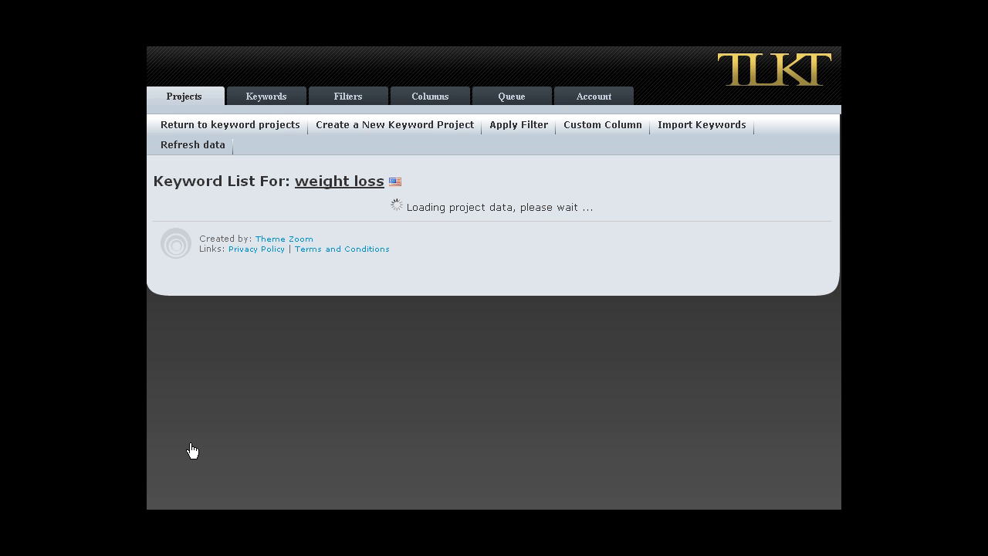
{"action": "mouse_move", "coordinate": [331, 443]}
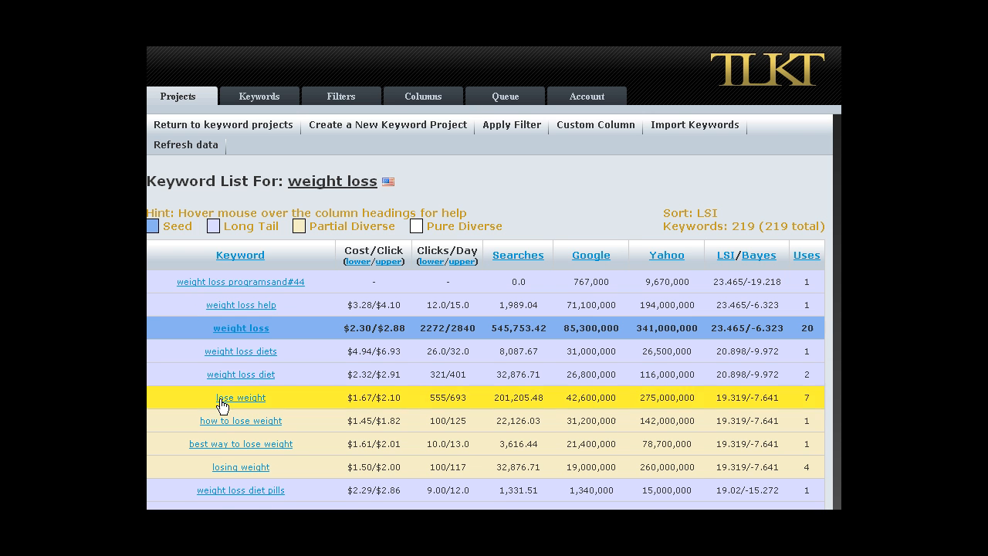
{"action": "mouse_move", "coordinate": [232, 405]}
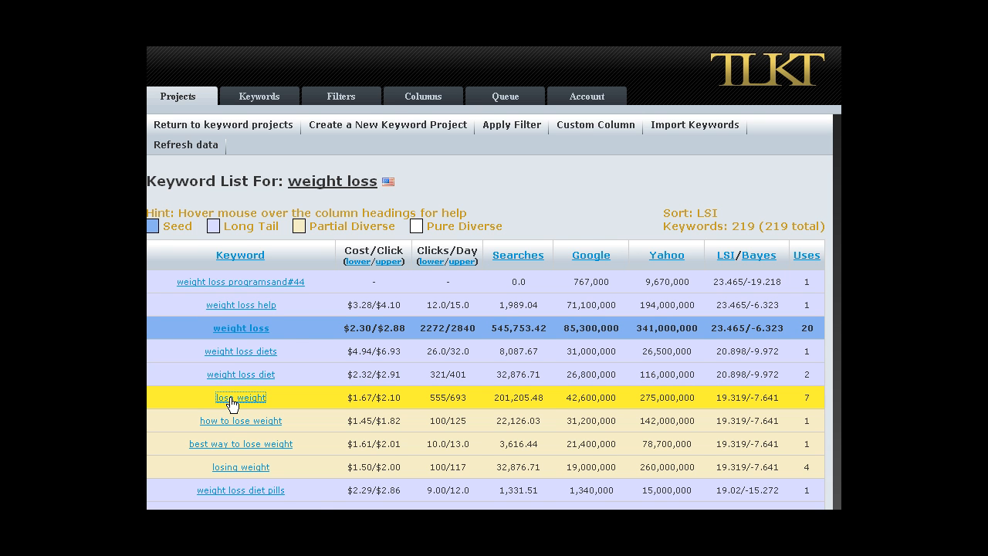
Bring up the 'lose weight' deep inspection and review its ranked competitor URL table.
{"action": "left_click", "coordinate": [240, 396]}
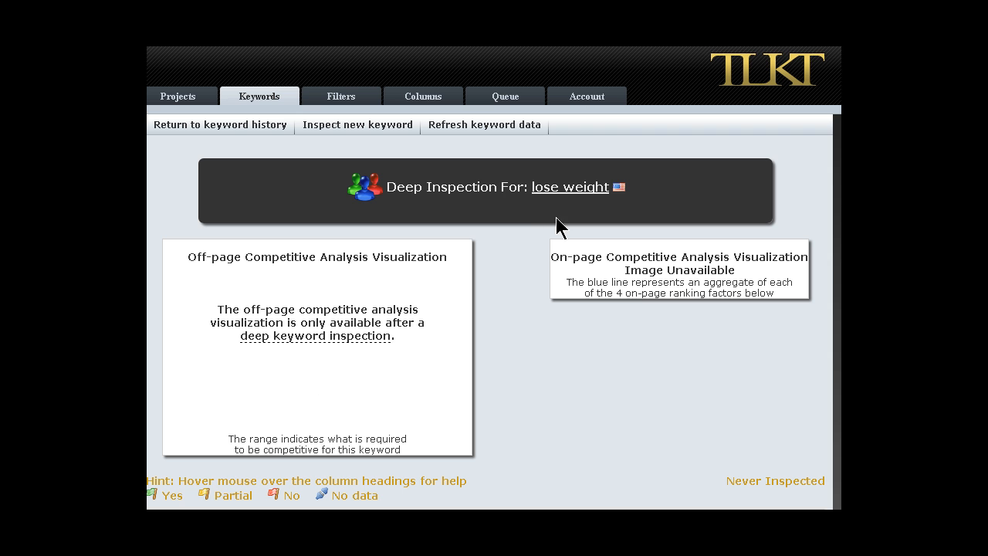
{"action": "mouse_move", "coordinate": [503, 191]}
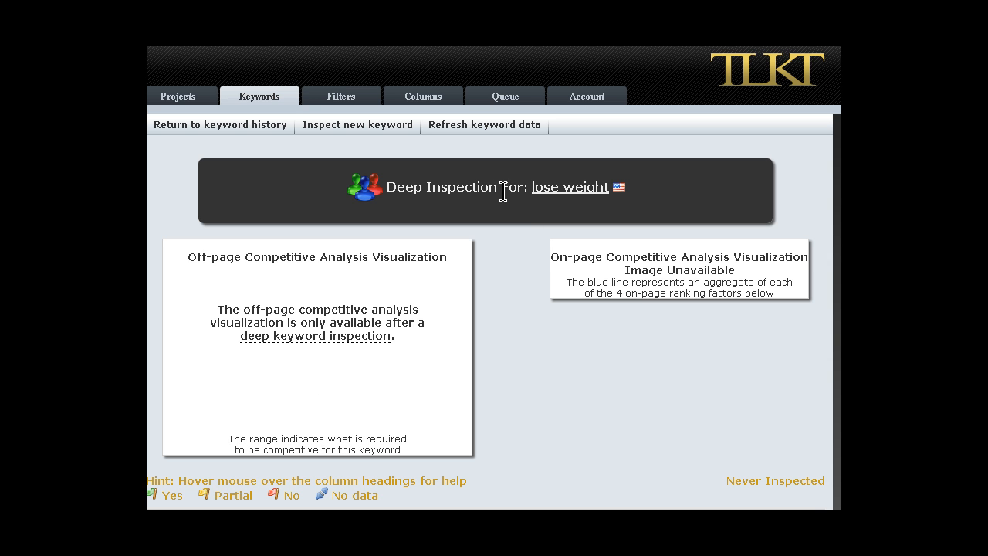
{"action": "mouse_move", "coordinate": [444, 474]}
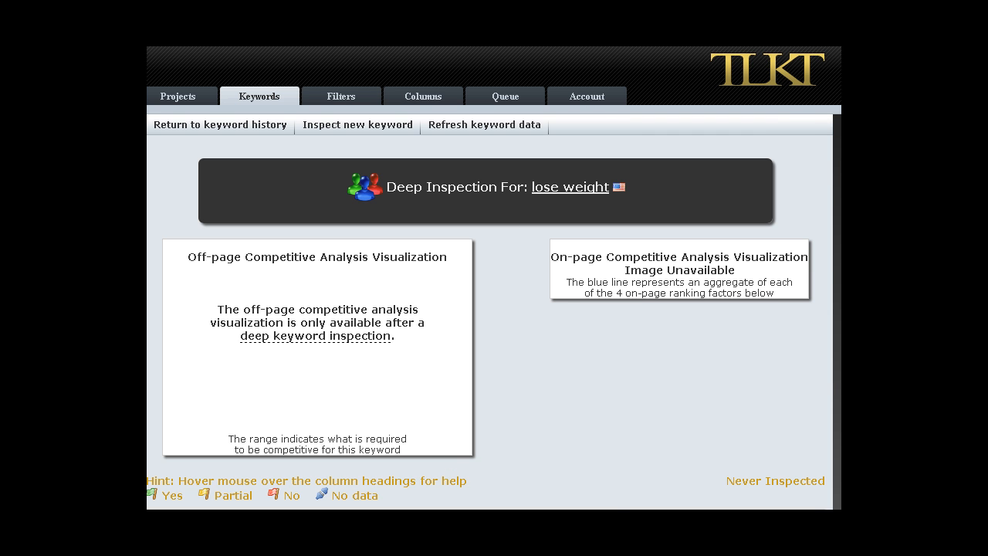
{"action": "scroll", "scroll_direction": "down", "scroll_amount": 3}
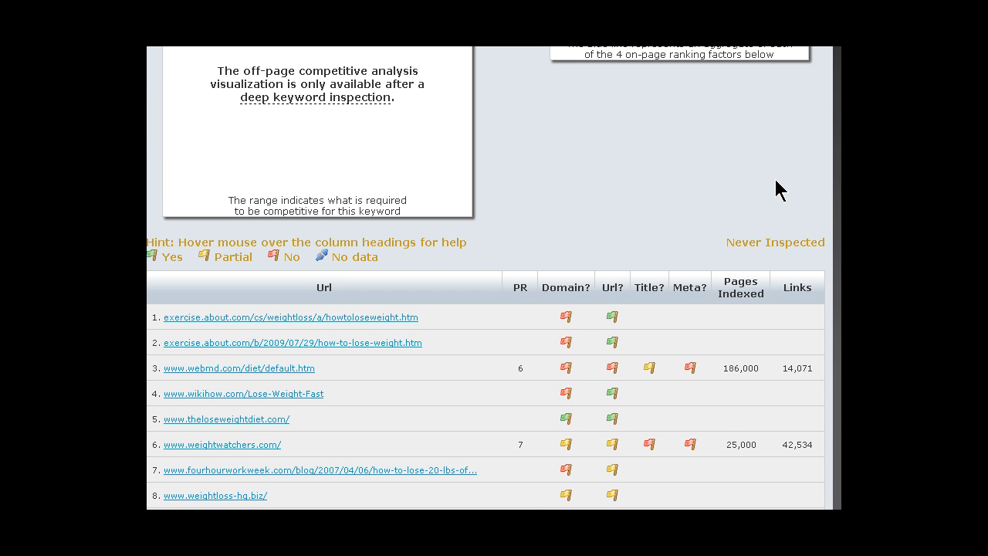
{"action": "mouse_move", "coordinate": [708, 403]}
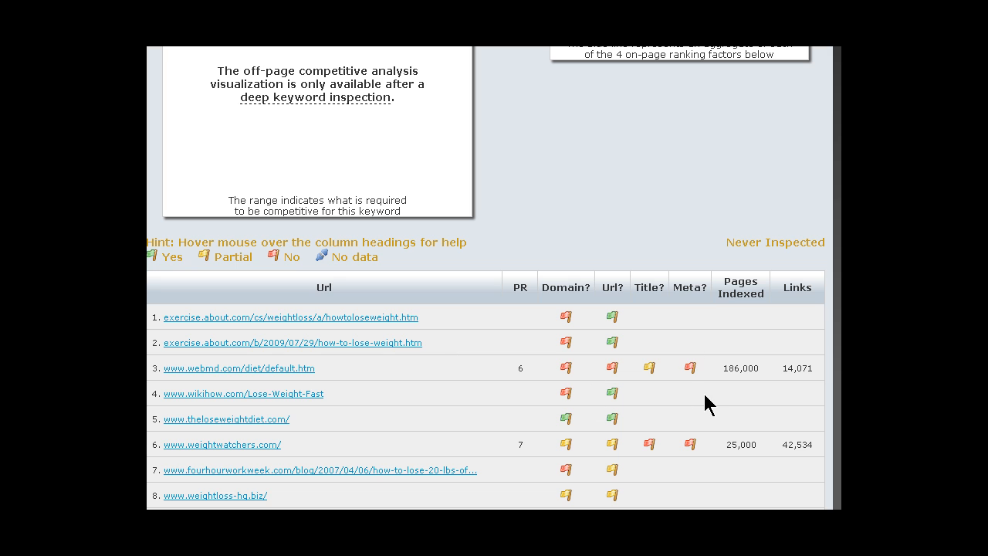
{"action": "mouse_move", "coordinate": [509, 377]}
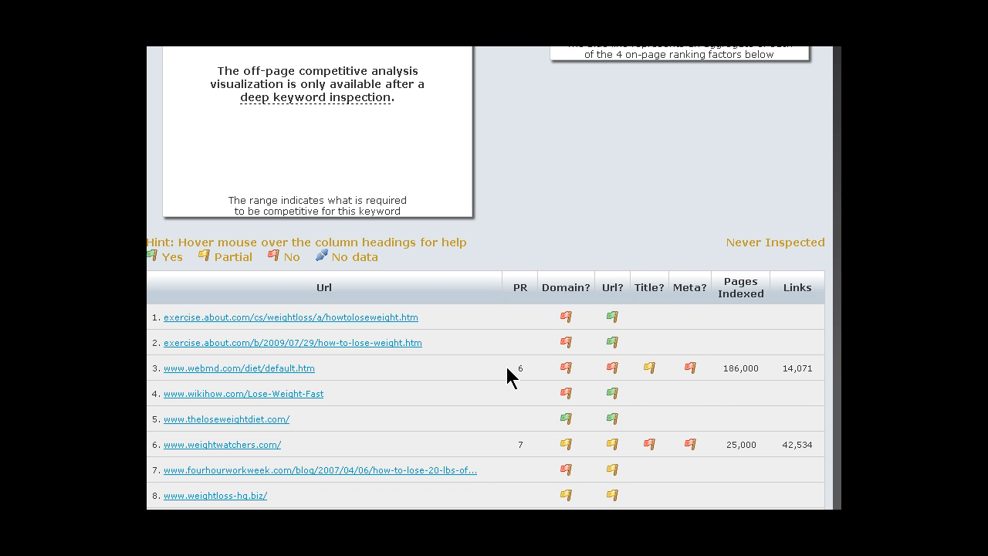
{"action": "mouse_move", "coordinate": [229, 423]}
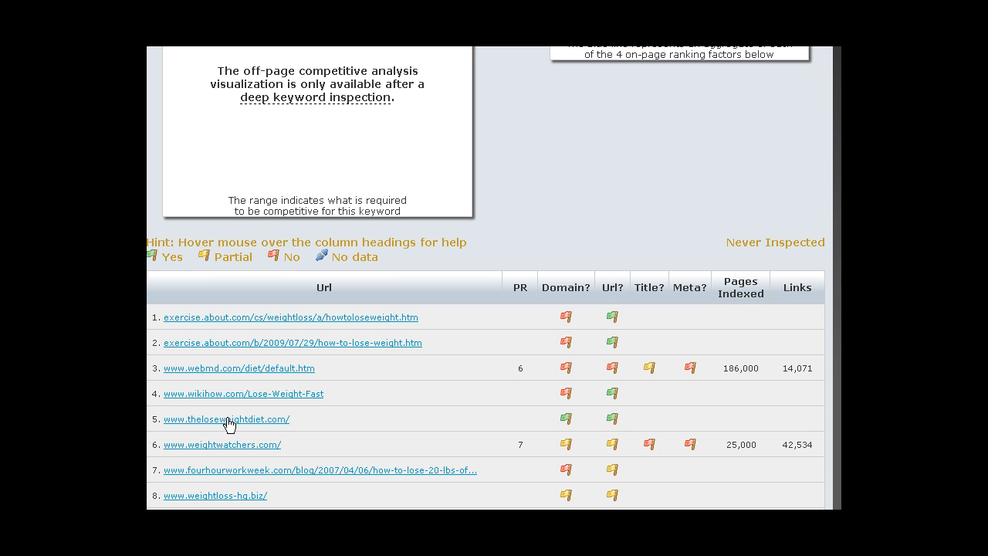
{"action": "mouse_move", "coordinate": [466, 436]}
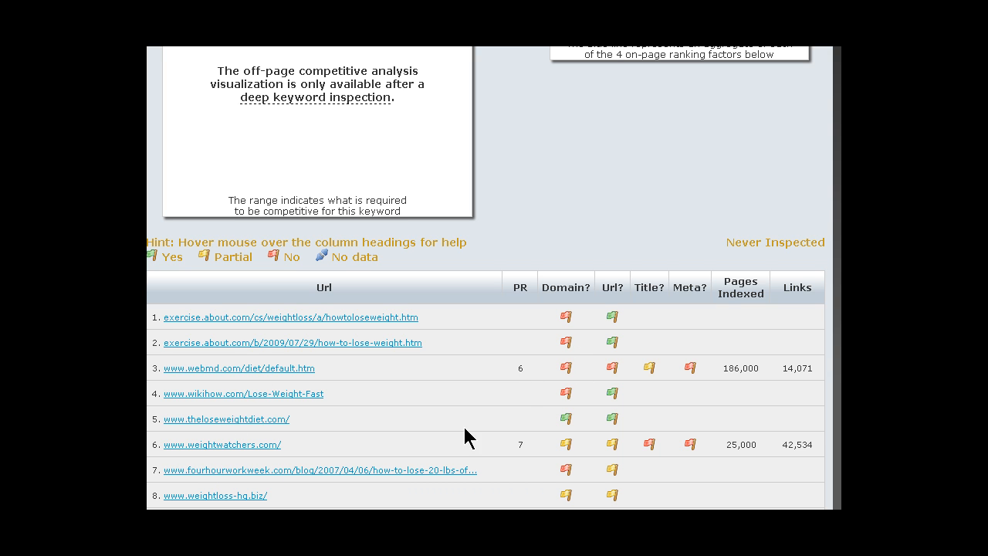
{"action": "mouse_move", "coordinate": [571, 318]}
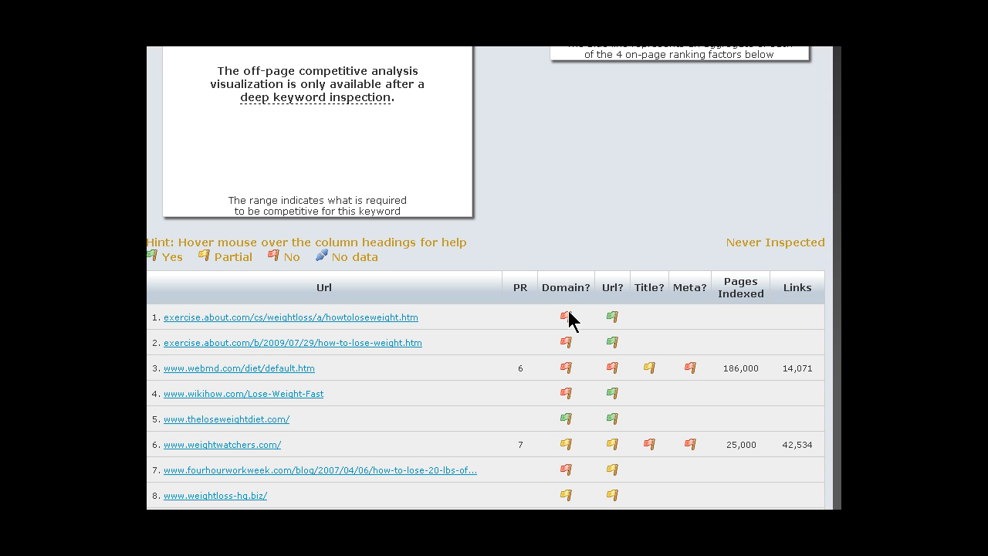
{"action": "mouse_move", "coordinate": [347, 343]}
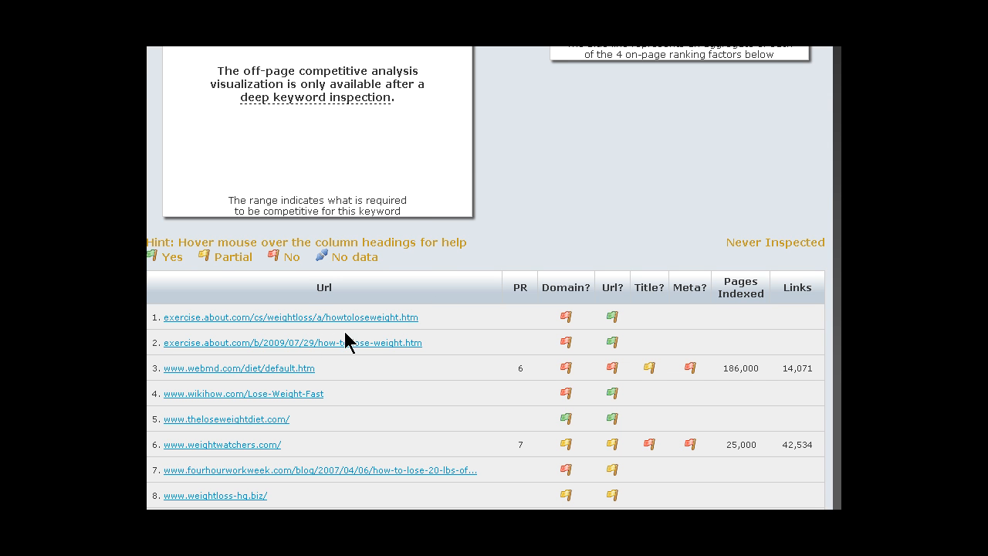
{"action": "scroll", "scroll_direction": "up", "scroll_amount": 3}
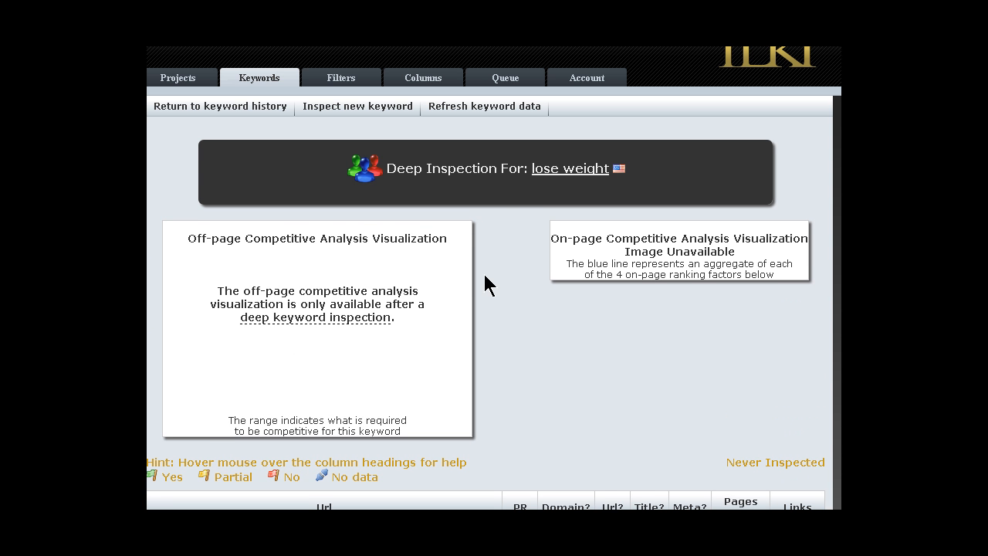
{"action": "scroll", "scroll_direction": "down", "scroll_amount": 3}
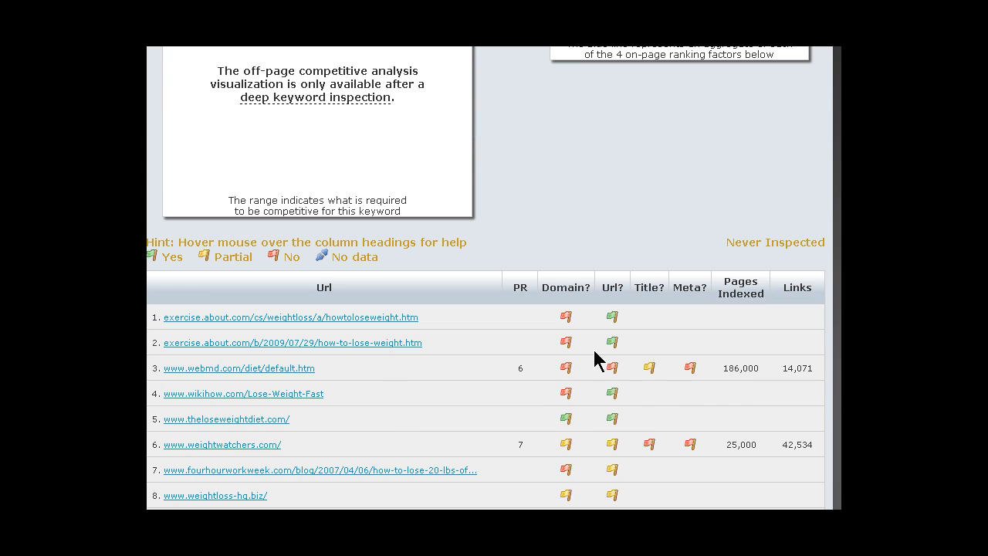
{"action": "mouse_move", "coordinate": [312, 319]}
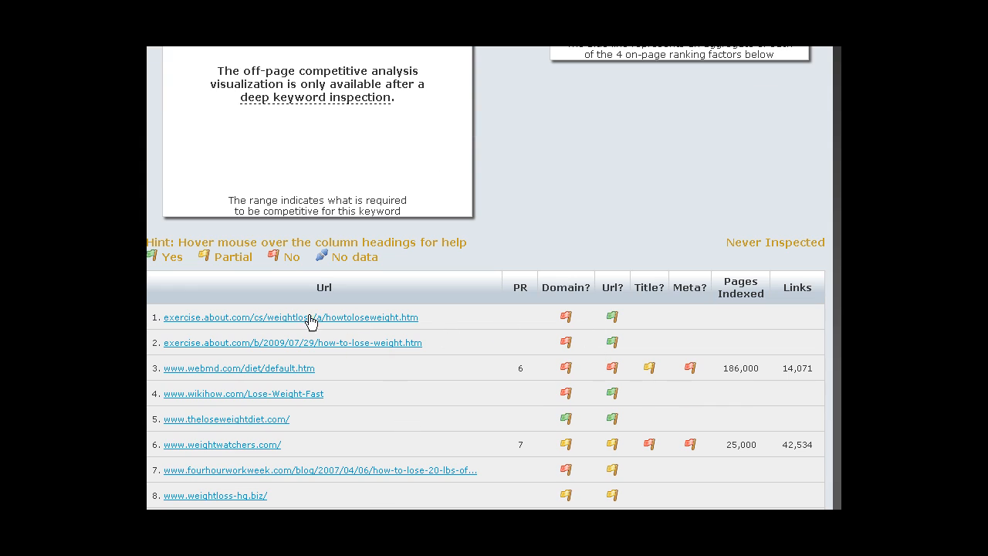
{"action": "mouse_move", "coordinate": [355, 319]}
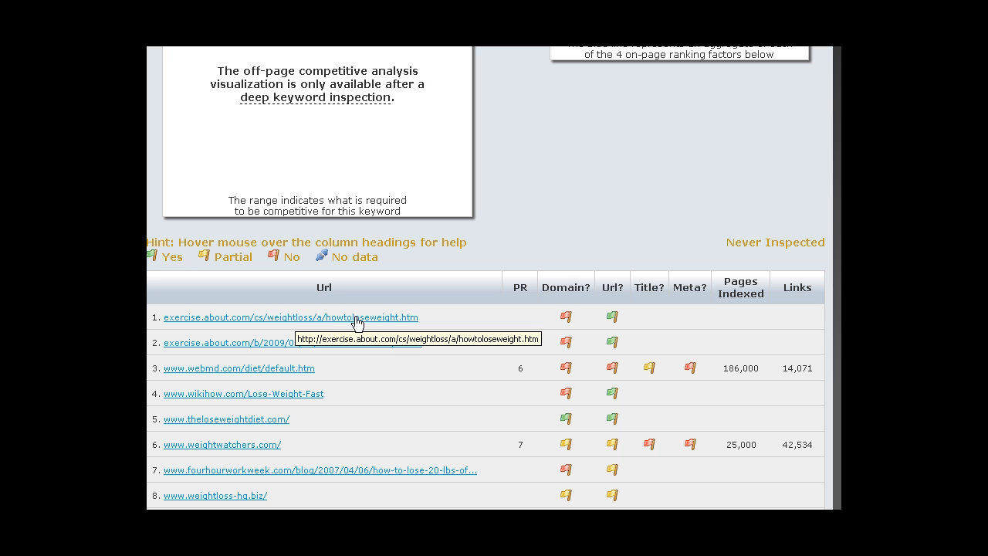
{"action": "mouse_move", "coordinate": [367, 323]}
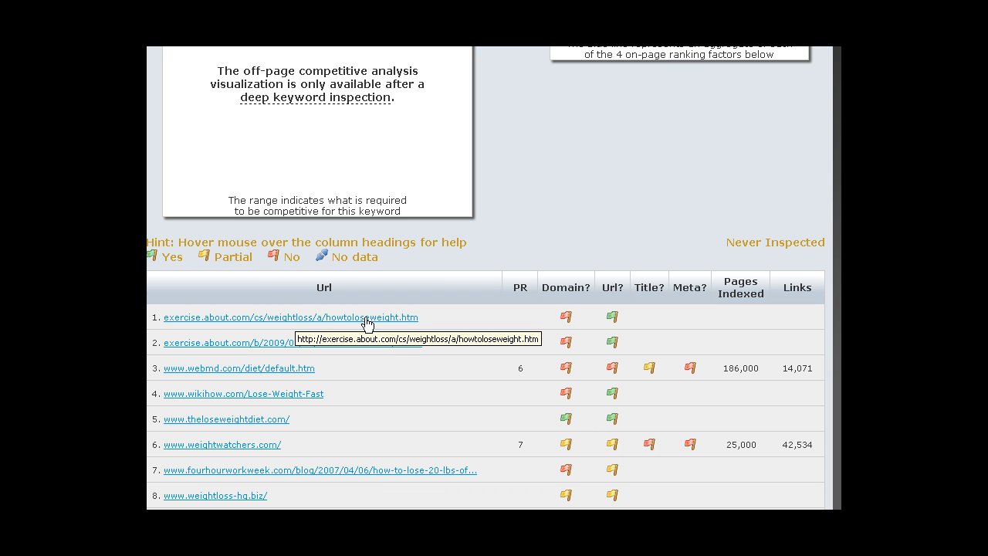
{"action": "mouse_move", "coordinate": [293, 368]}
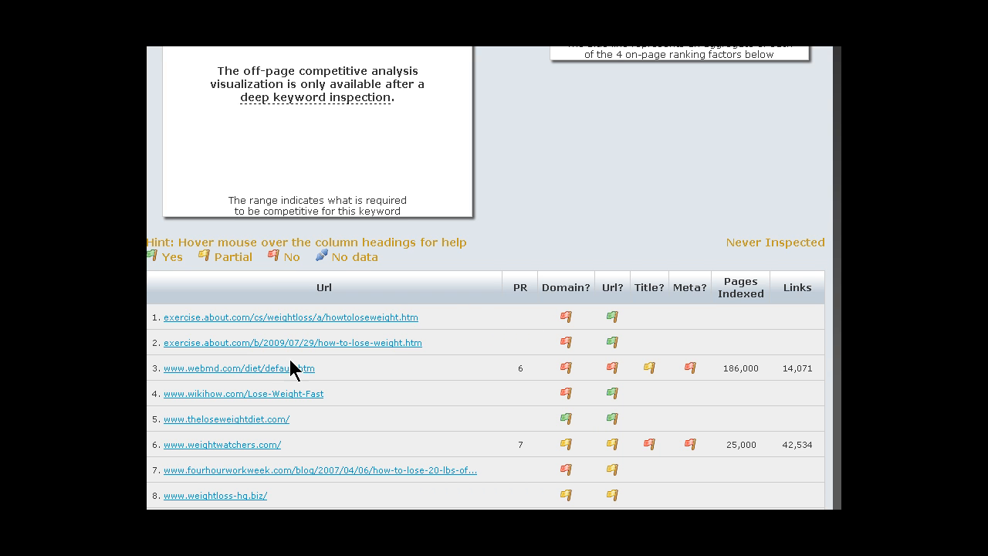
{"action": "mouse_move", "coordinate": [609, 337]}
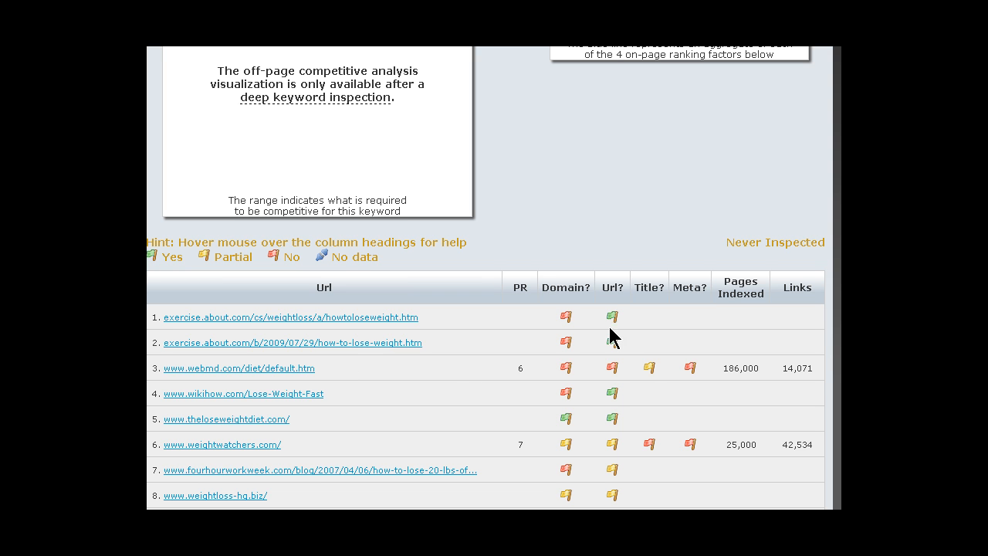
{"action": "mouse_move", "coordinate": [604, 409]}
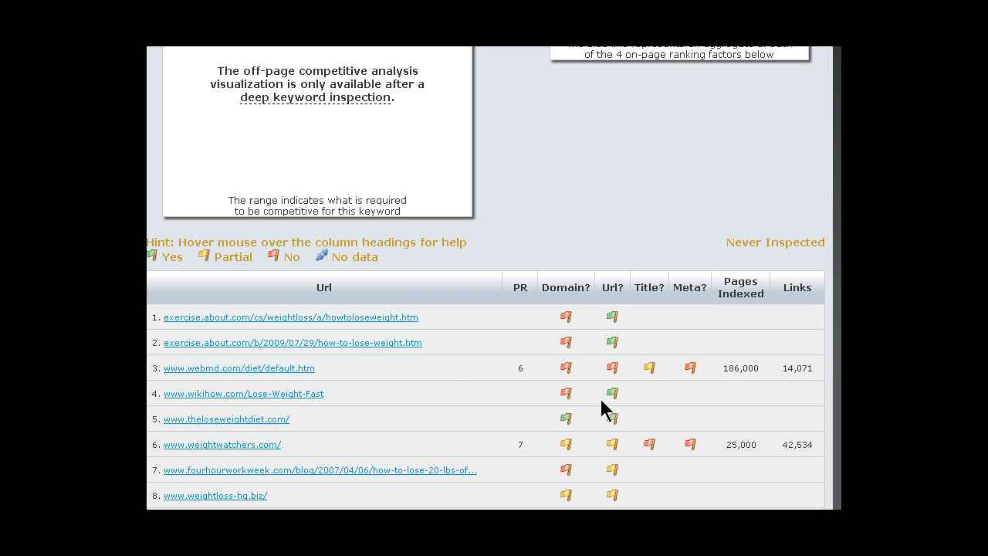
{"action": "mouse_move", "coordinate": [255, 340]}
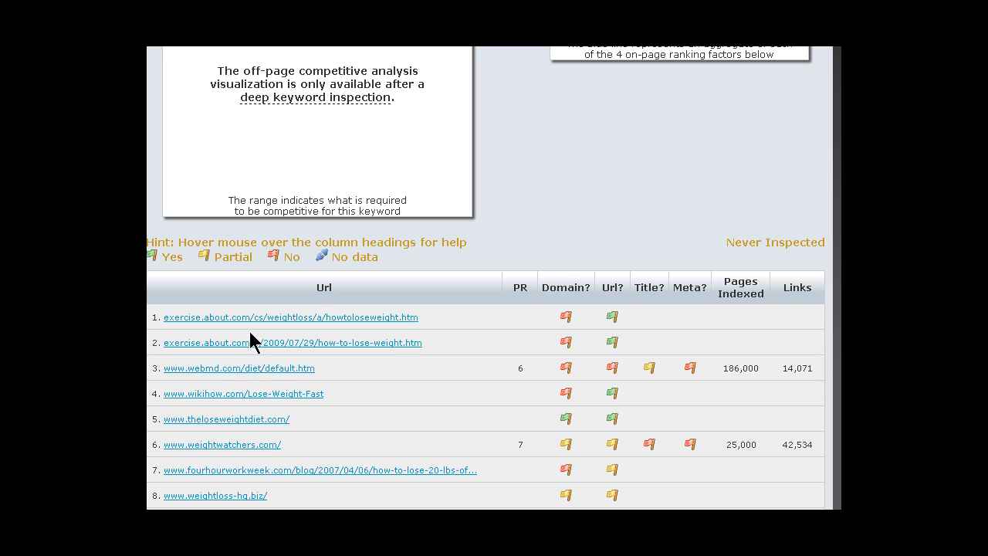
{"action": "mouse_move", "coordinate": [223, 469]}
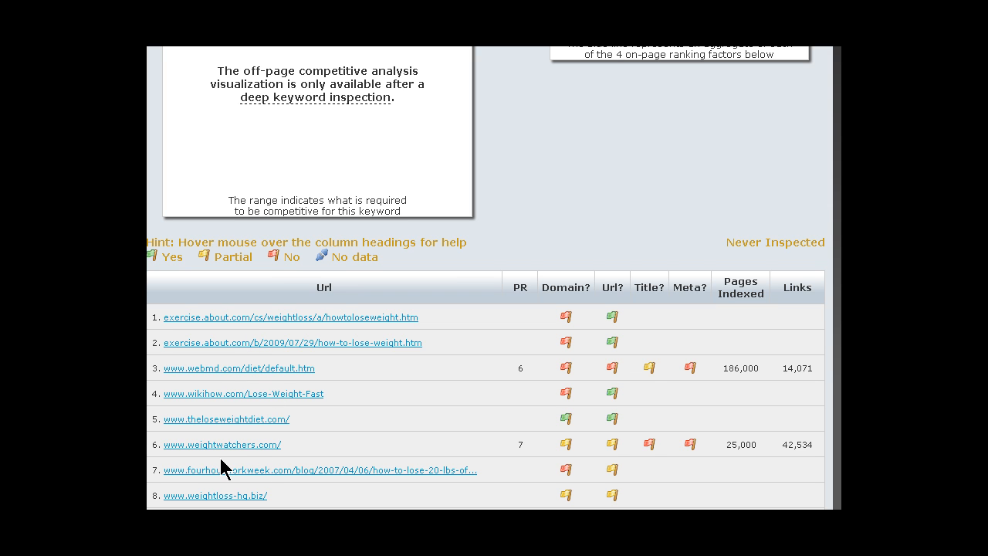
{"action": "mouse_move", "coordinate": [525, 287]}
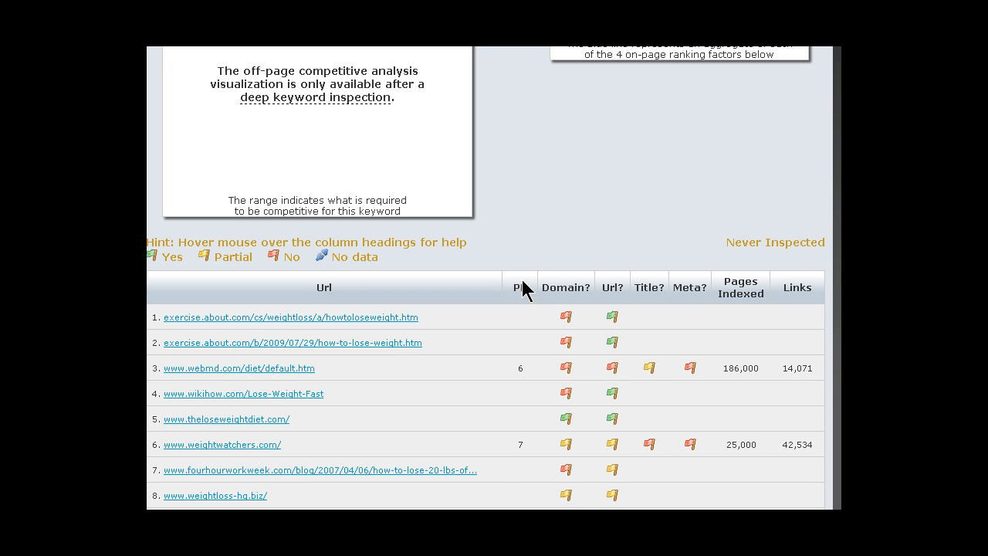
{"action": "scroll", "scroll_direction": "up", "scroll_amount": 3}
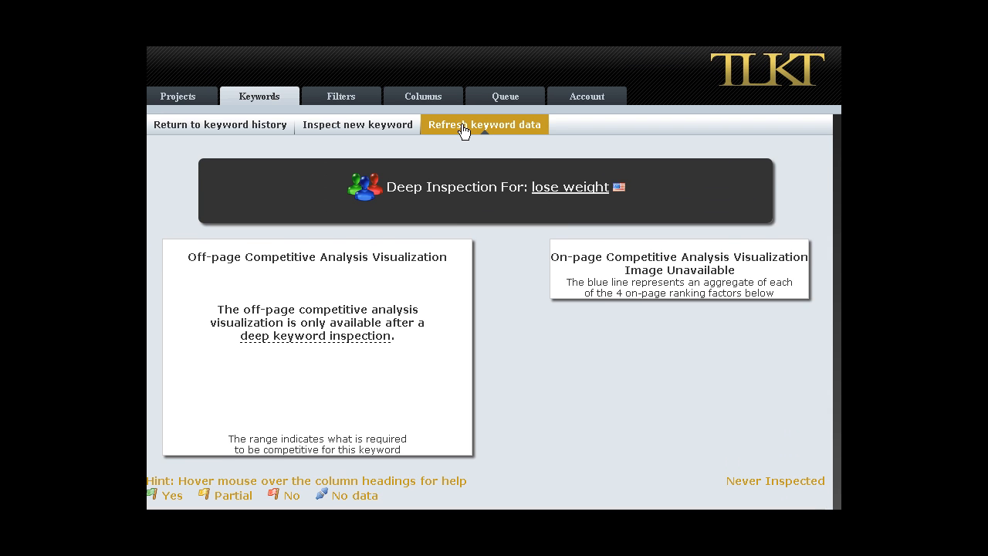
Request a keyword data refresh for 'lose weight', leaving its status queued.
{"action": "left_click", "coordinate": [485, 123]}
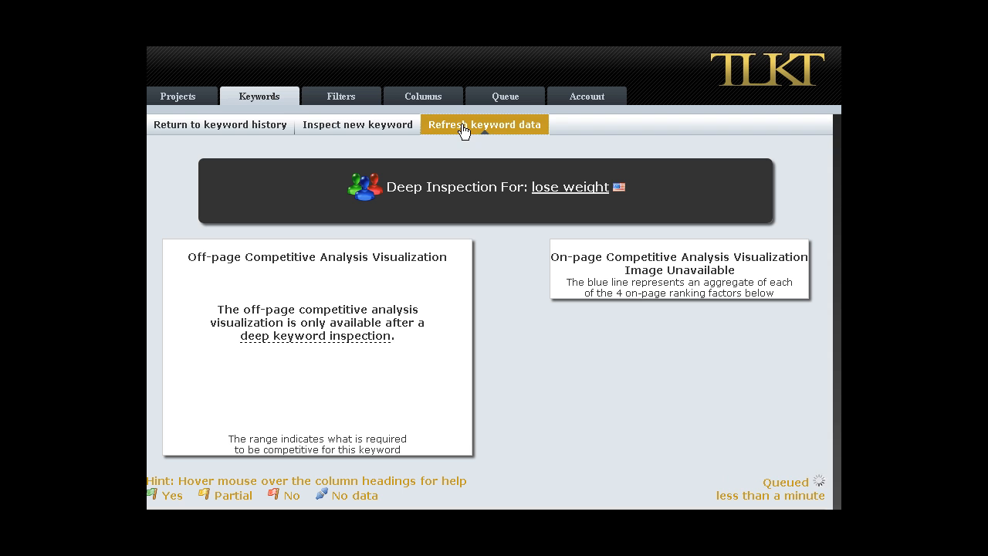
{"action": "mouse_move", "coordinate": [485, 124]}
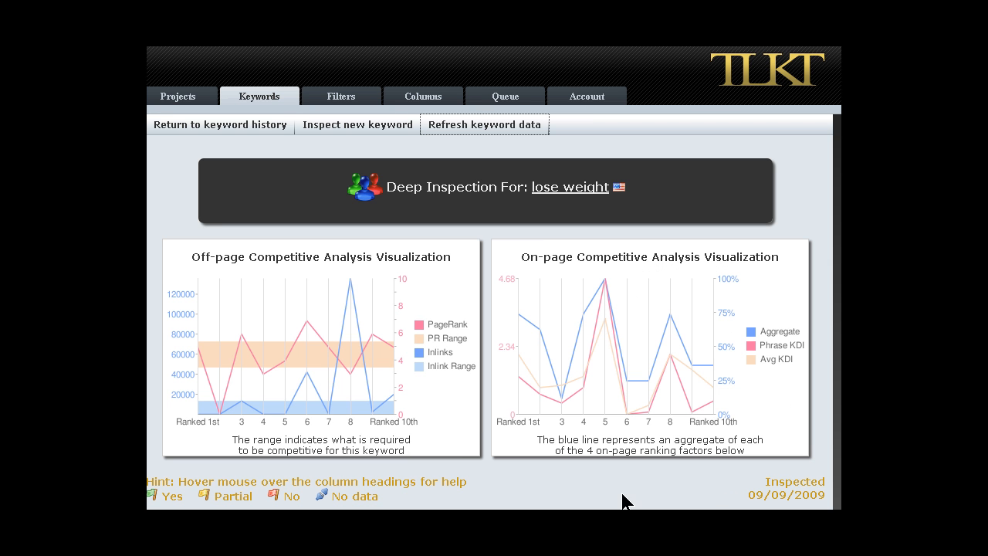
{"action": "mouse_move", "coordinate": [497, 445]}
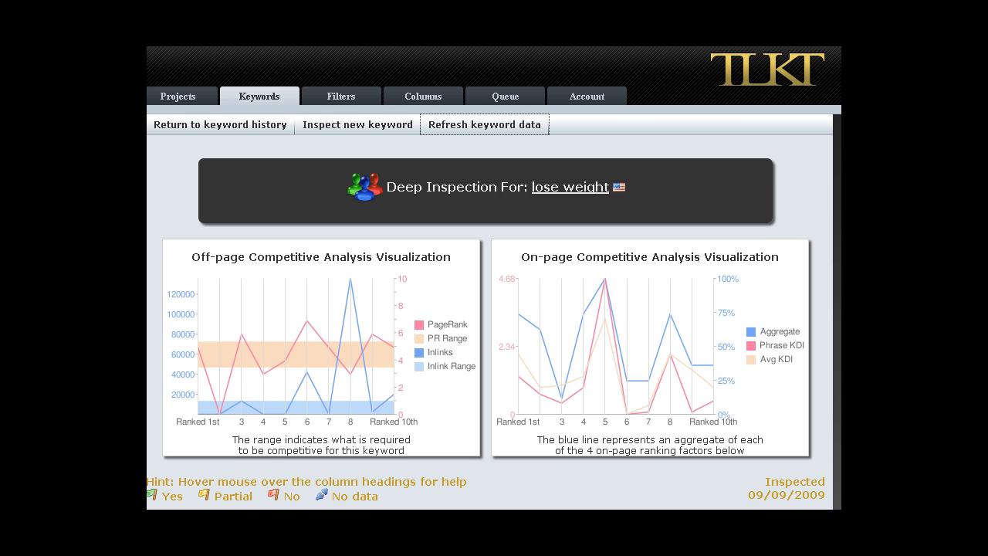
{"action": "scroll", "scroll_direction": "down", "scroll_amount": 3}
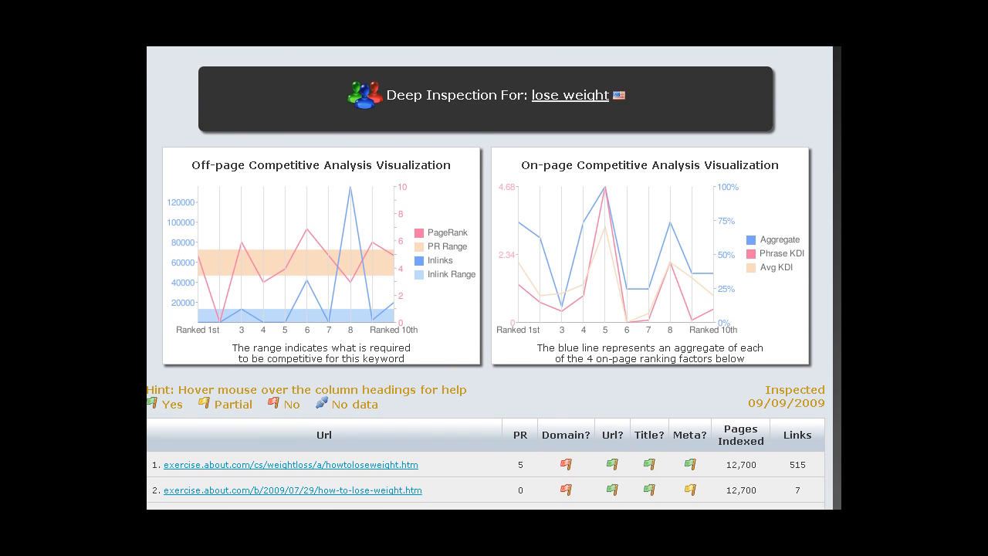
{"action": "scroll", "scroll_direction": "down", "scroll_amount": 3}
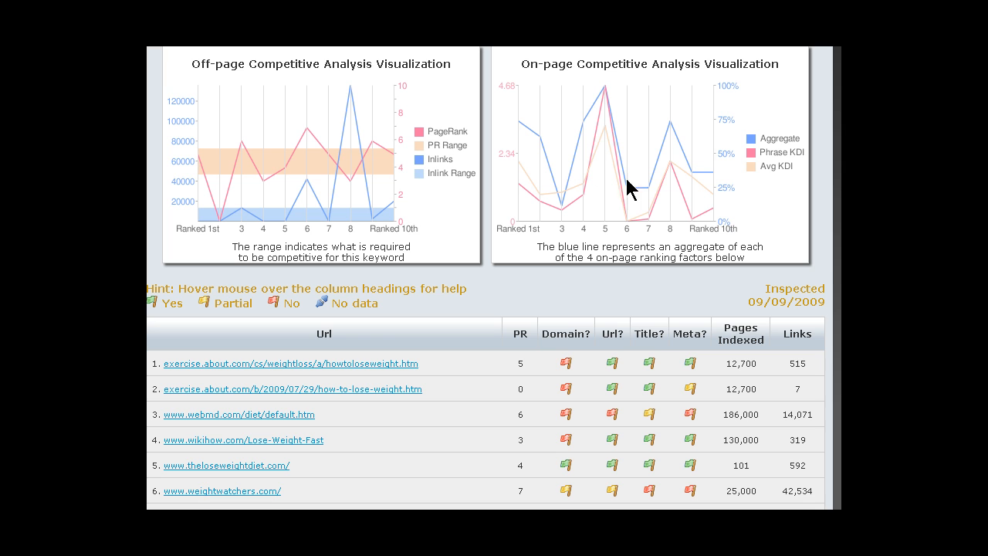
{"action": "mouse_move", "coordinate": [225, 444]}
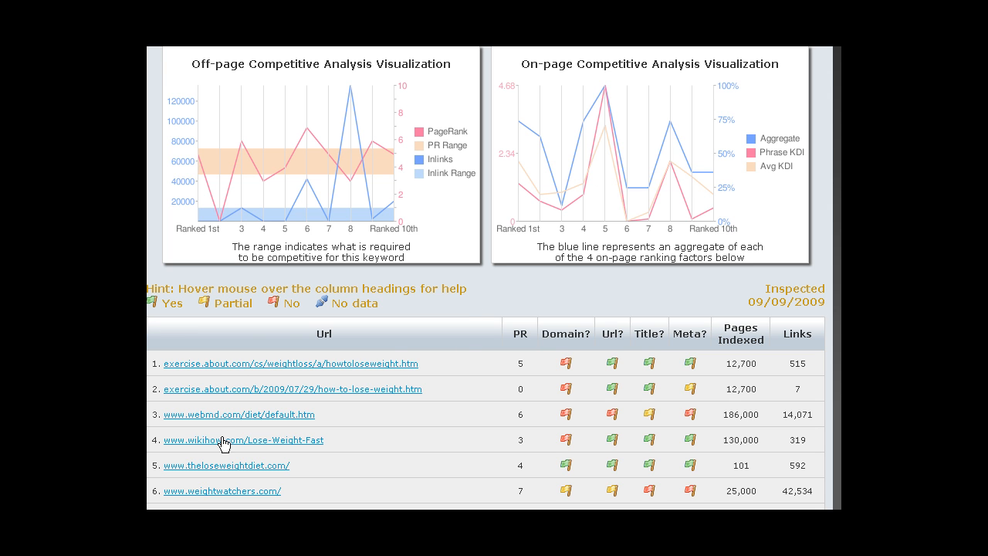
{"action": "mouse_move", "coordinate": [682, 379]}
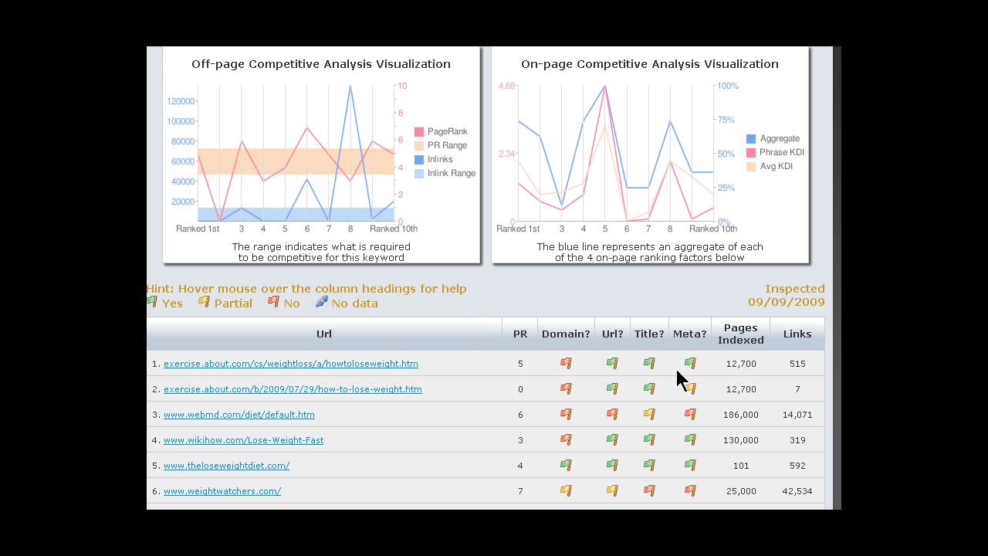
{"action": "mouse_move", "coordinate": [518, 465]}
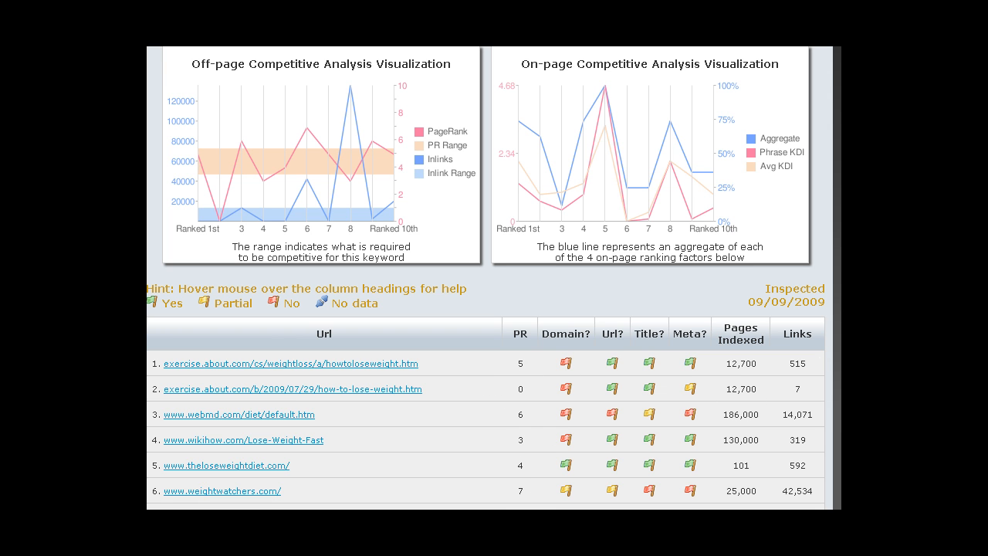
{"action": "scroll", "scroll_direction": "down", "scroll_amount": 3}
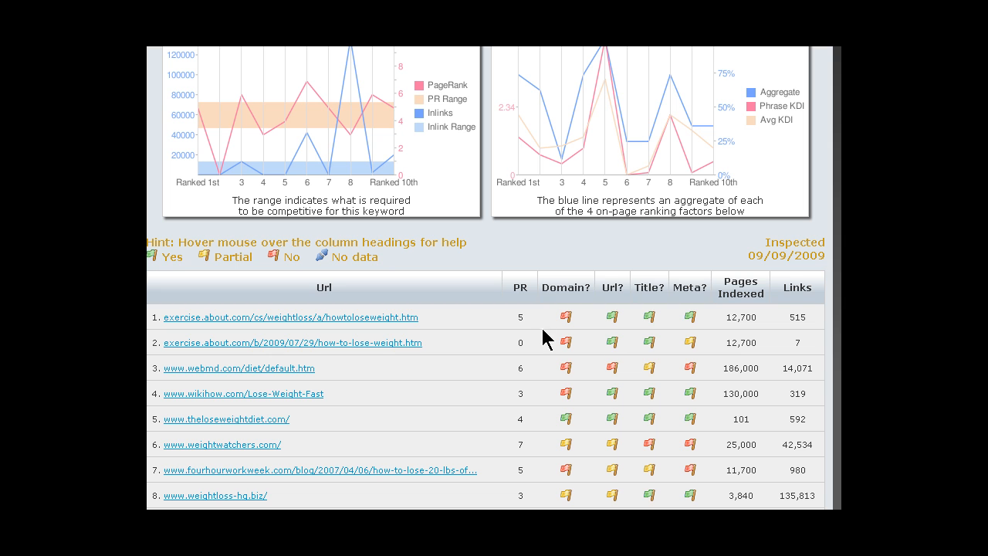
{"action": "mouse_move", "coordinate": [539, 454]}
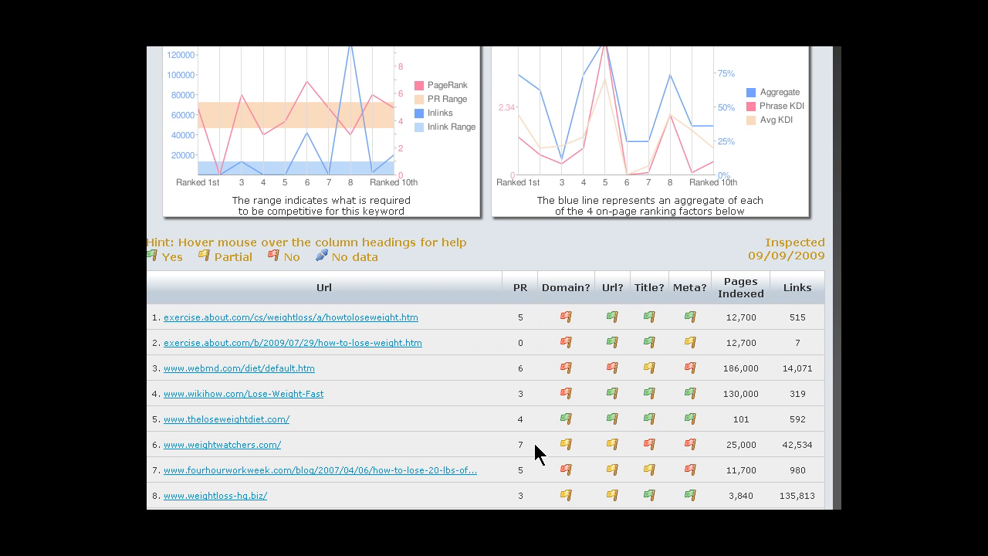
{"action": "mouse_move", "coordinate": [525, 352]}
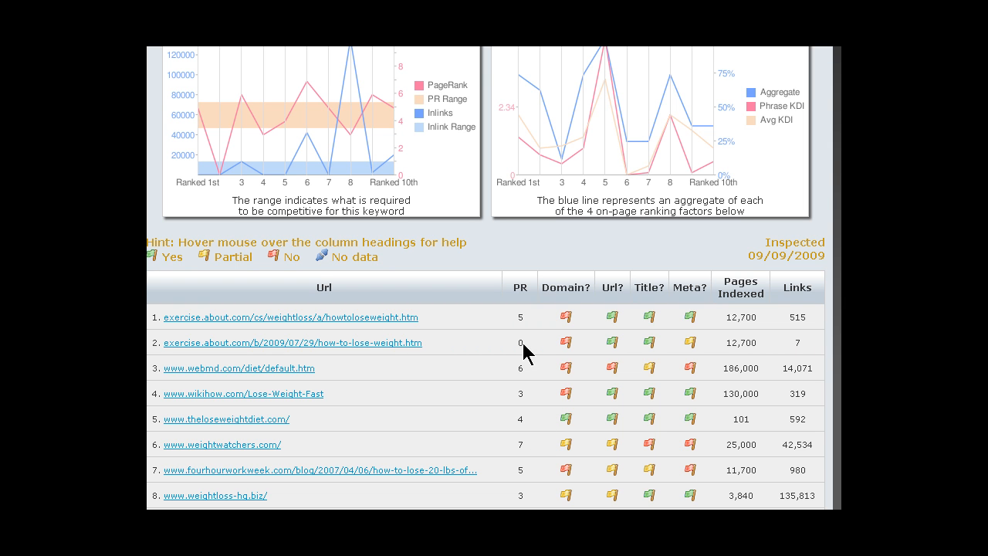
{"action": "mouse_move", "coordinate": [580, 314]}
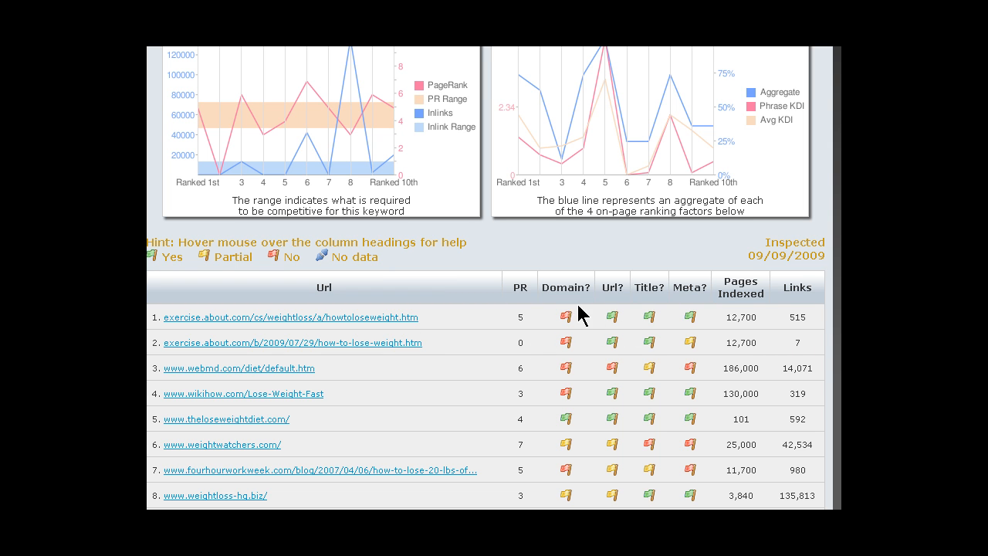
{"action": "mouse_move", "coordinate": [589, 327]}
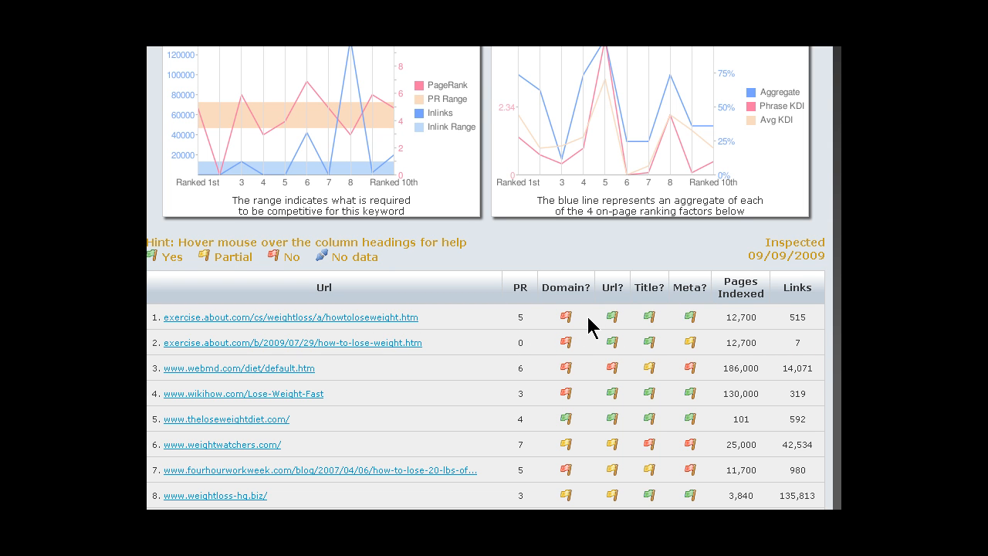
{"action": "mouse_move", "coordinate": [570, 368]}
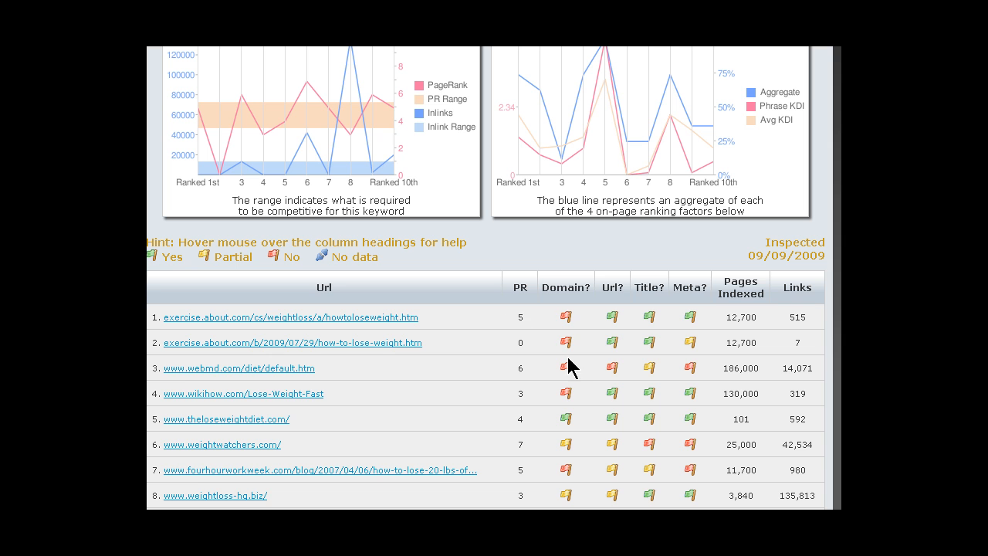
{"action": "mouse_move", "coordinate": [204, 312]}
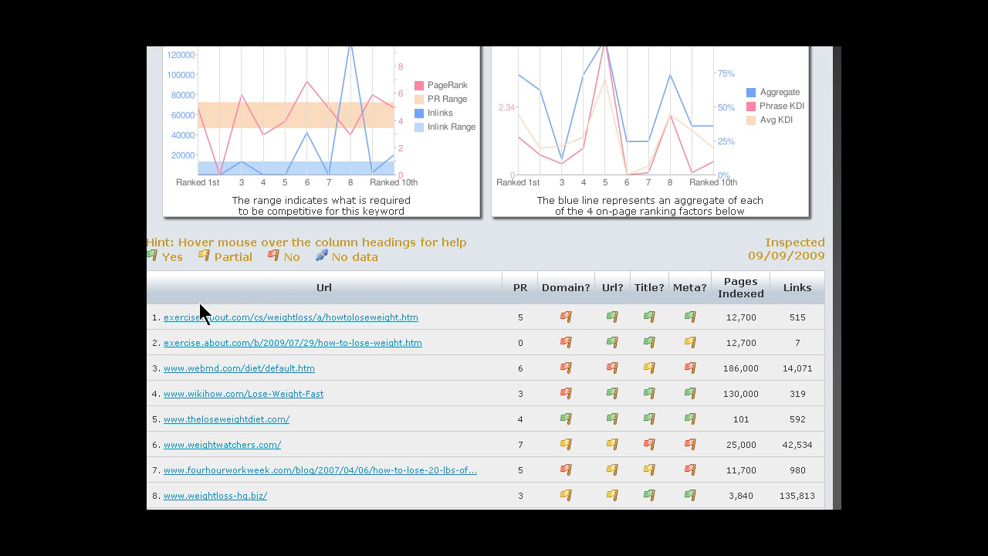
{"action": "mouse_move", "coordinate": [277, 265]}
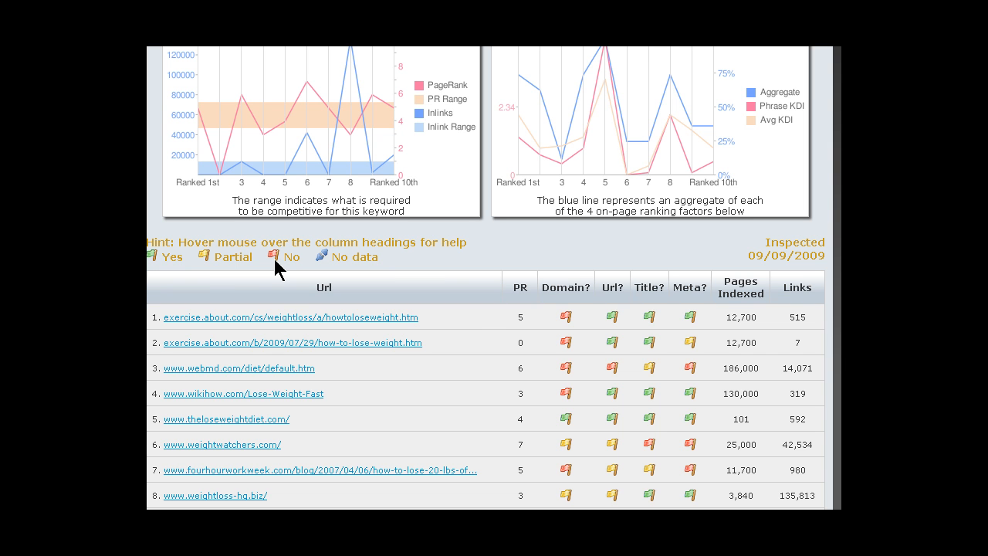
{"action": "mouse_move", "coordinate": [571, 320]}
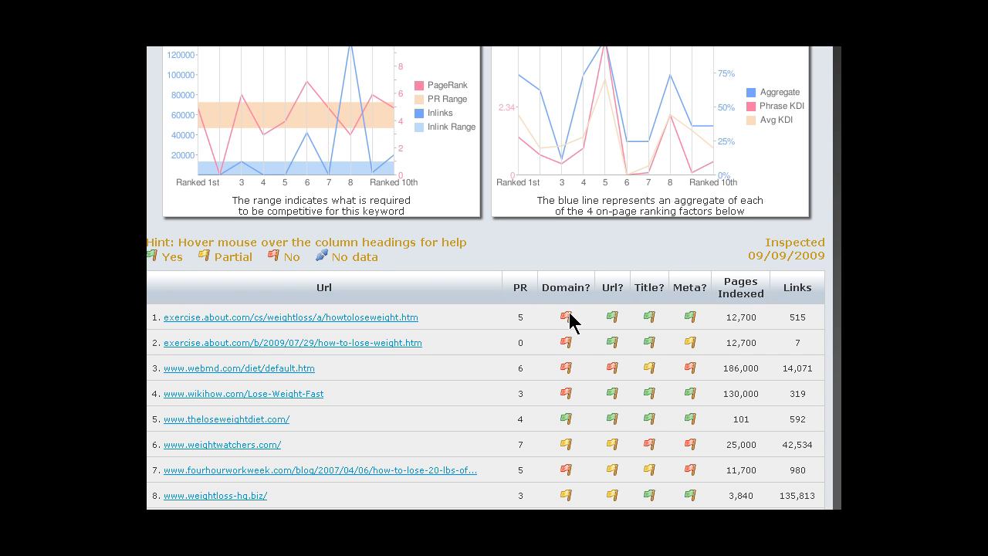
{"action": "mouse_move", "coordinate": [243, 333]}
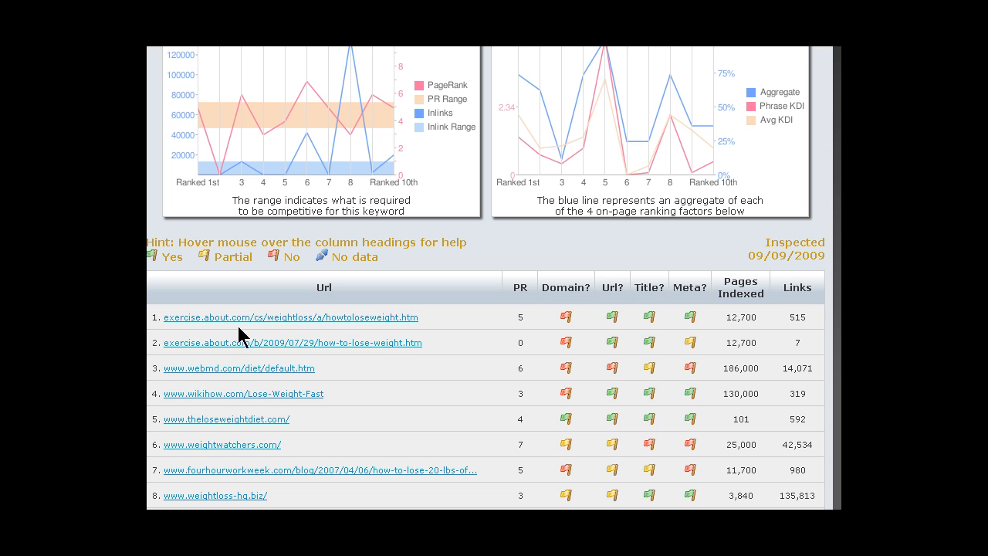
{"action": "mouse_move", "coordinate": [565, 456]}
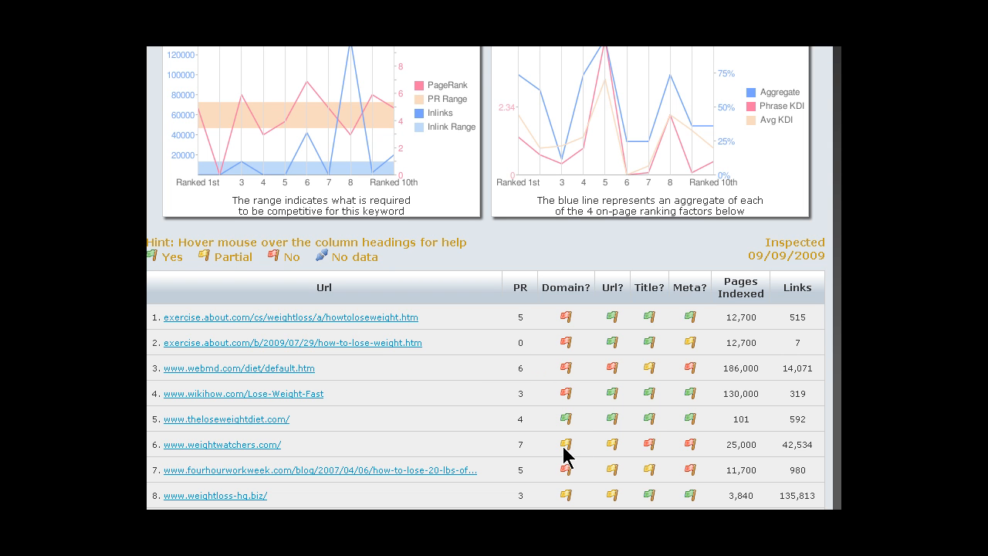
{"action": "mouse_move", "coordinate": [238, 263]}
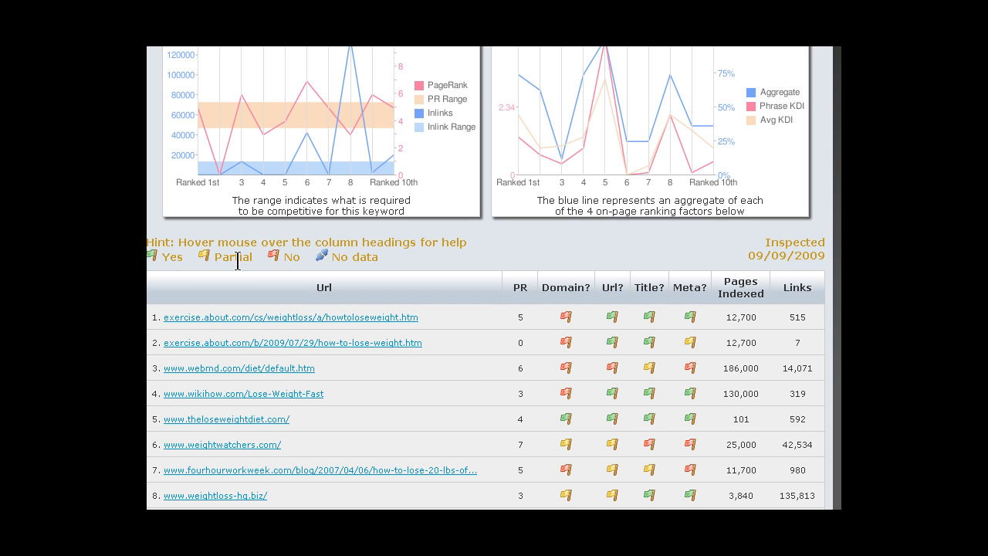
{"action": "mouse_move", "coordinate": [266, 444]}
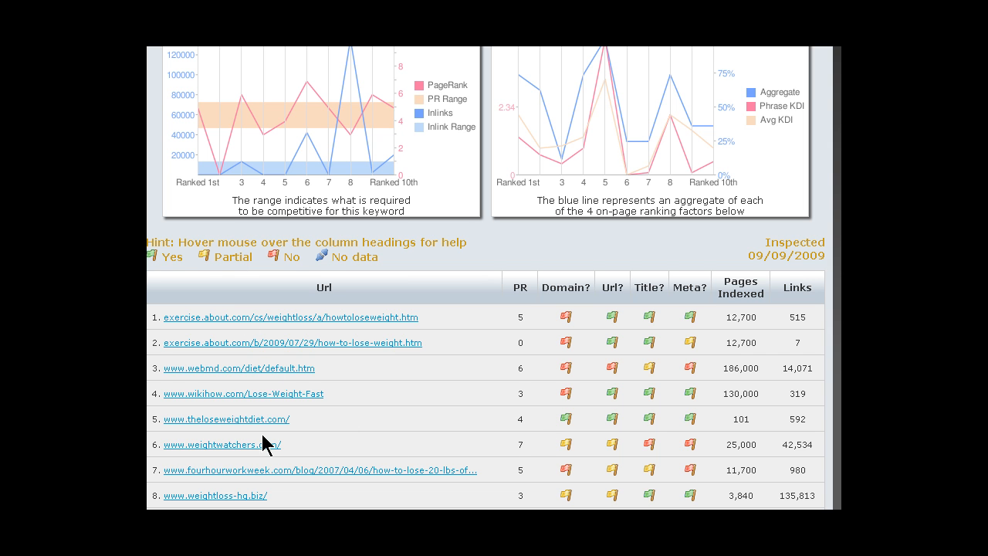
{"action": "mouse_move", "coordinate": [222, 444]}
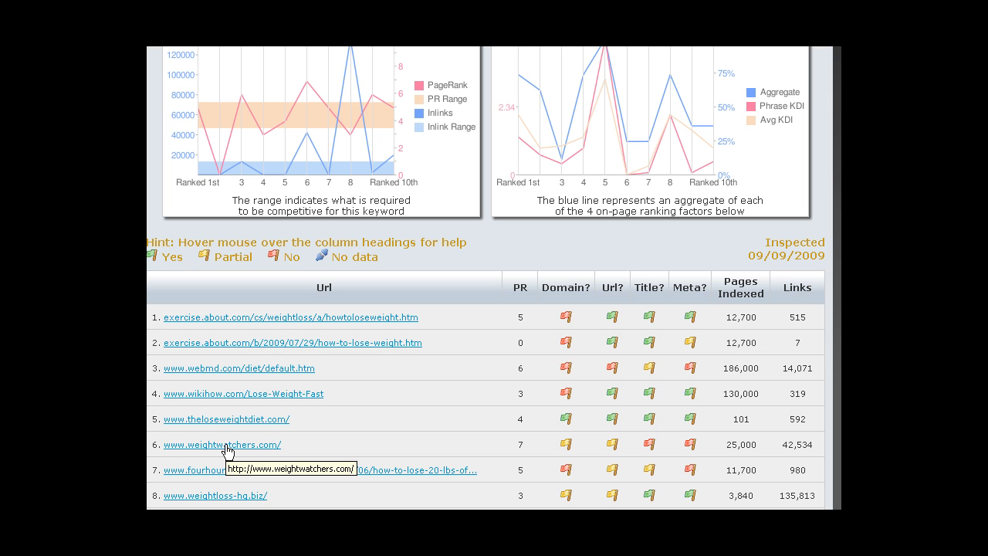
{"action": "mouse_move", "coordinate": [224, 450]}
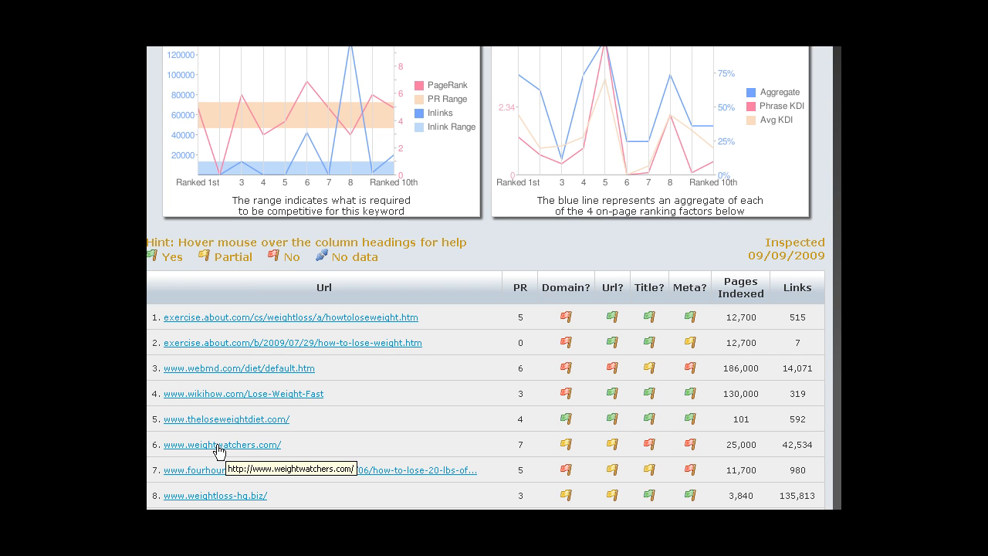
{"action": "mouse_move", "coordinate": [354, 210]}
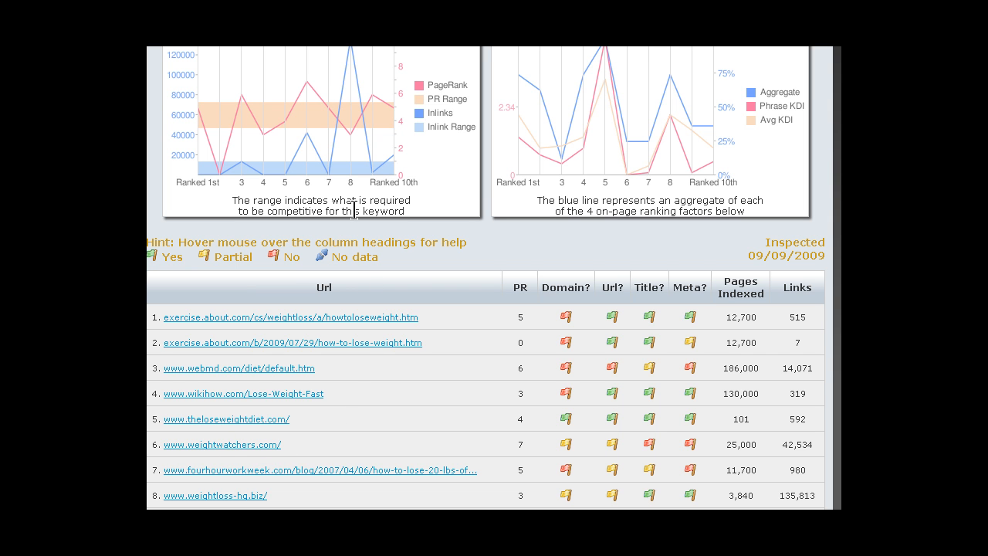
{"action": "mouse_move", "coordinate": [185, 272]}
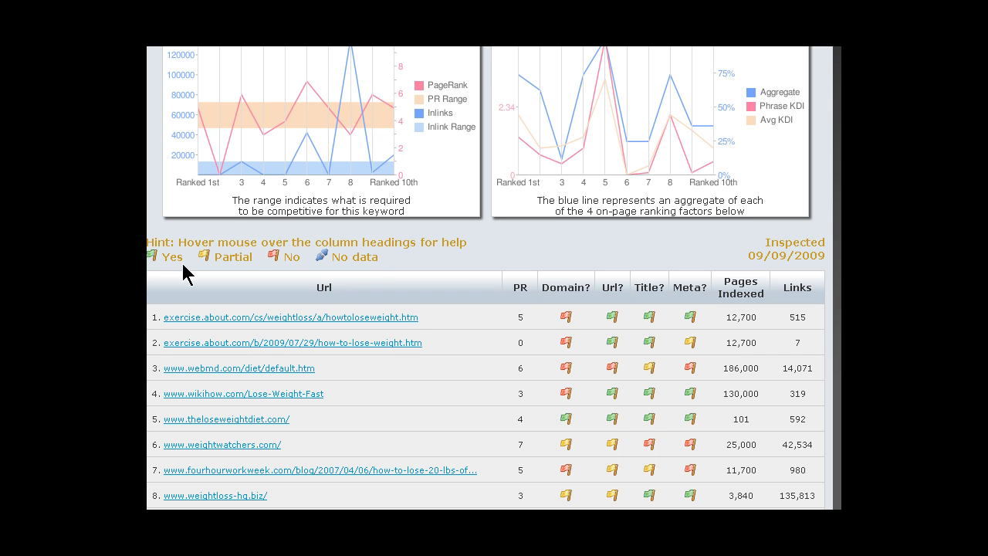
{"action": "mouse_move", "coordinate": [363, 398]}
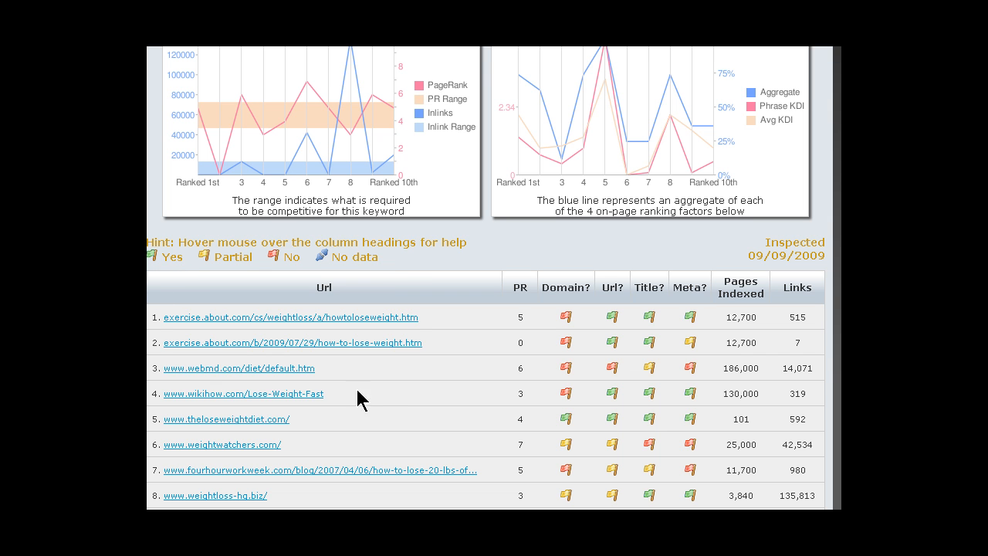
{"action": "mouse_move", "coordinate": [574, 393]}
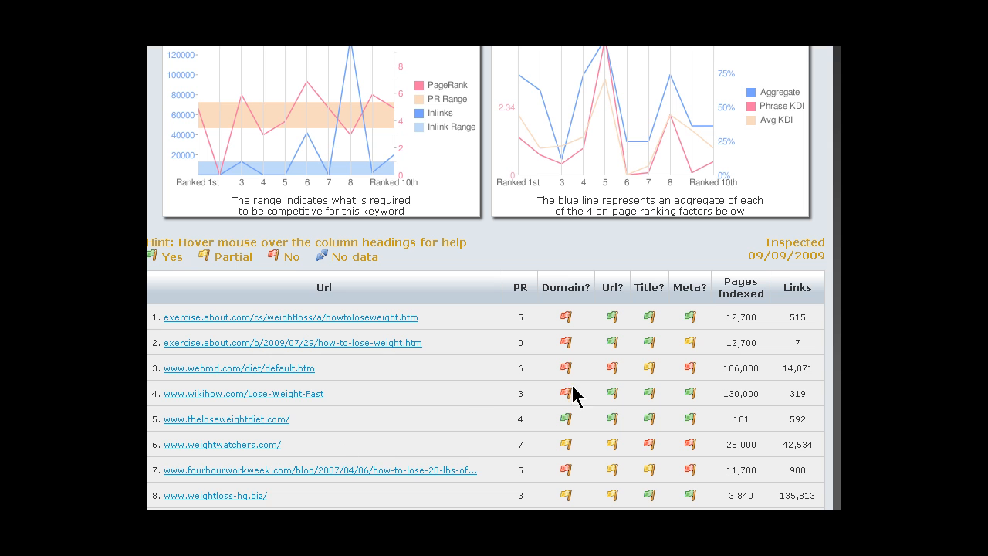
{"action": "mouse_move", "coordinate": [470, 337]}
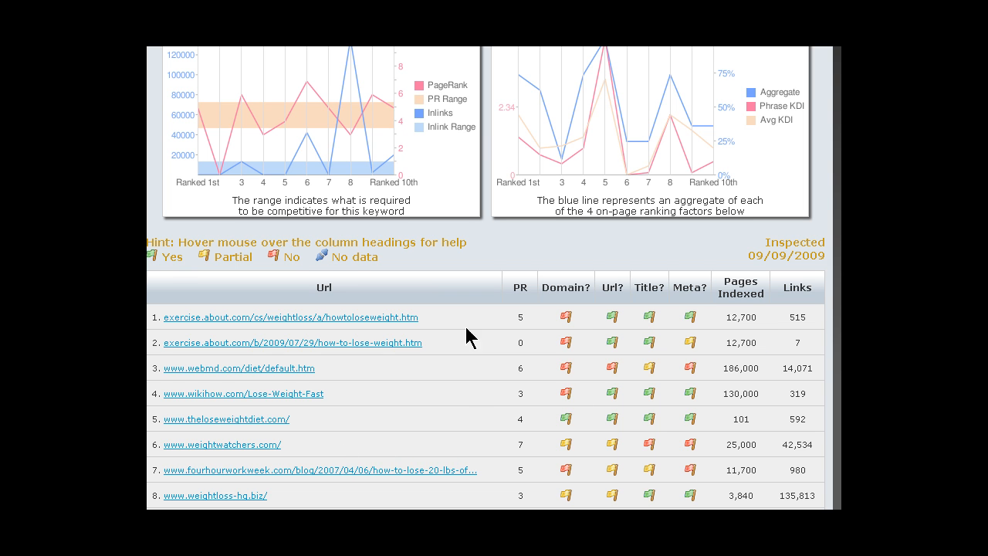
{"action": "mouse_move", "coordinate": [355, 324]}
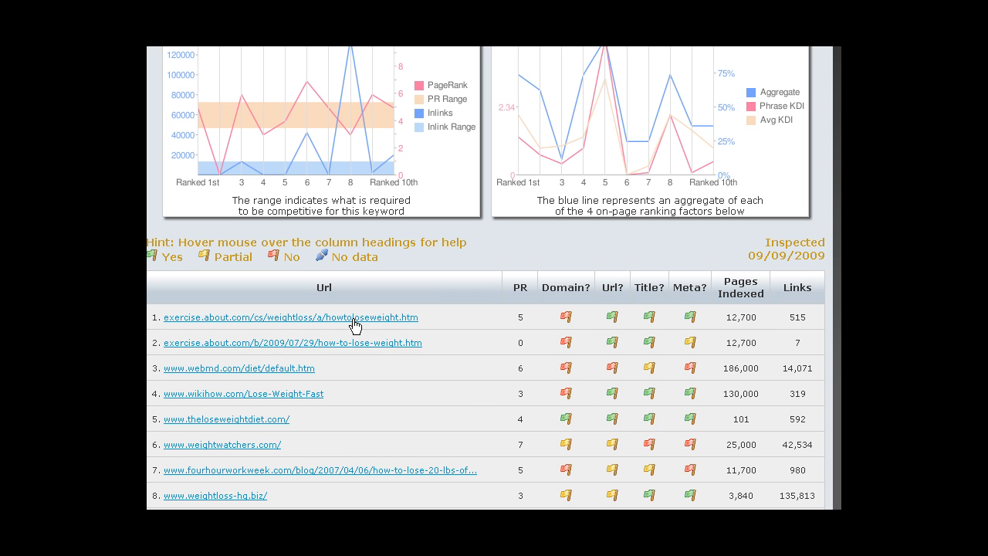
{"action": "mouse_move", "coordinate": [602, 312]}
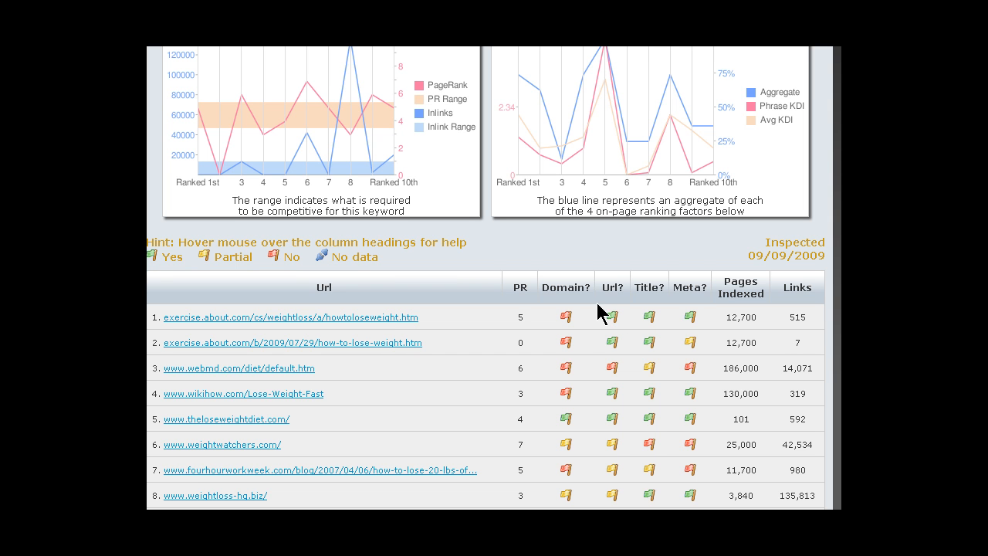
{"action": "mouse_move", "coordinate": [588, 349]}
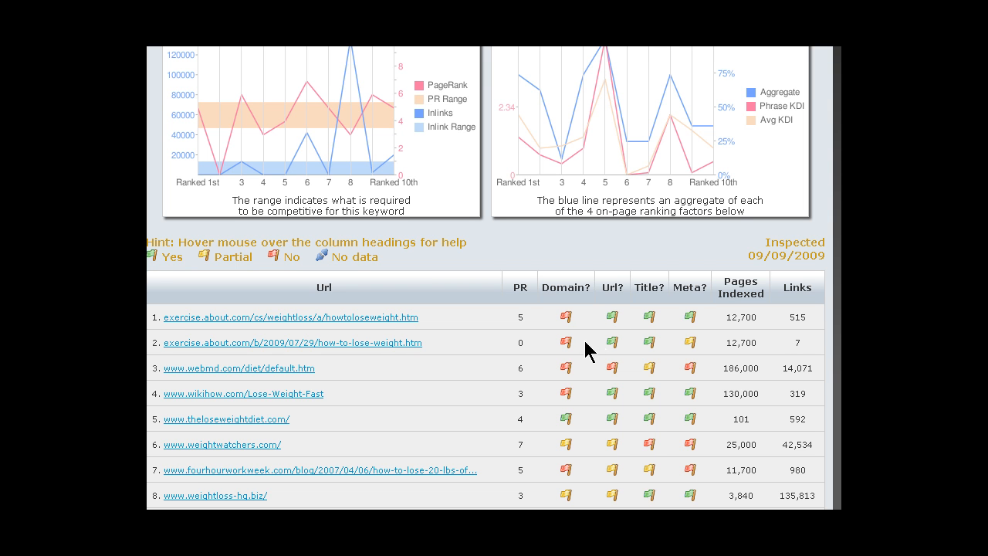
{"action": "mouse_move", "coordinate": [609, 336]}
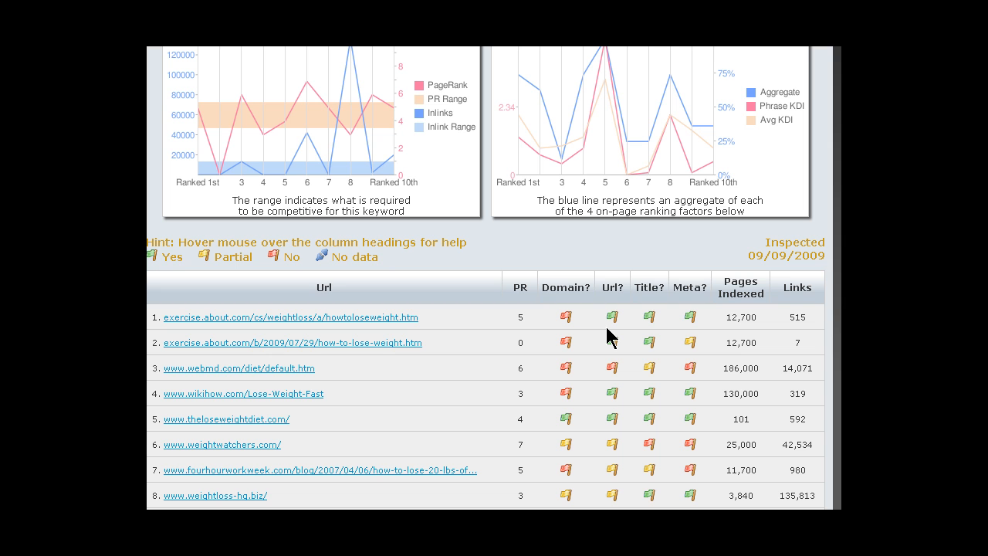
{"action": "mouse_move", "coordinate": [614, 330]}
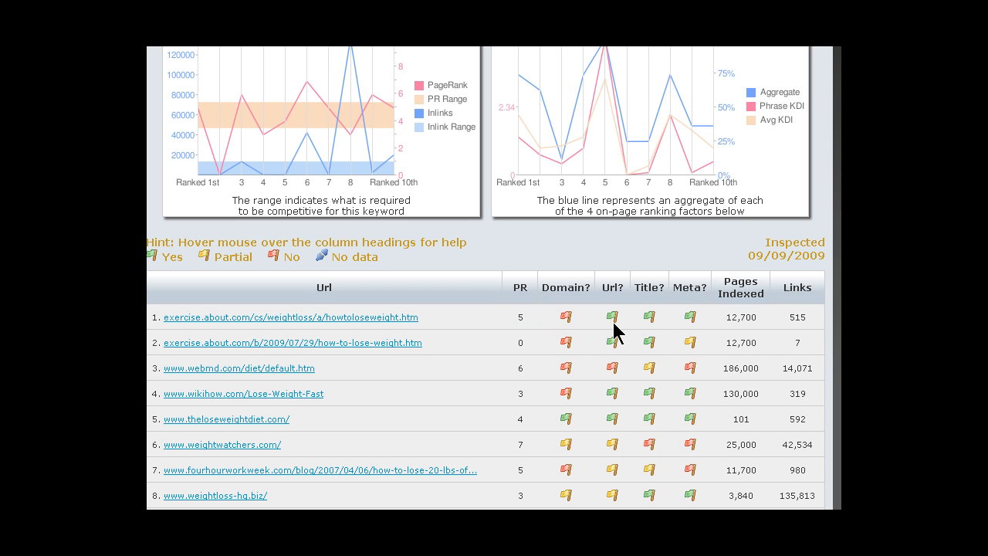
{"action": "mouse_move", "coordinate": [614, 372]}
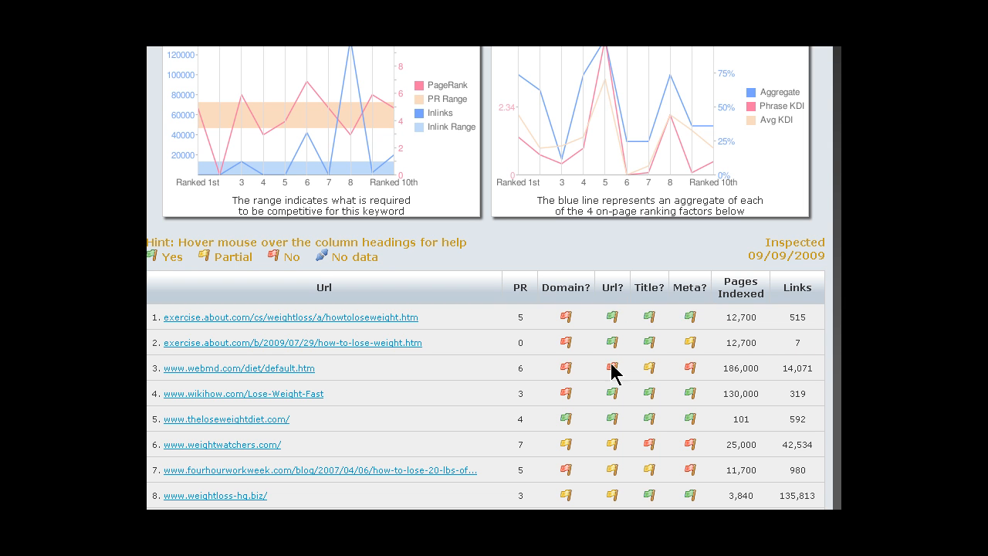
{"action": "mouse_move", "coordinate": [579, 357]}
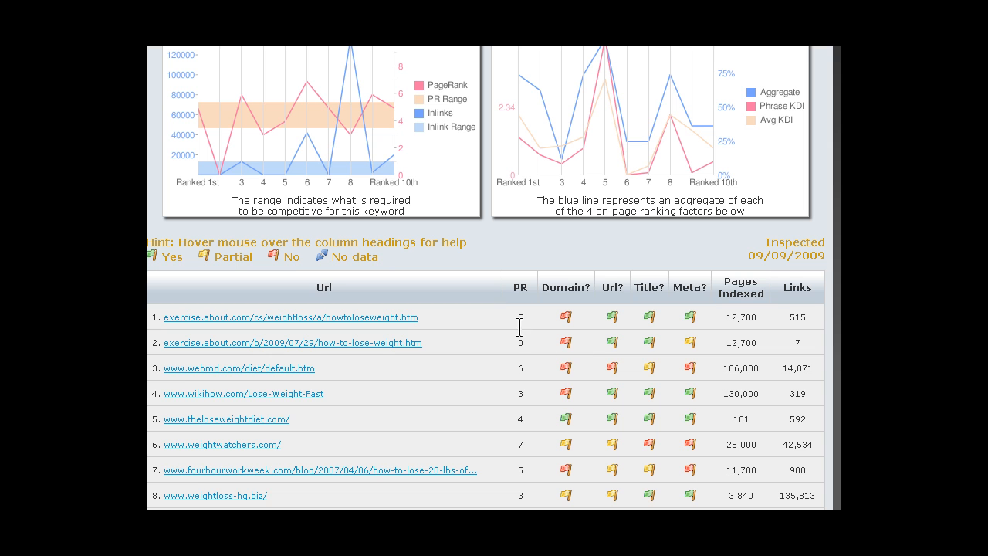
{"action": "mouse_move", "coordinate": [520, 344]}
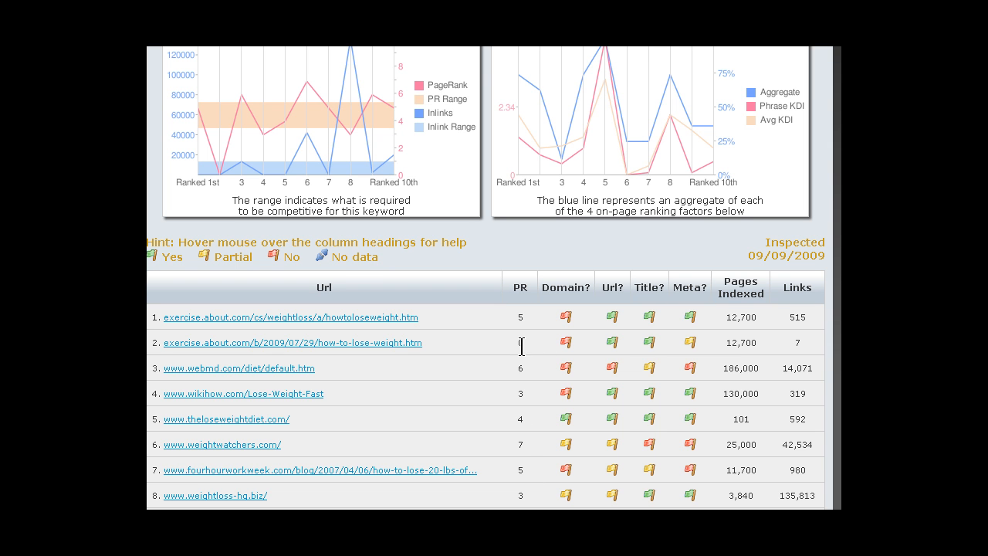
{"action": "mouse_move", "coordinate": [404, 358]}
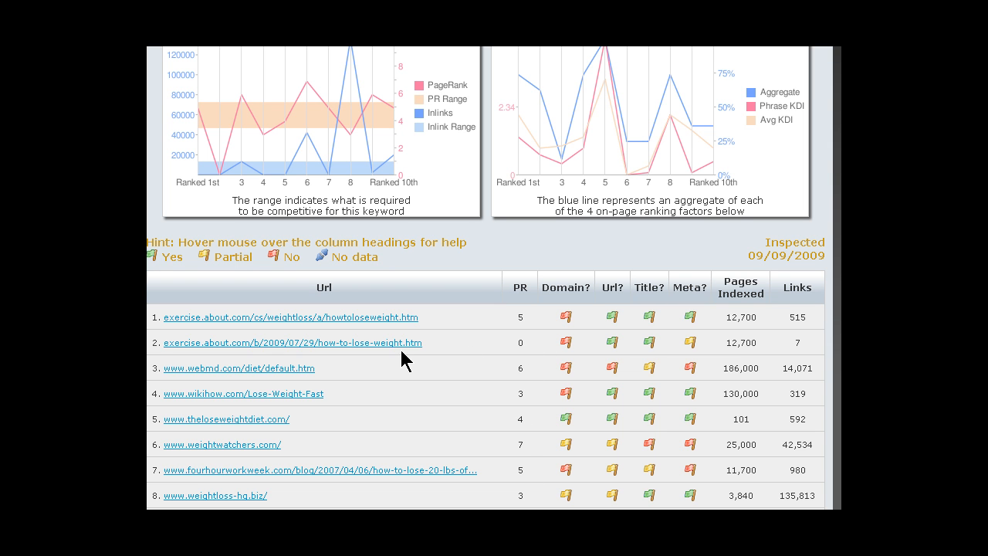
{"action": "mouse_move", "coordinate": [281, 347]}
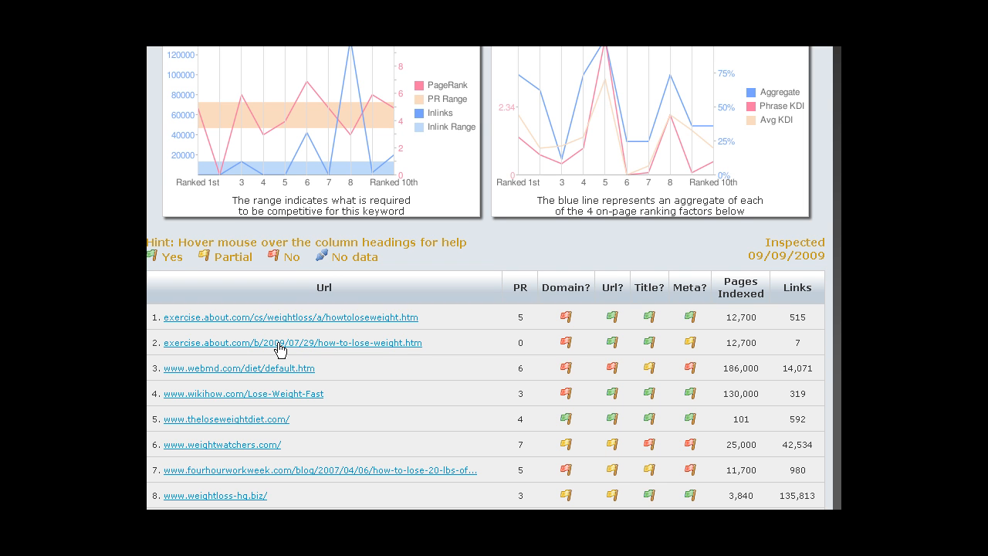
{"action": "mouse_move", "coordinate": [400, 349]}
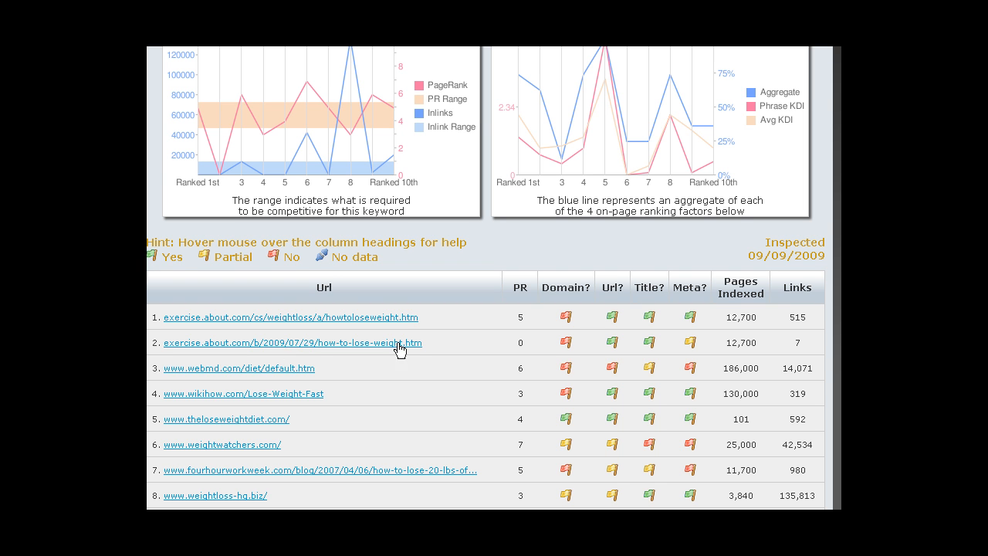
{"action": "mouse_move", "coordinate": [654, 317]}
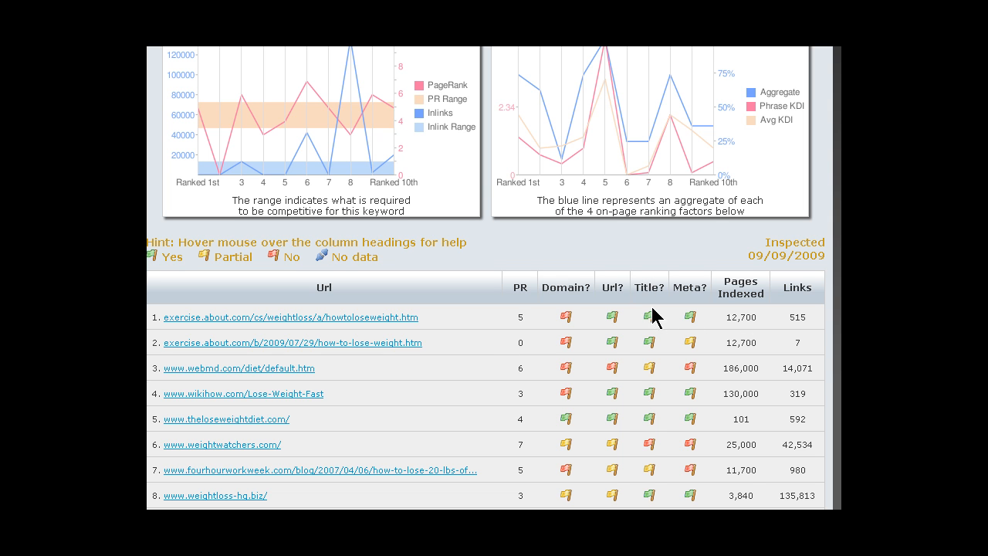
{"action": "mouse_move", "coordinate": [653, 365]}
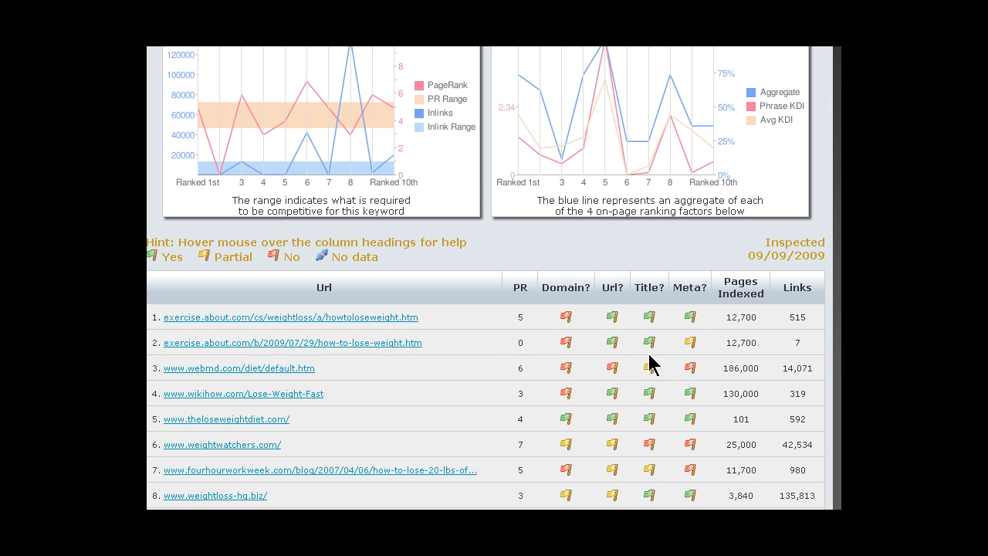
{"action": "mouse_move", "coordinate": [652, 323]}
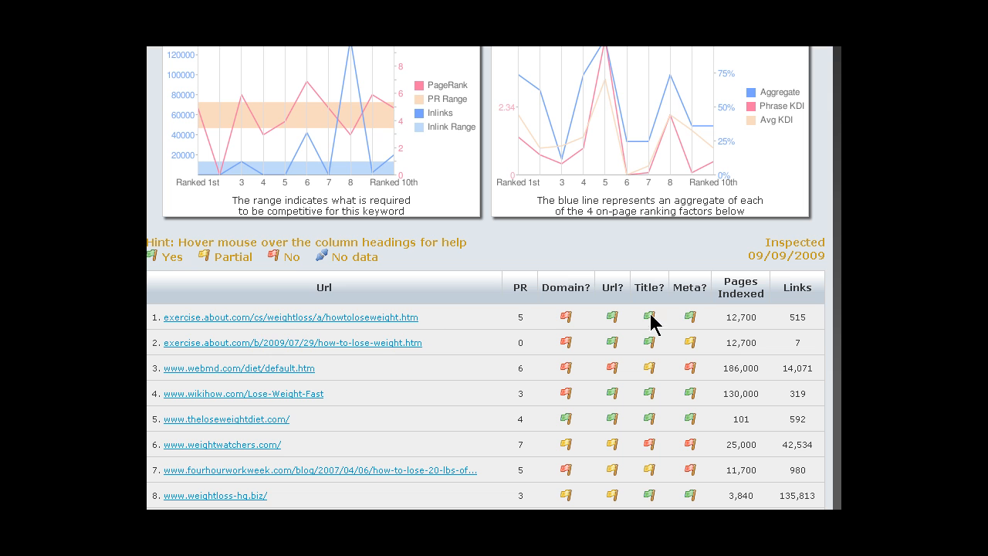
{"action": "mouse_move", "coordinate": [271, 361]}
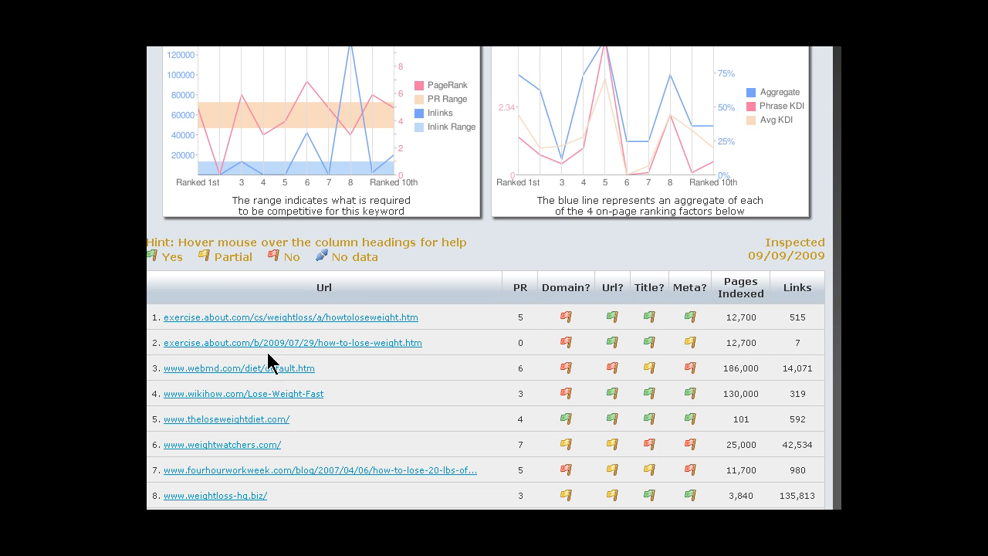
{"action": "mouse_move", "coordinate": [662, 315]}
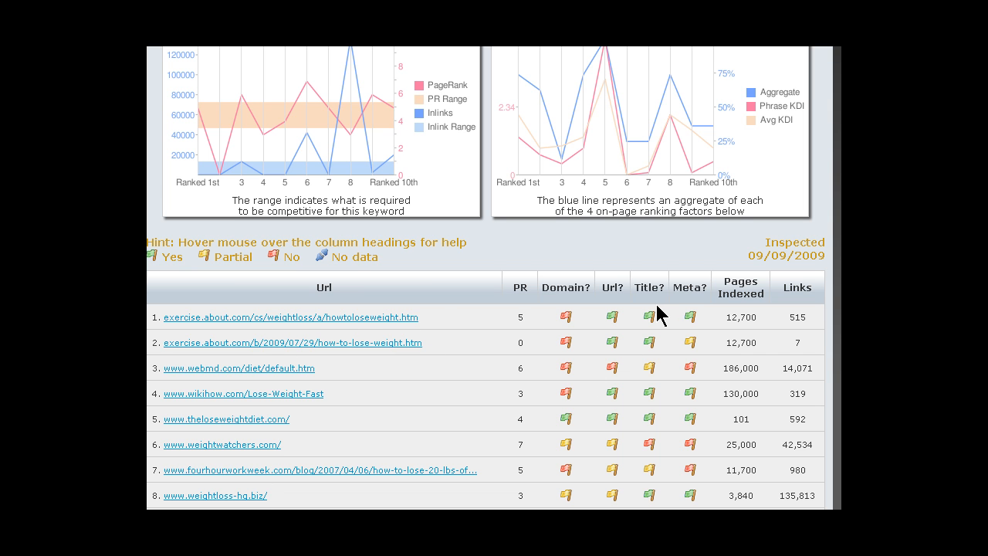
{"action": "mouse_move", "coordinate": [378, 318]}
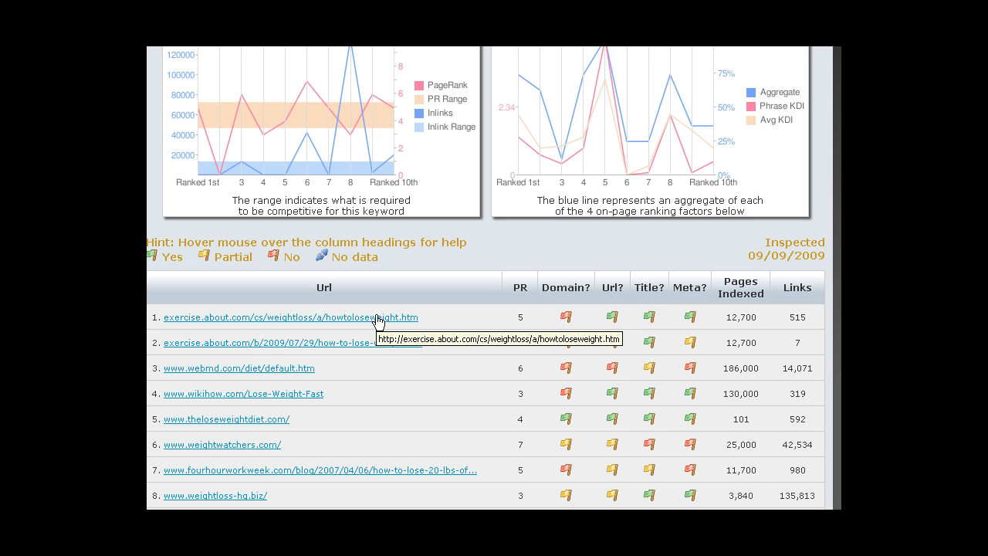
{"action": "mouse_move", "coordinate": [652, 324]}
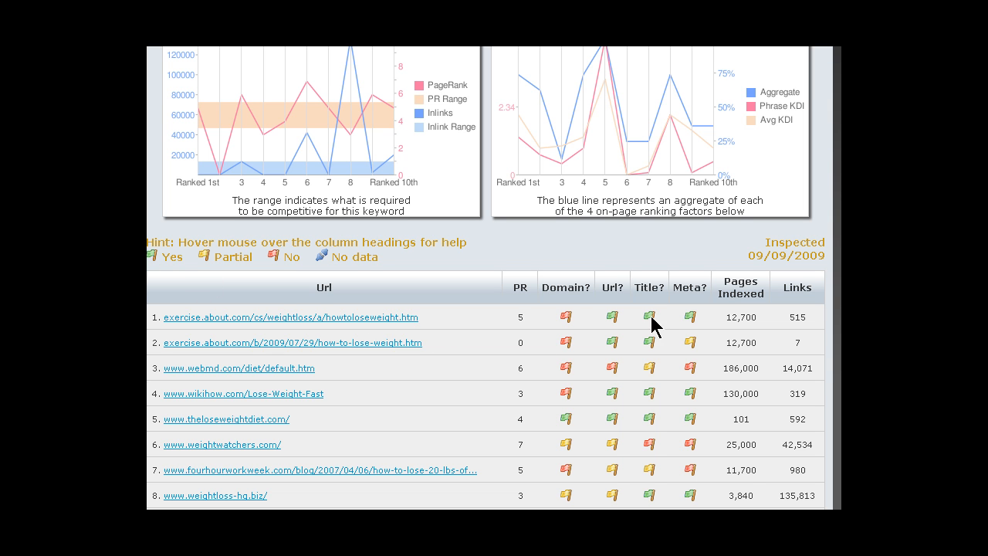
{"action": "mouse_move", "coordinate": [655, 378]}
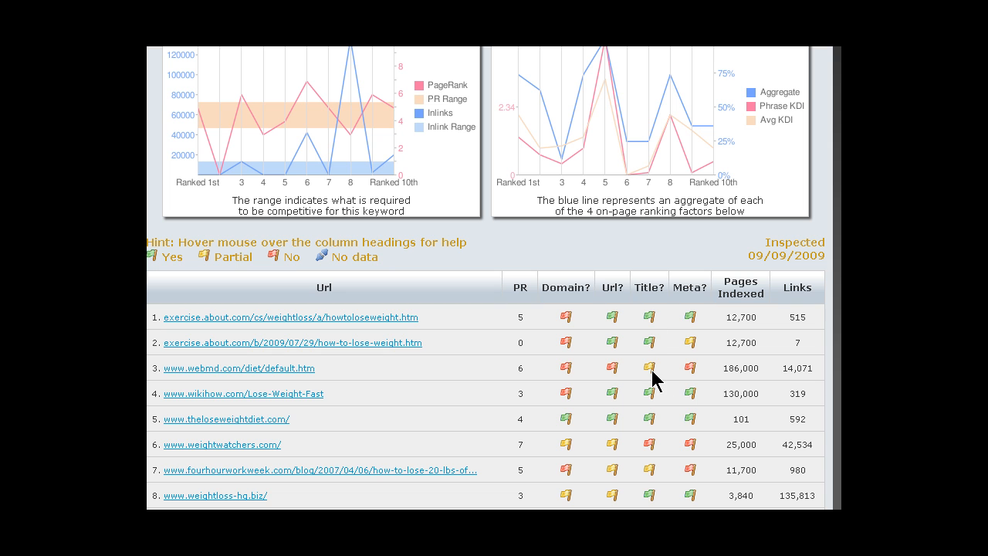
{"action": "mouse_move", "coordinate": [647, 454]}
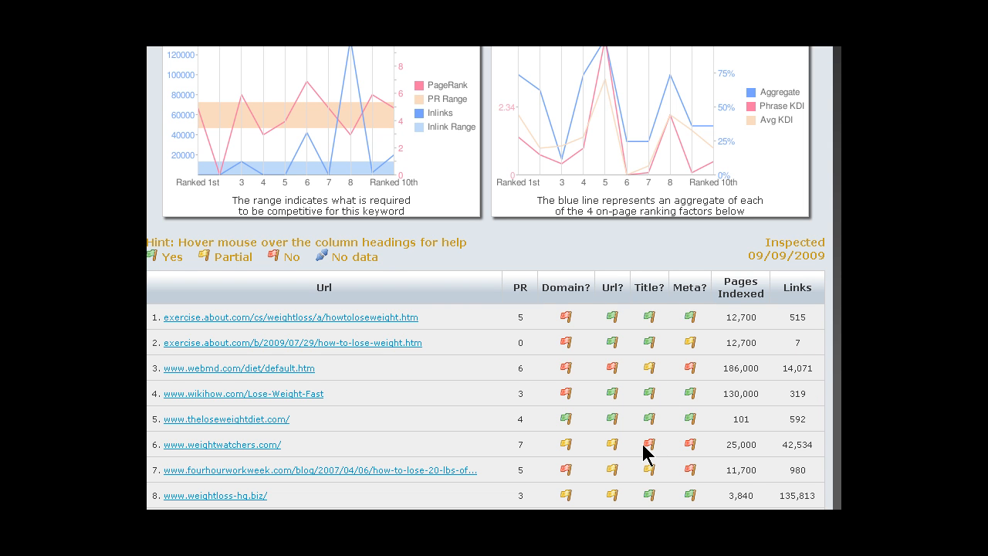
{"action": "mouse_move", "coordinate": [709, 355]}
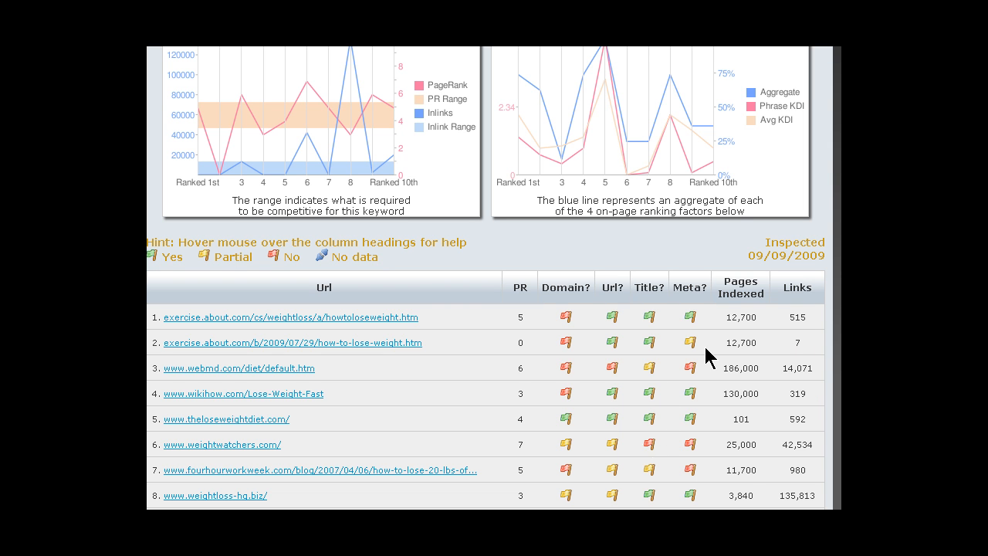
{"action": "mouse_move", "coordinate": [698, 288]}
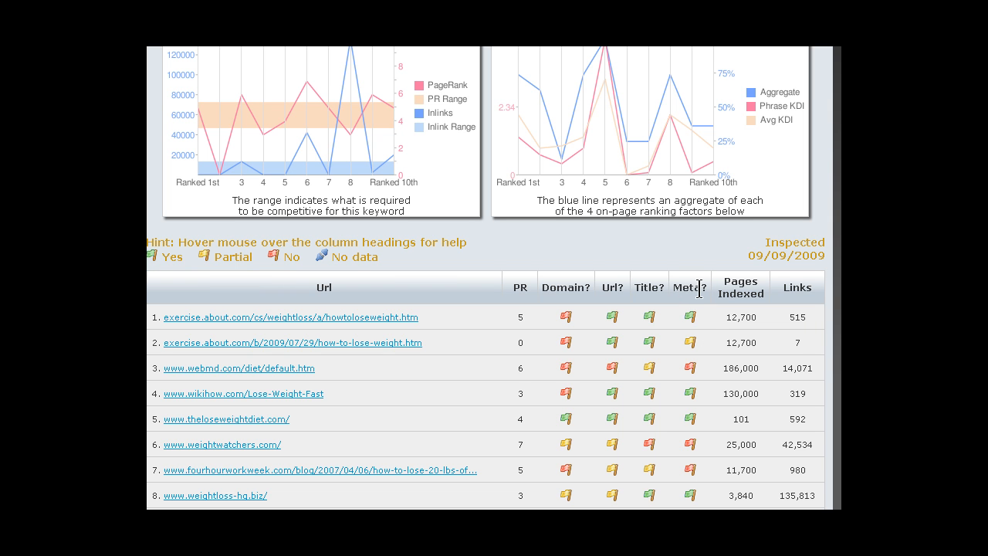
{"action": "mouse_move", "coordinate": [701, 363]}
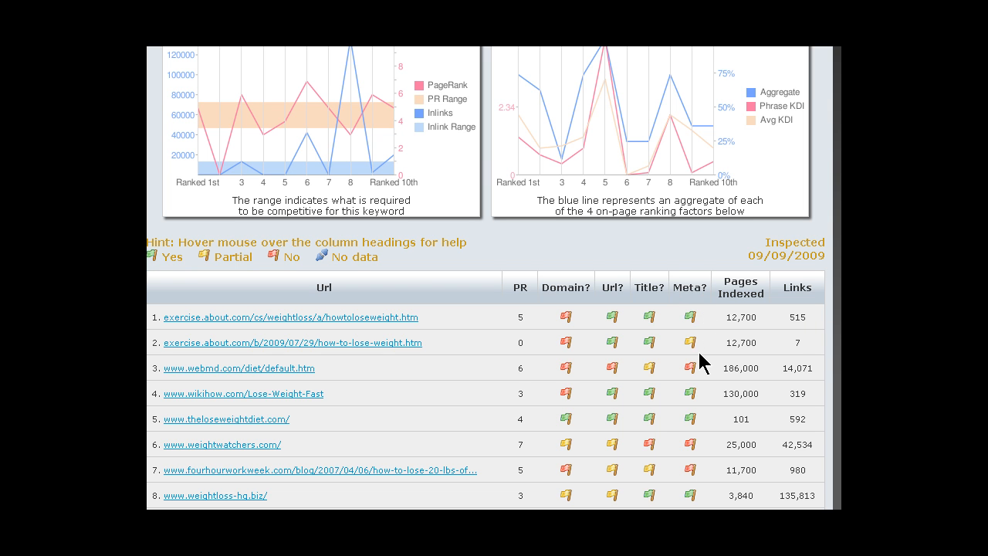
{"action": "mouse_move", "coordinate": [343, 331]}
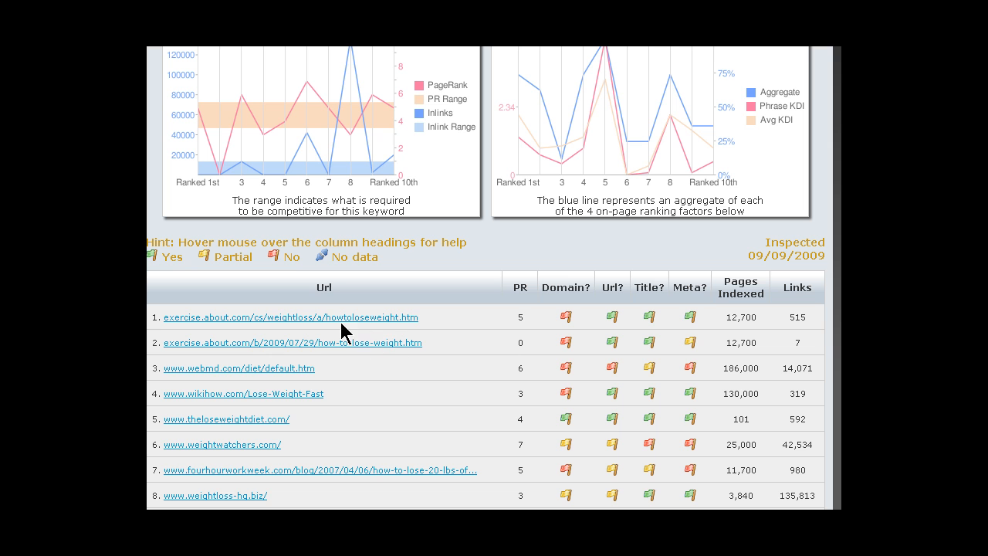
{"action": "mouse_move", "coordinate": [691, 317]}
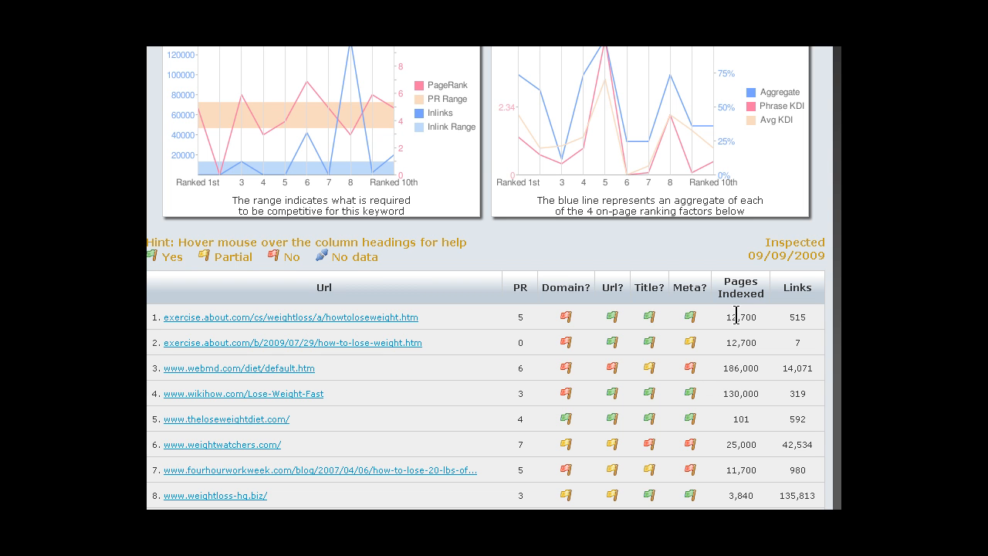
{"action": "mouse_move", "coordinate": [176, 320]}
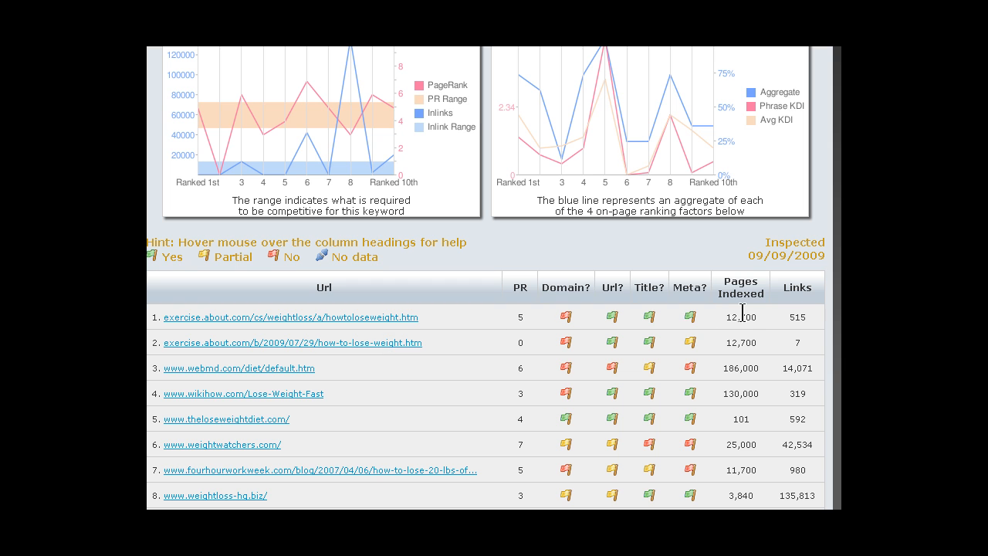
{"action": "mouse_move", "coordinate": [733, 316]}
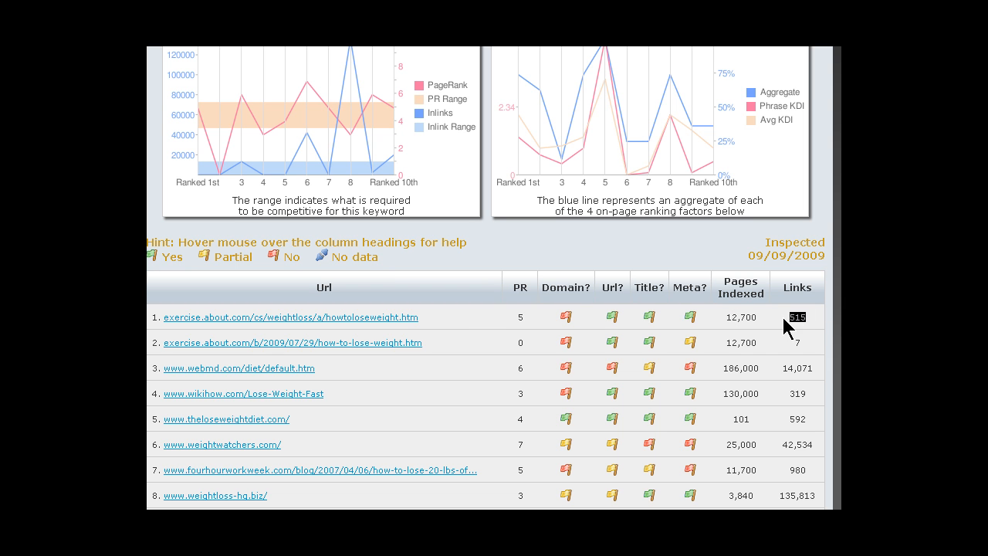
{"action": "mouse_move", "coordinate": [432, 324]}
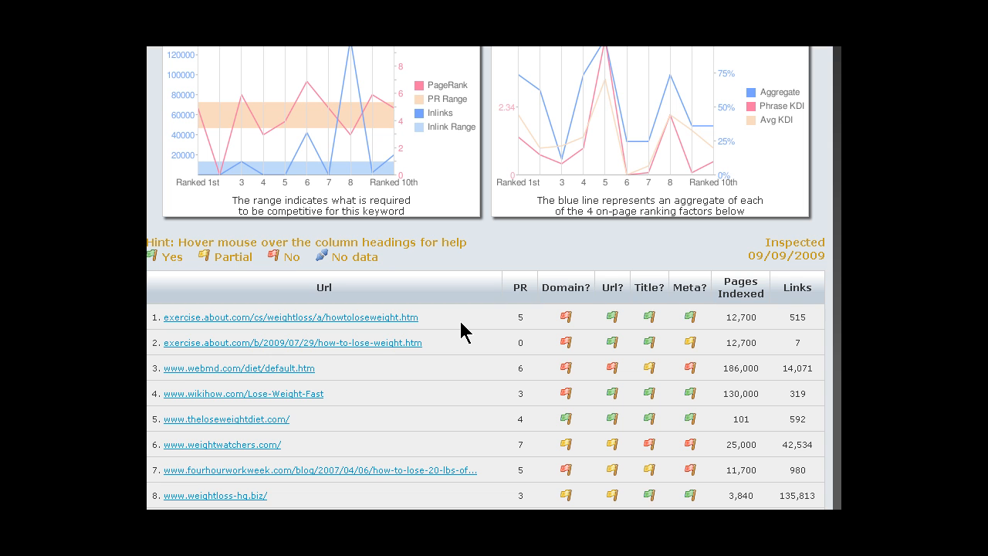
{"action": "mouse_move", "coordinate": [370, 333]}
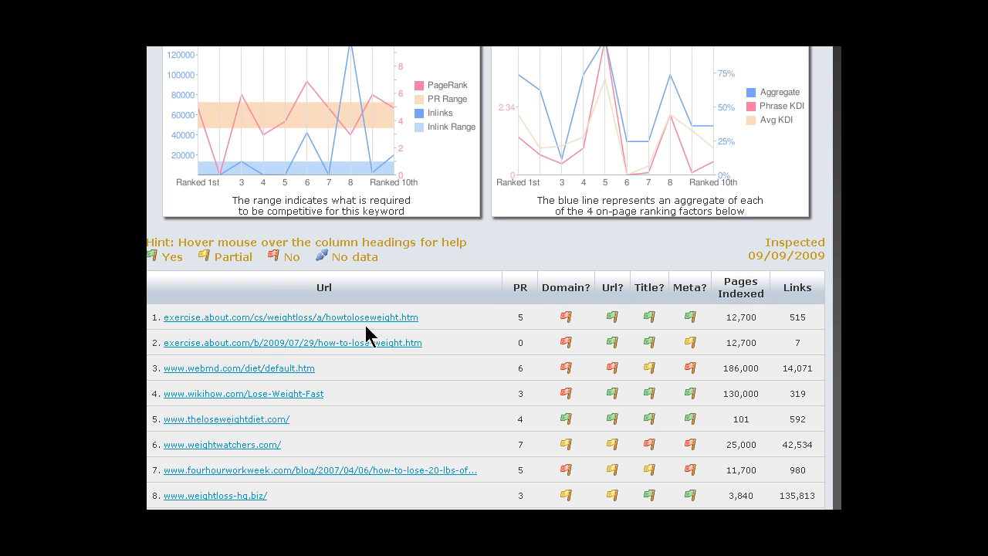
{"action": "mouse_move", "coordinate": [261, 348]}
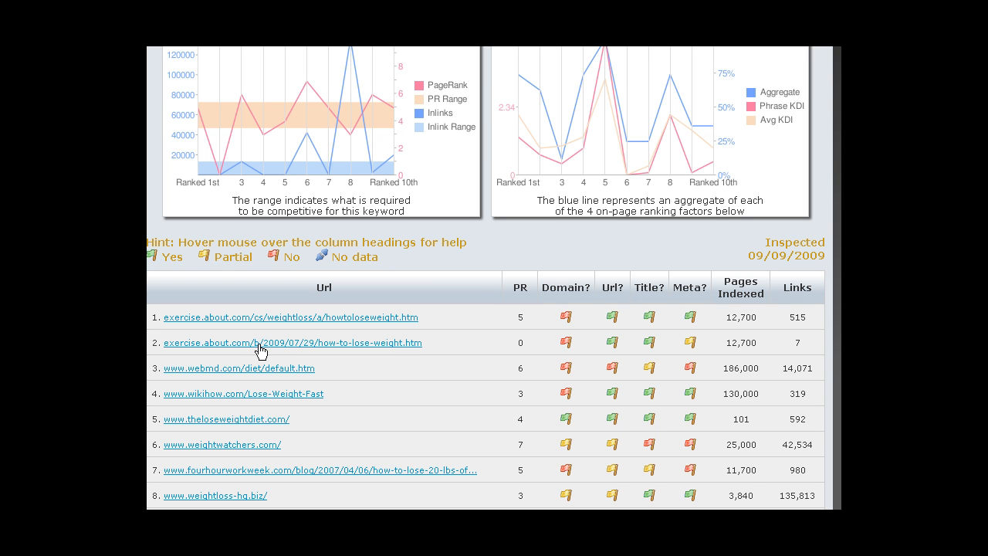
{"action": "mouse_move", "coordinate": [244, 343]}
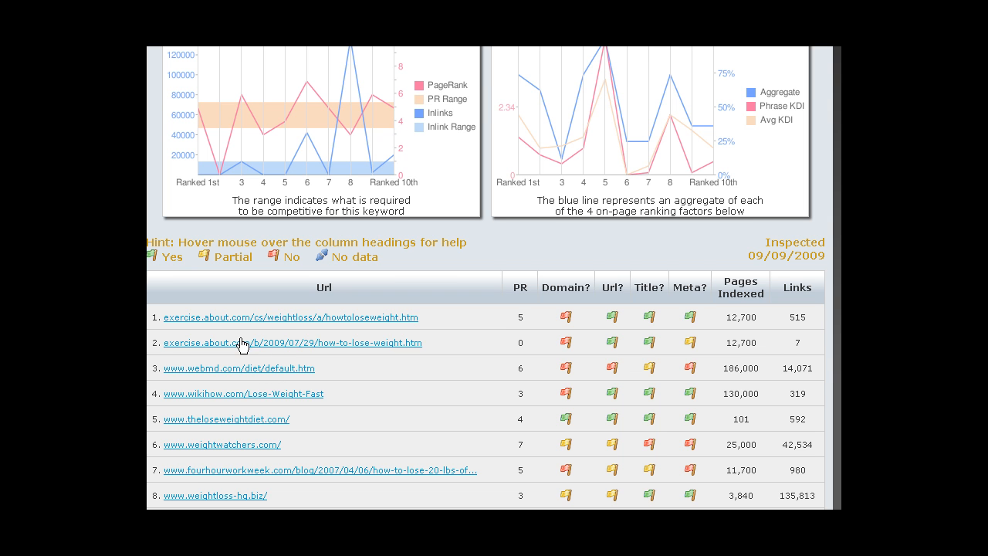
{"action": "mouse_move", "coordinate": [225, 342]}
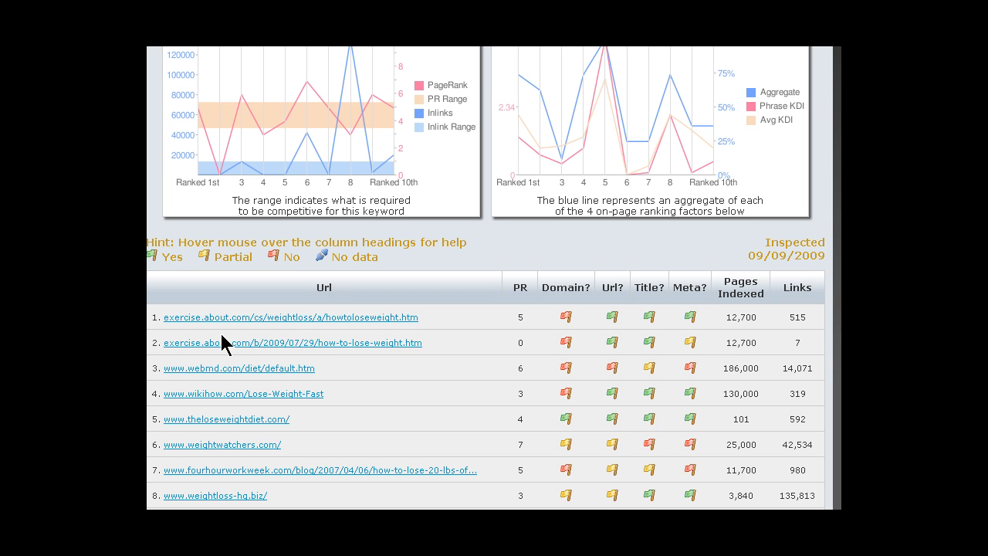
{"action": "mouse_move", "coordinate": [215, 318]}
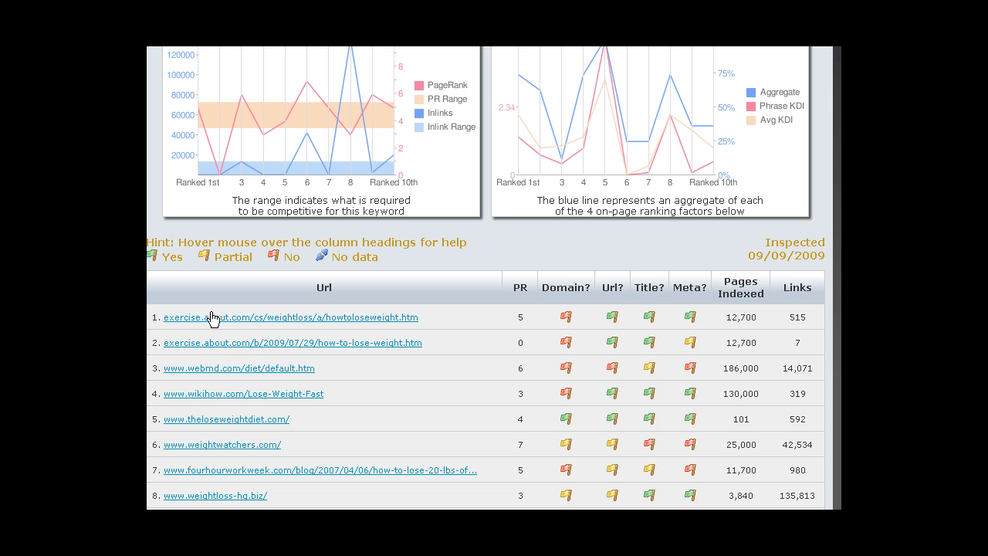
{"action": "mouse_move", "coordinate": [275, 318]}
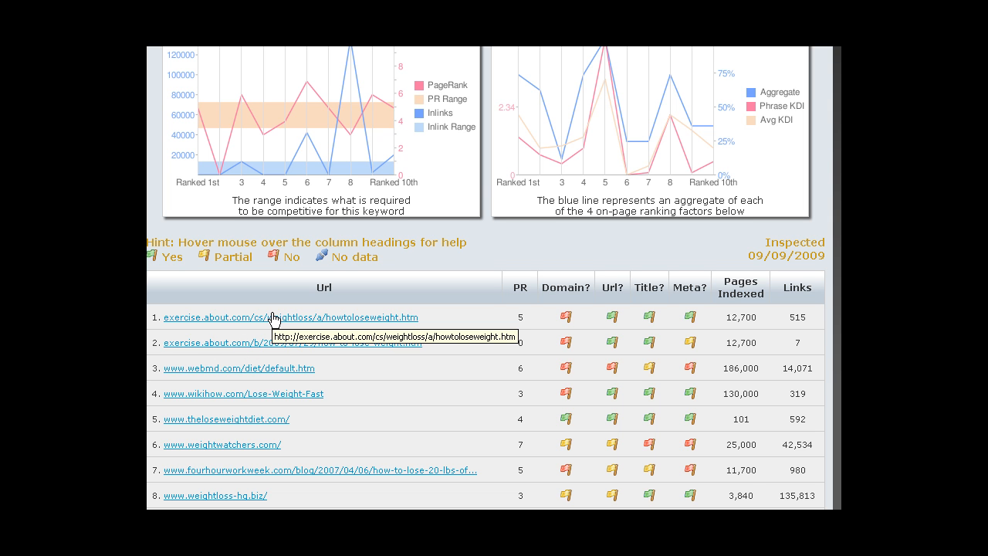
{"action": "mouse_move", "coordinate": [270, 334]}
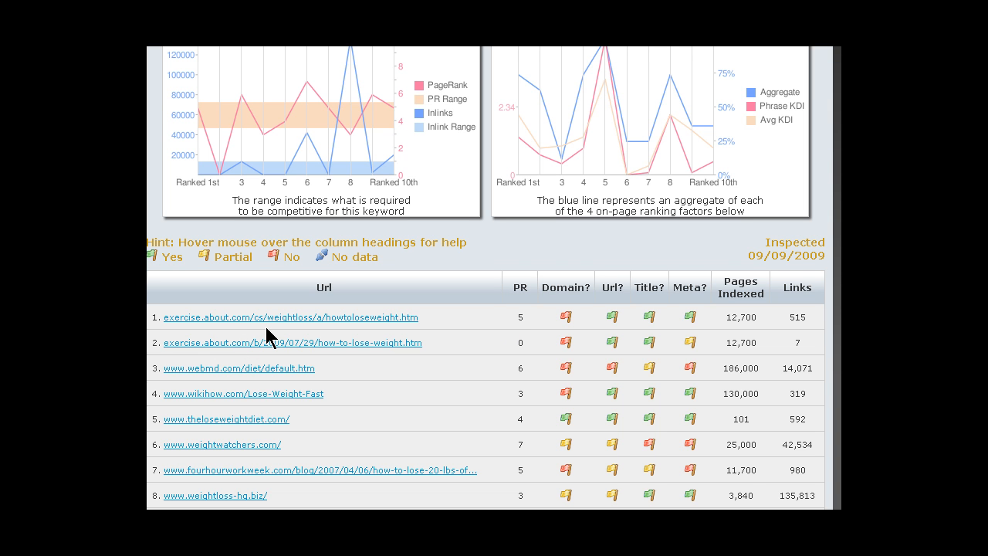
{"action": "mouse_move", "coordinate": [356, 343]}
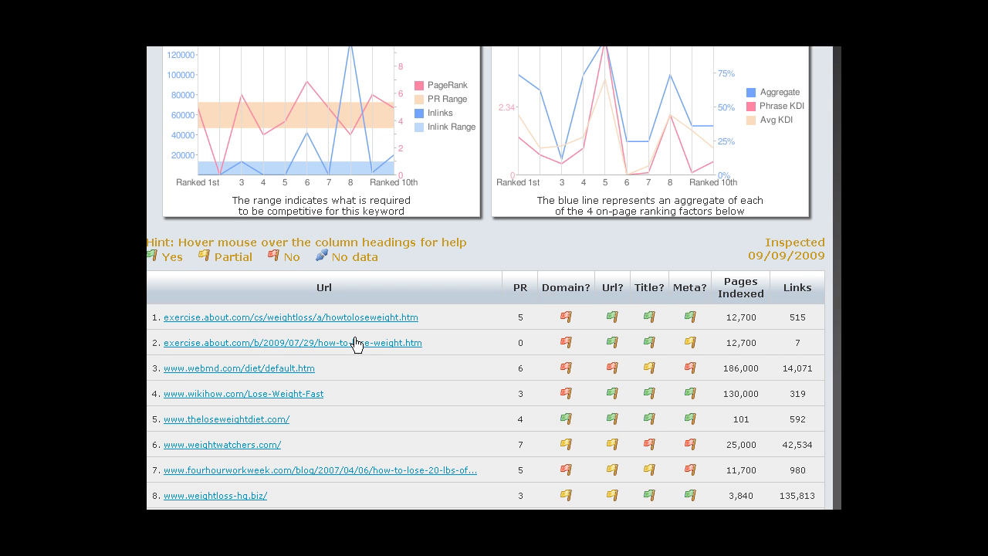
{"action": "mouse_move", "coordinate": [334, 339]}
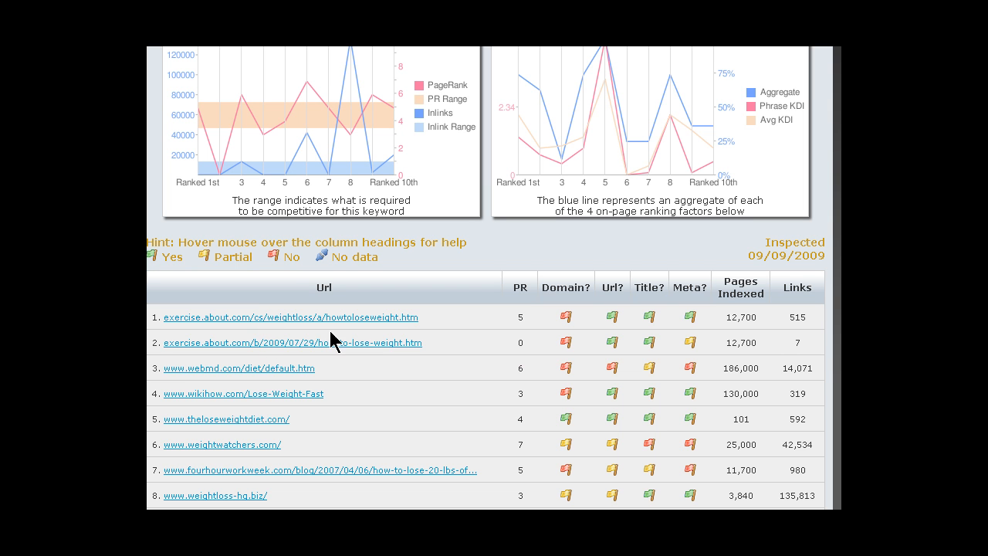
{"action": "mouse_move", "coordinate": [347, 352]}
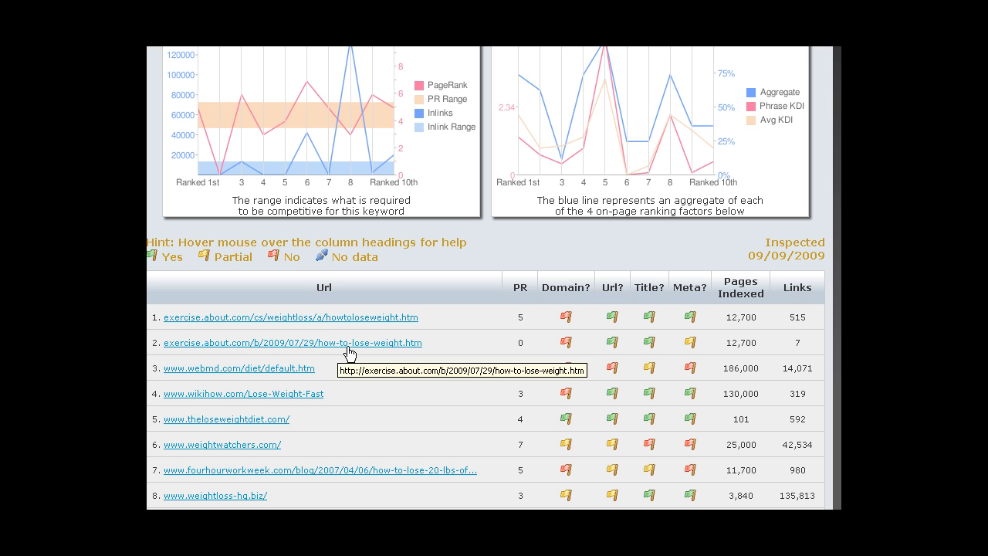
{"action": "mouse_move", "coordinate": [799, 349]}
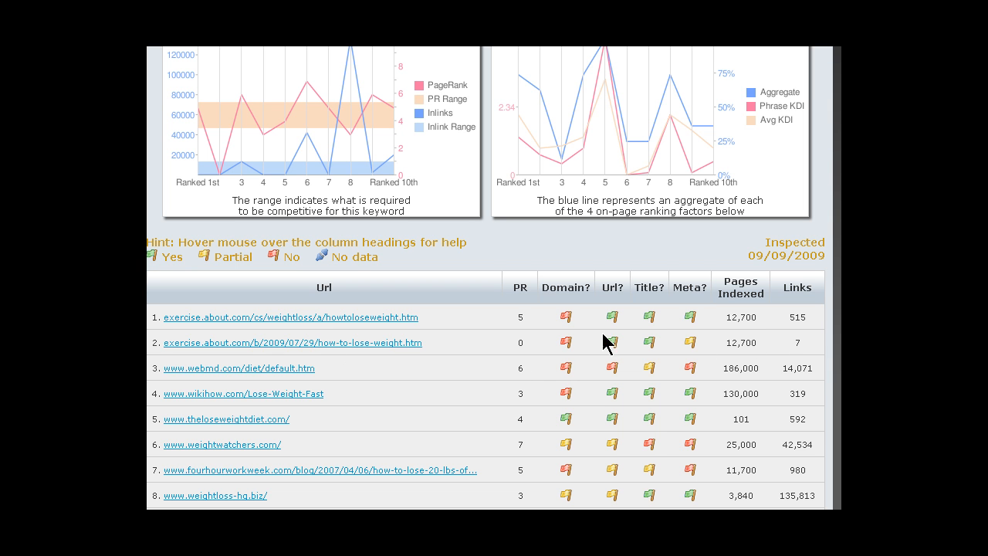
{"action": "mouse_move", "coordinate": [783, 328]}
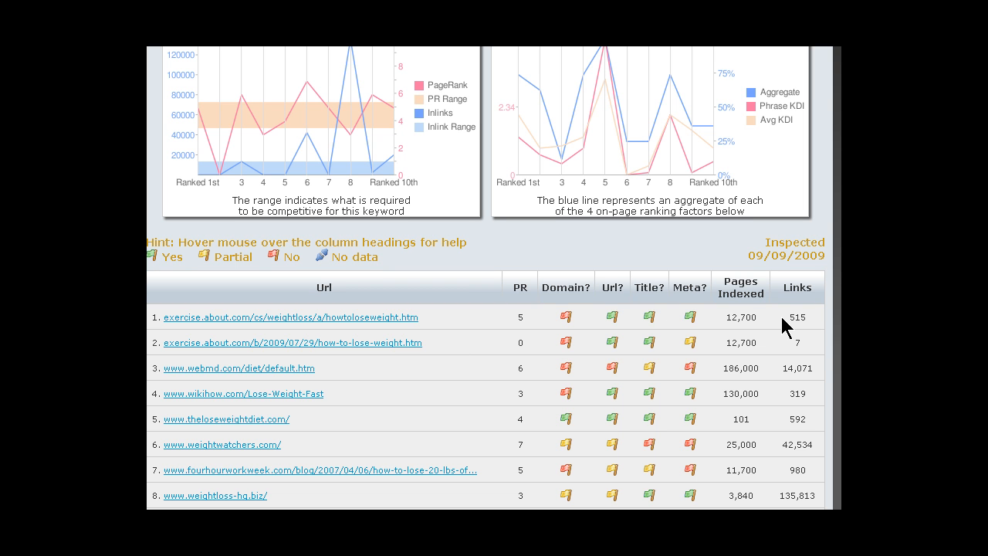
{"action": "mouse_move", "coordinate": [775, 331]}
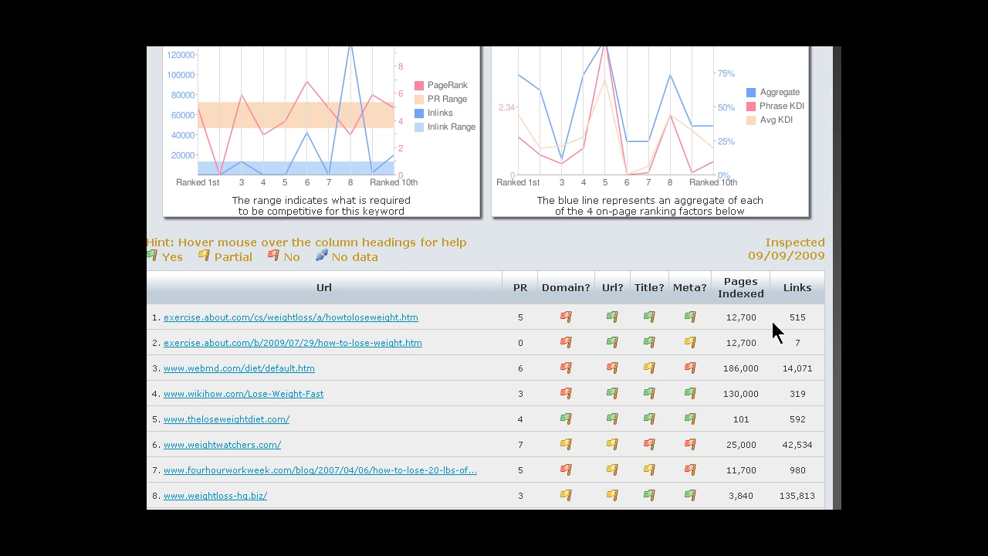
{"action": "mouse_move", "coordinate": [485, 348]}
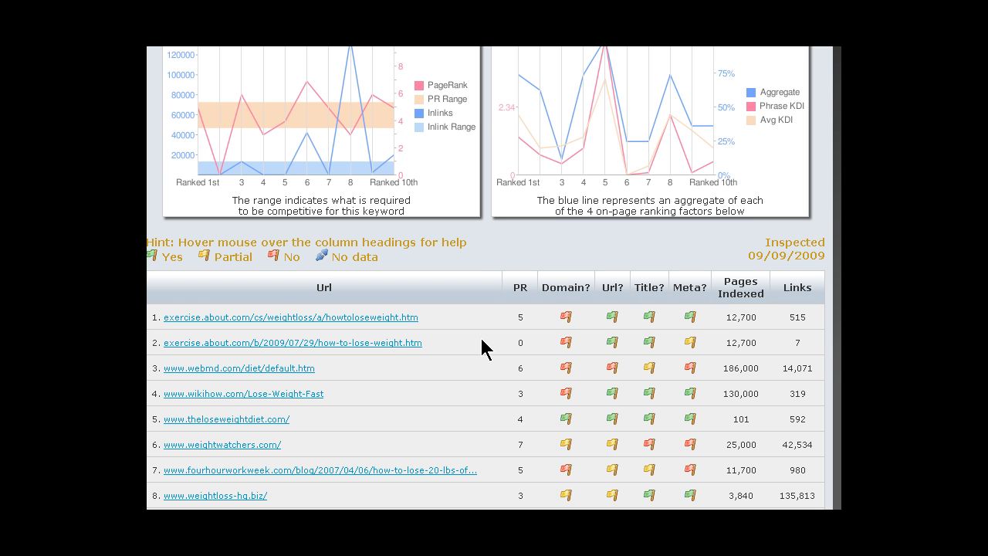
{"action": "mouse_move", "coordinate": [482, 318]}
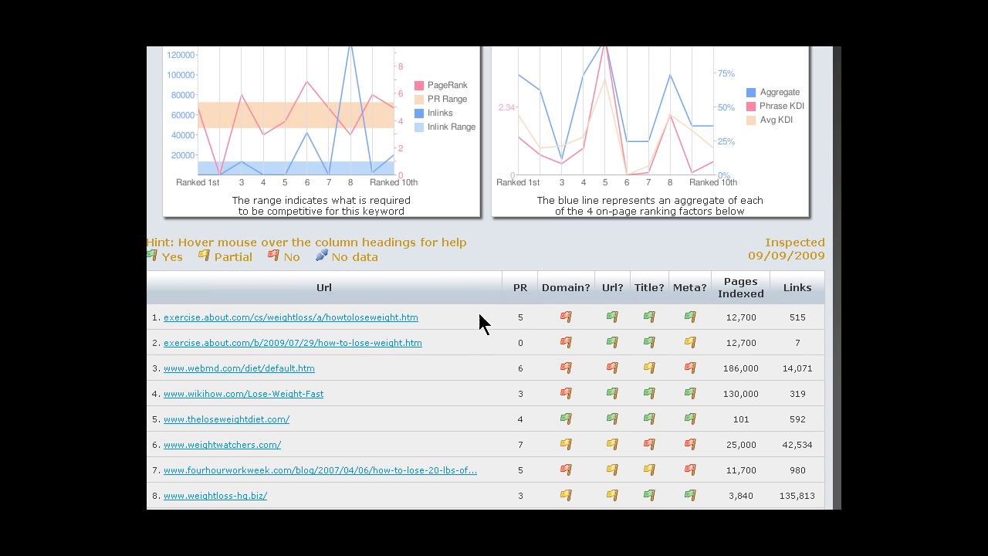
{"action": "mouse_move", "coordinate": [429, 319]}
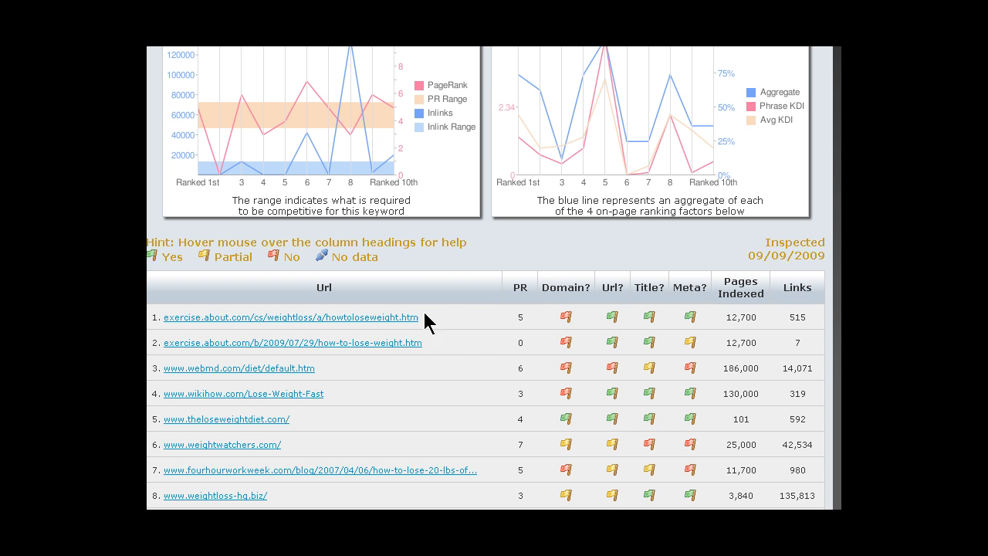
{"action": "mouse_move", "coordinate": [808, 349]}
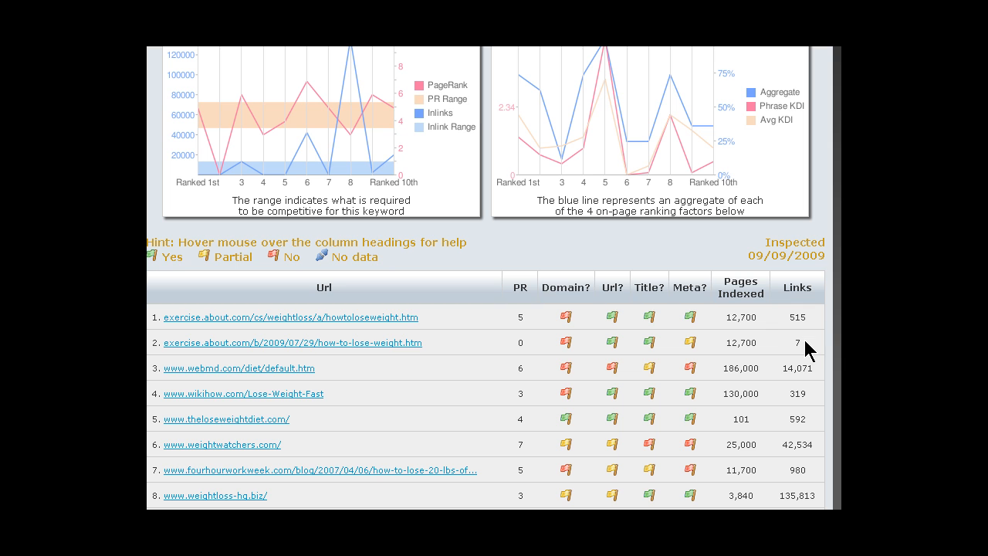
{"action": "mouse_move", "coordinate": [444, 343]}
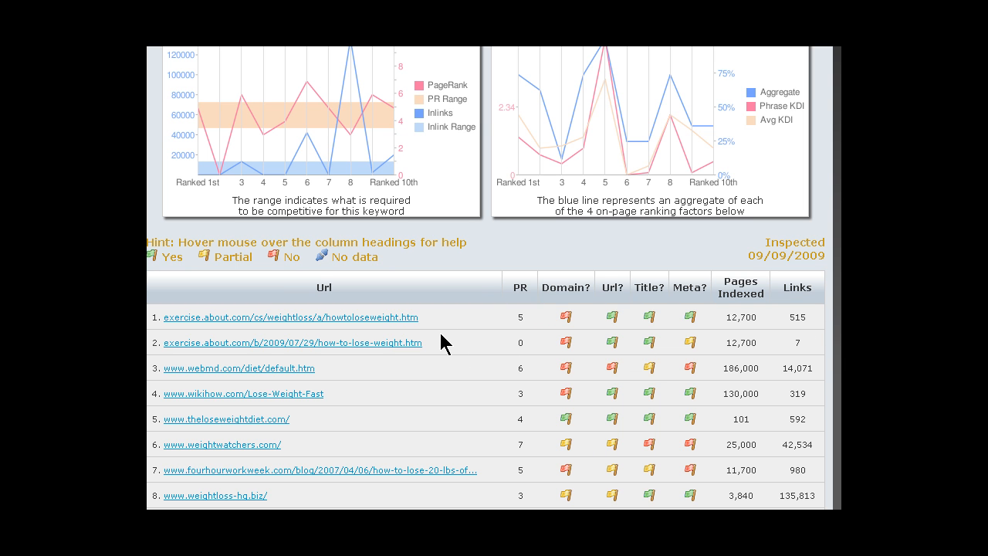
{"action": "mouse_move", "coordinate": [625, 347]}
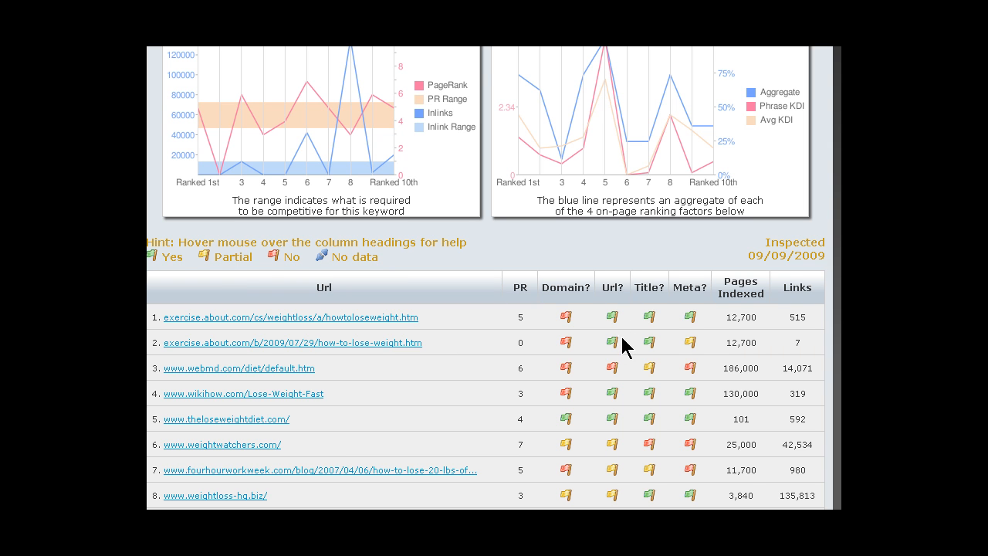
{"action": "mouse_move", "coordinate": [661, 343]}
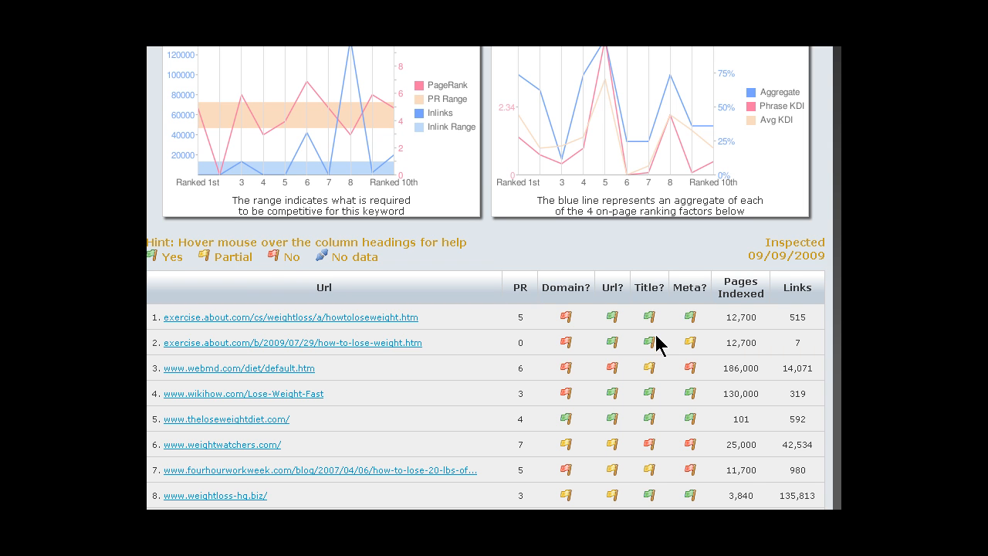
{"action": "mouse_move", "coordinate": [742, 337]}
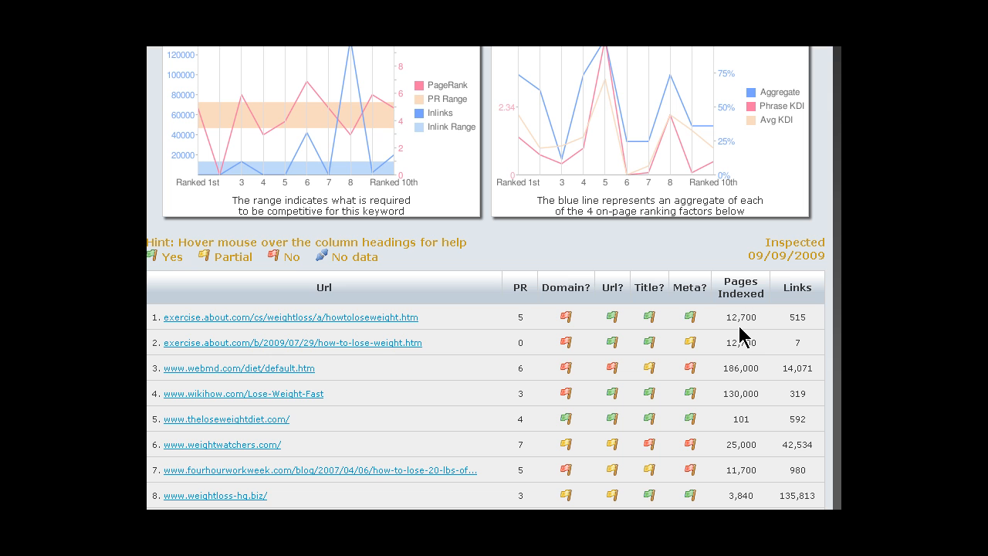
{"action": "mouse_move", "coordinate": [810, 345]}
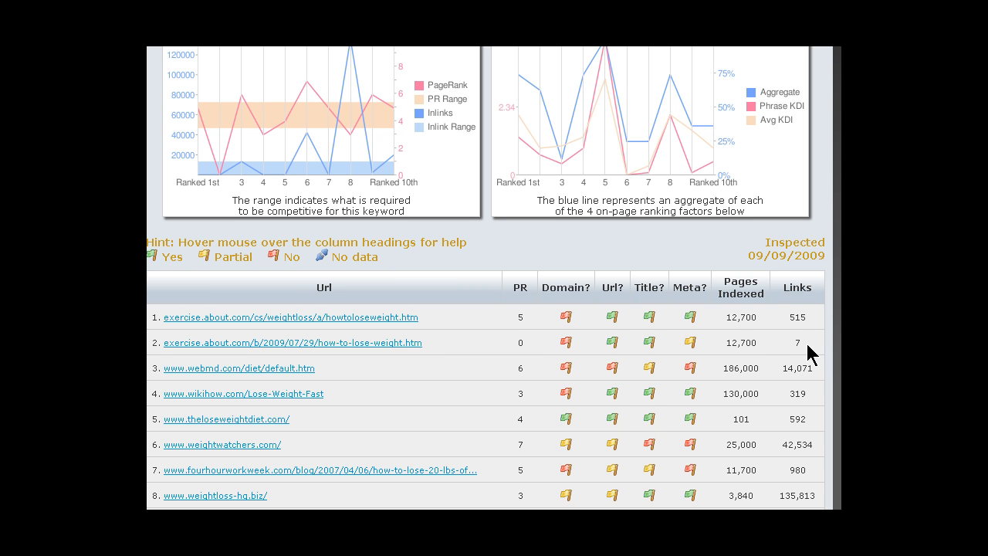
{"action": "mouse_move", "coordinate": [809, 368]}
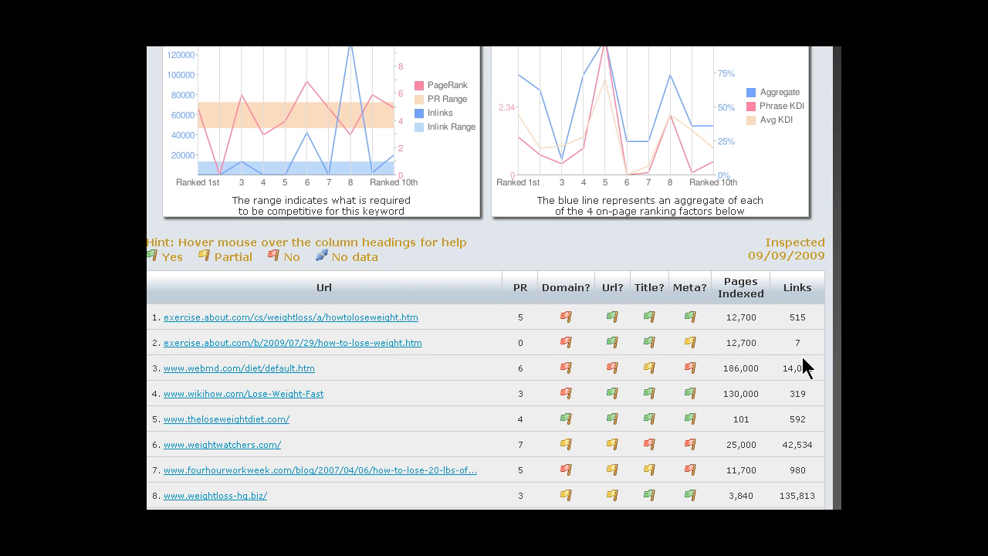
{"action": "mouse_move", "coordinate": [337, 378]}
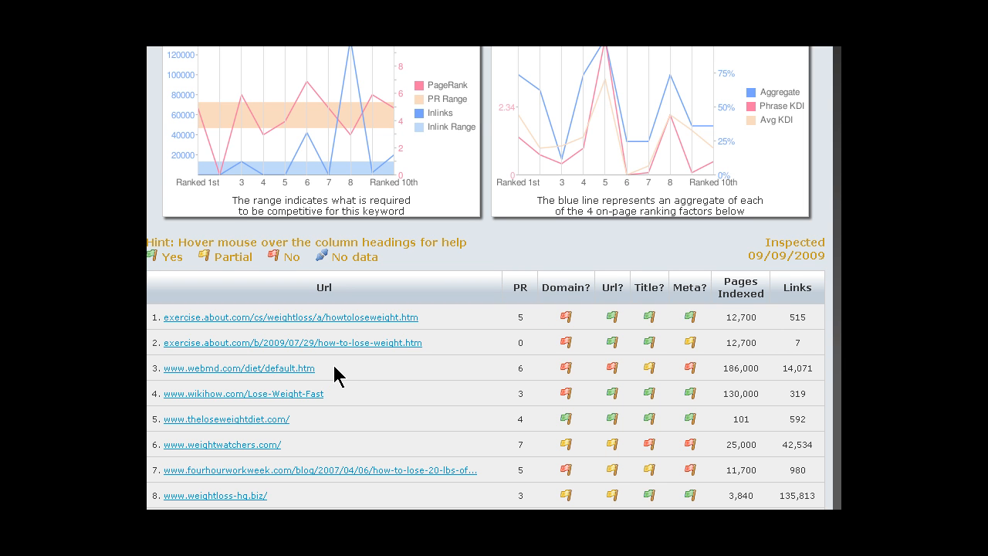
{"action": "mouse_move", "coordinate": [725, 377]}
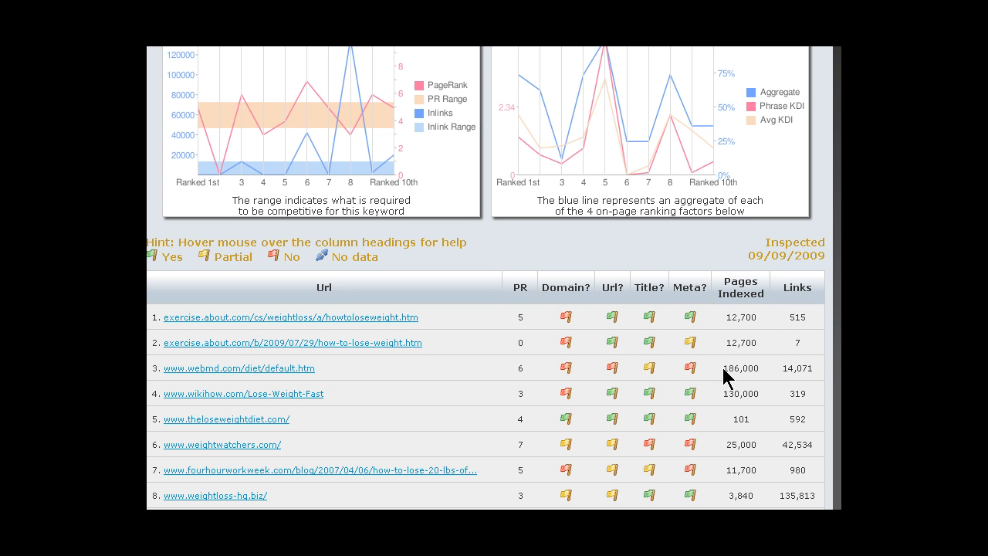
{"action": "mouse_move", "coordinate": [769, 377]}
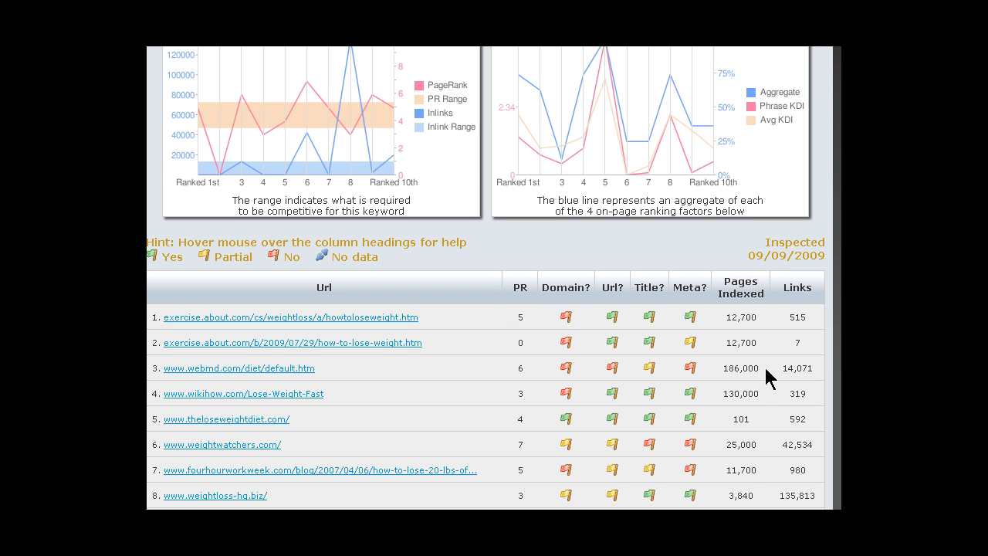
{"action": "mouse_move", "coordinate": [756, 368]}
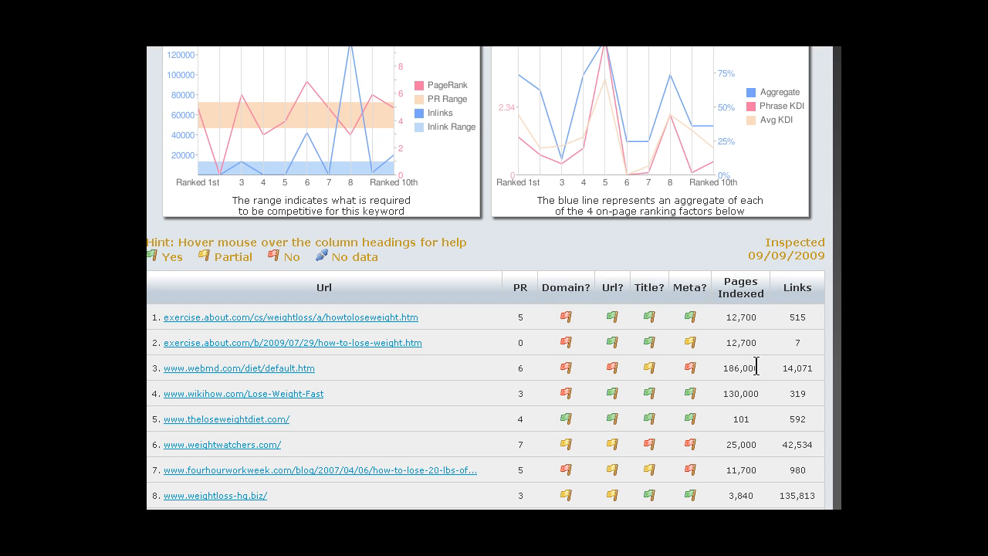
{"action": "mouse_move", "coordinate": [781, 368]}
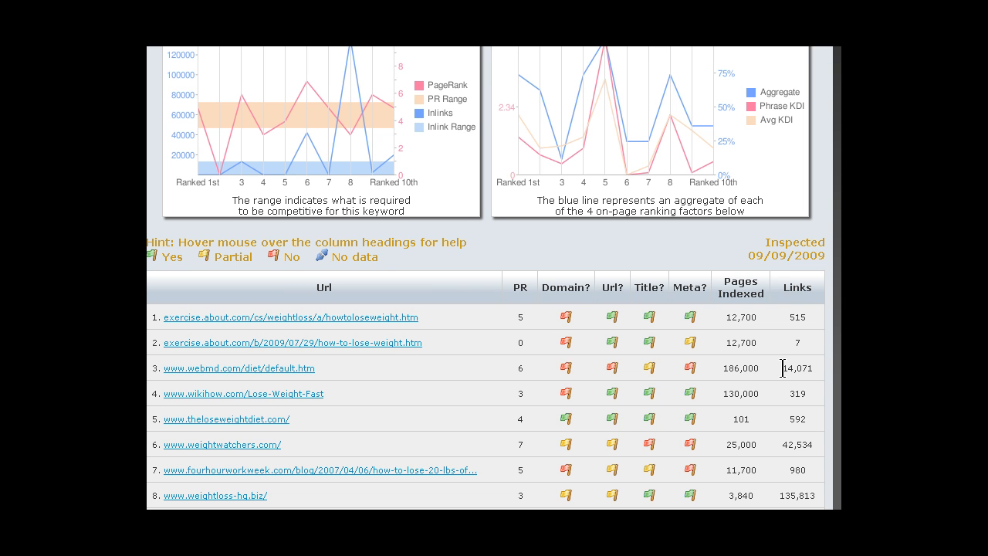
{"action": "mouse_move", "coordinate": [446, 389]}
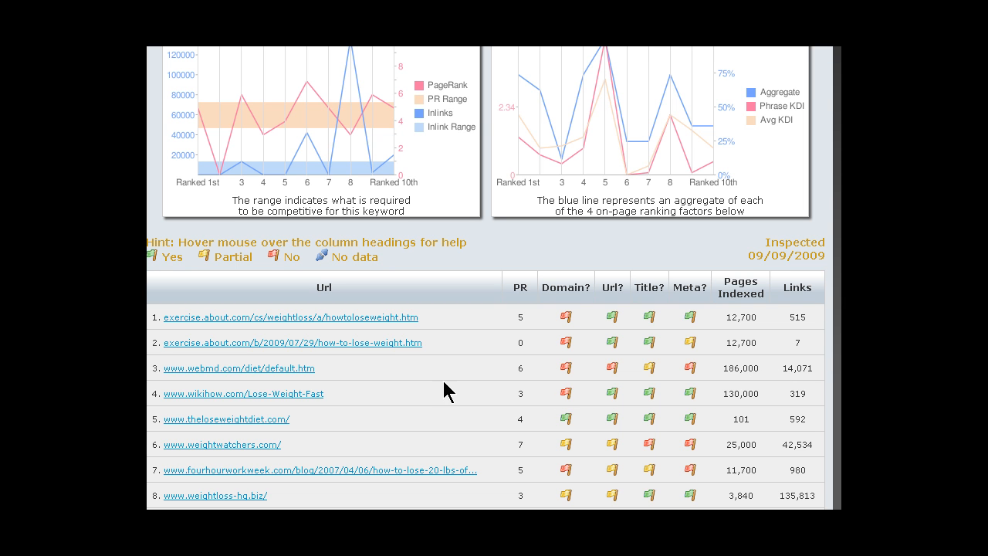
{"action": "mouse_move", "coordinate": [321, 383]}
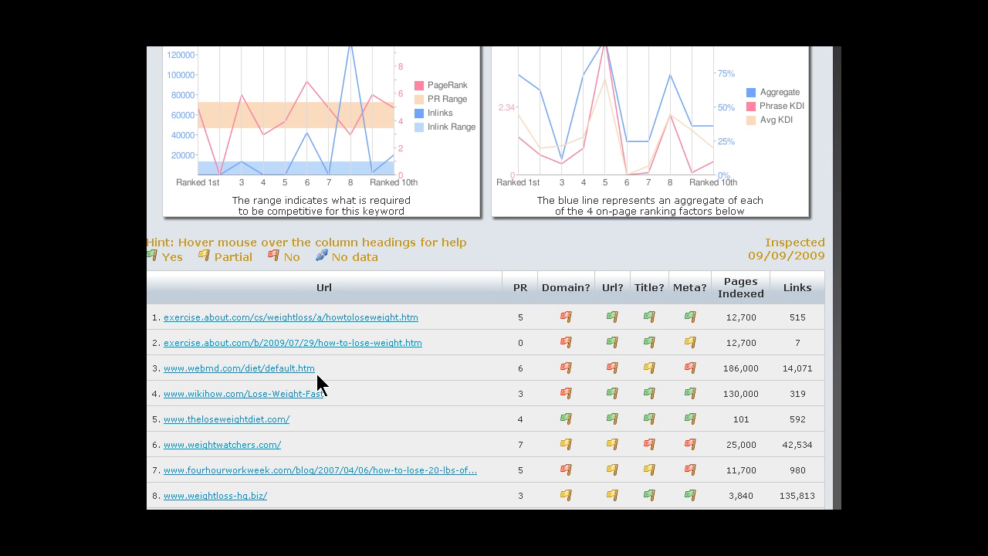
{"action": "mouse_move", "coordinate": [712, 385]}
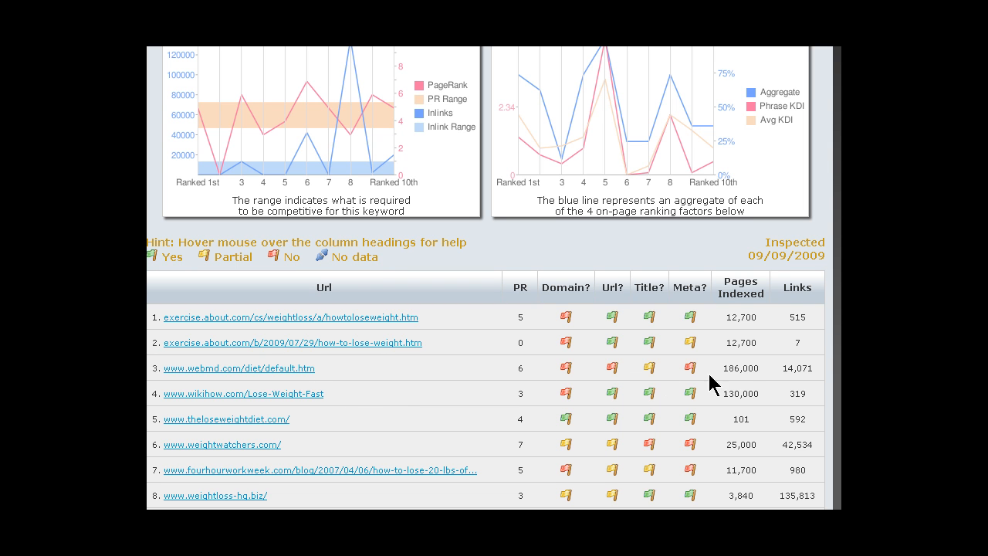
{"action": "mouse_move", "coordinate": [727, 395]}
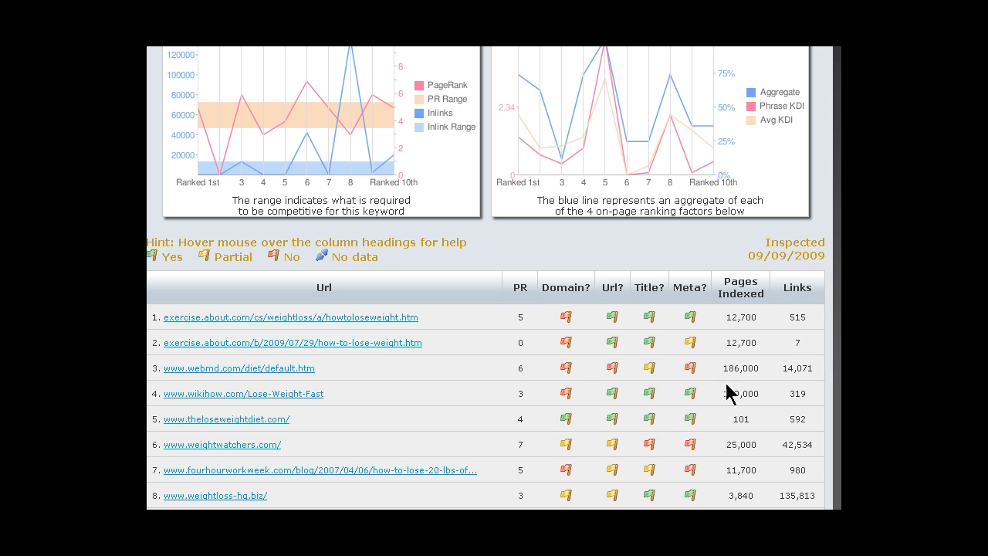
{"action": "mouse_move", "coordinate": [460, 414]}
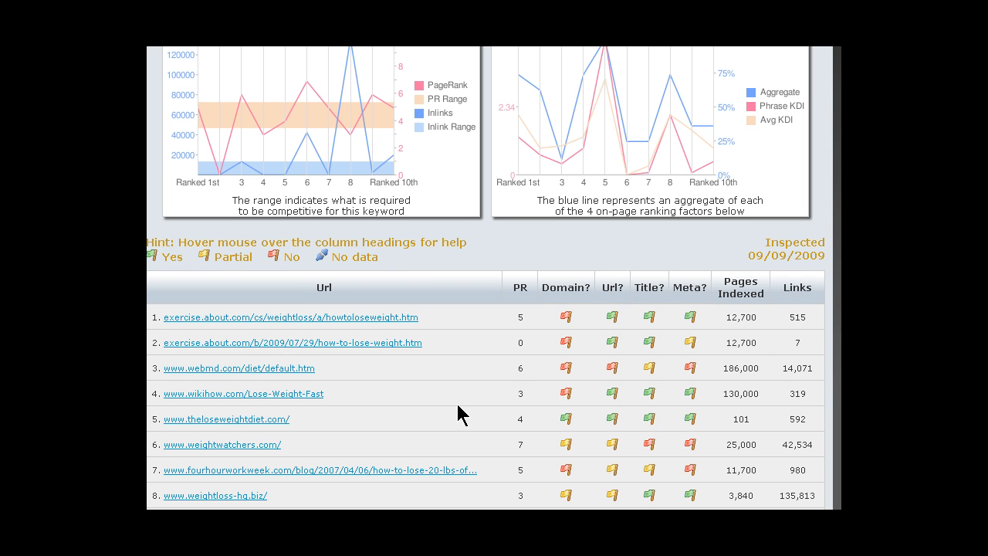
{"action": "mouse_move", "coordinate": [686, 372]}
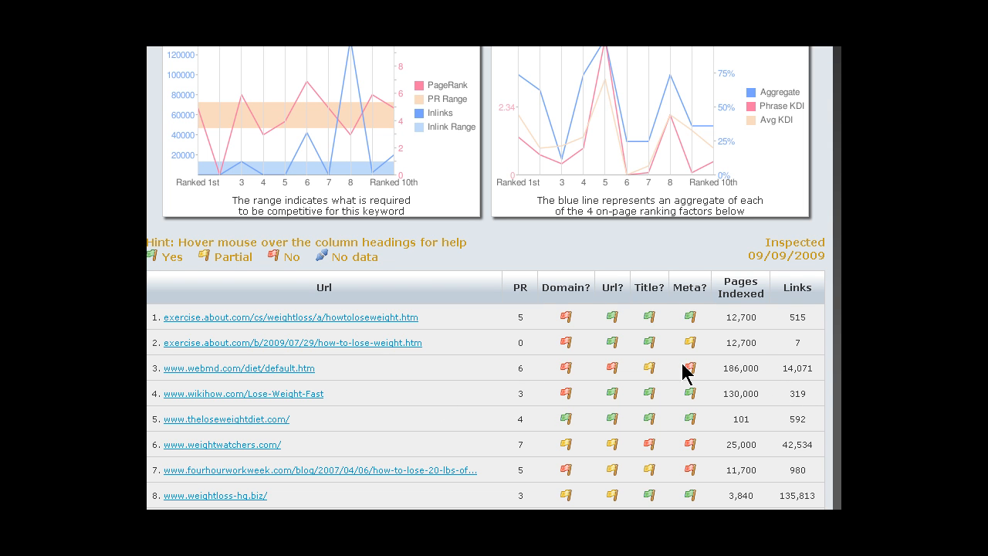
{"action": "mouse_move", "coordinate": [692, 370]}
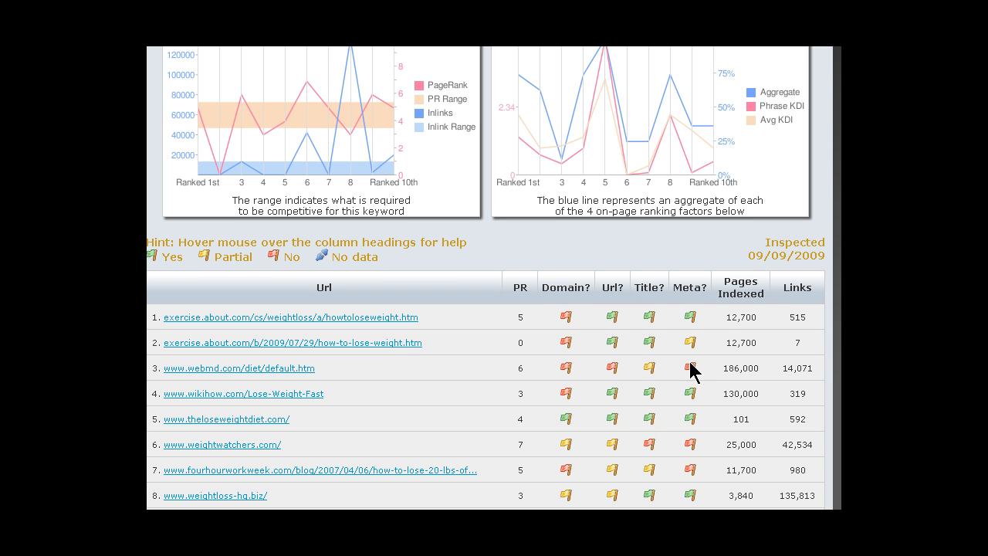
{"action": "mouse_move", "coordinate": [694, 378]}
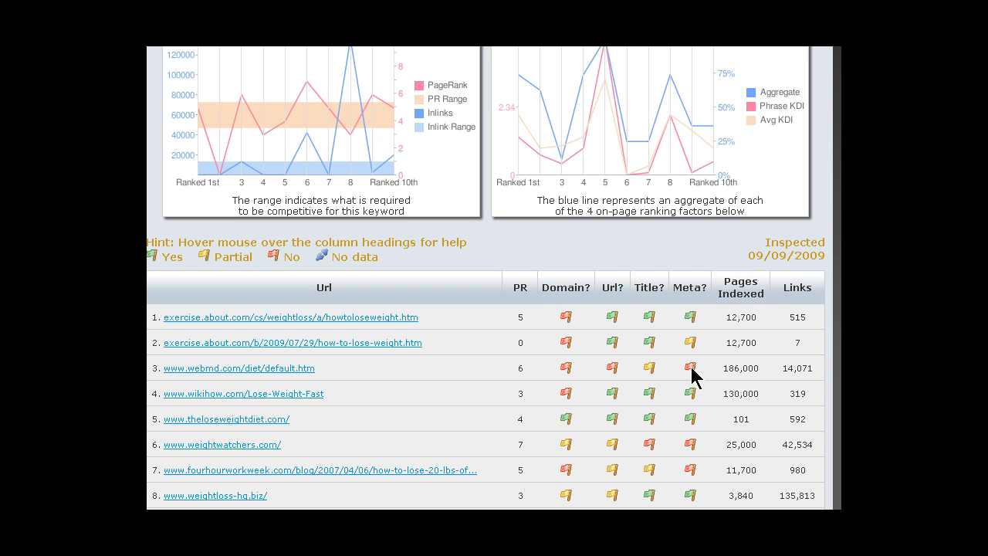
{"action": "mouse_move", "coordinate": [533, 389]}
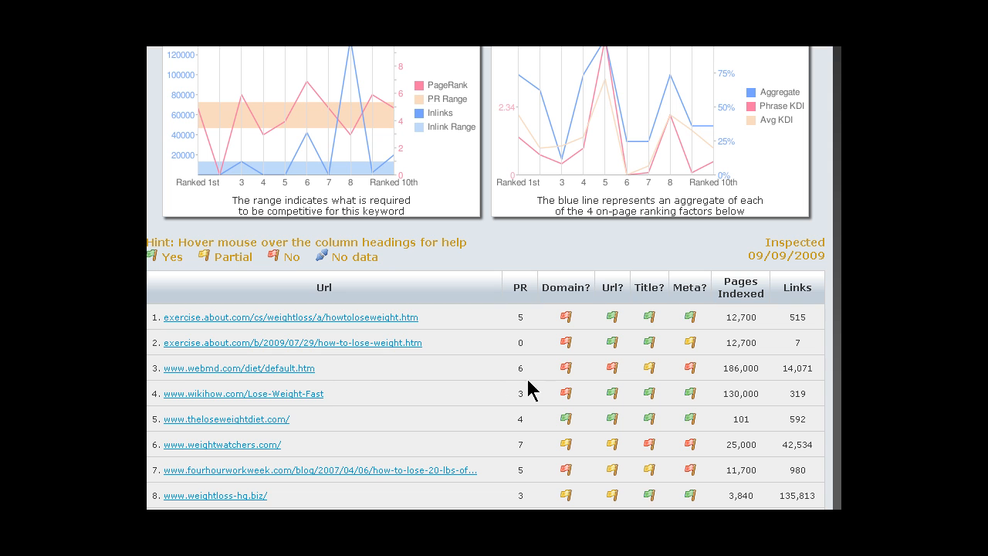
{"action": "mouse_move", "coordinate": [686, 376]}
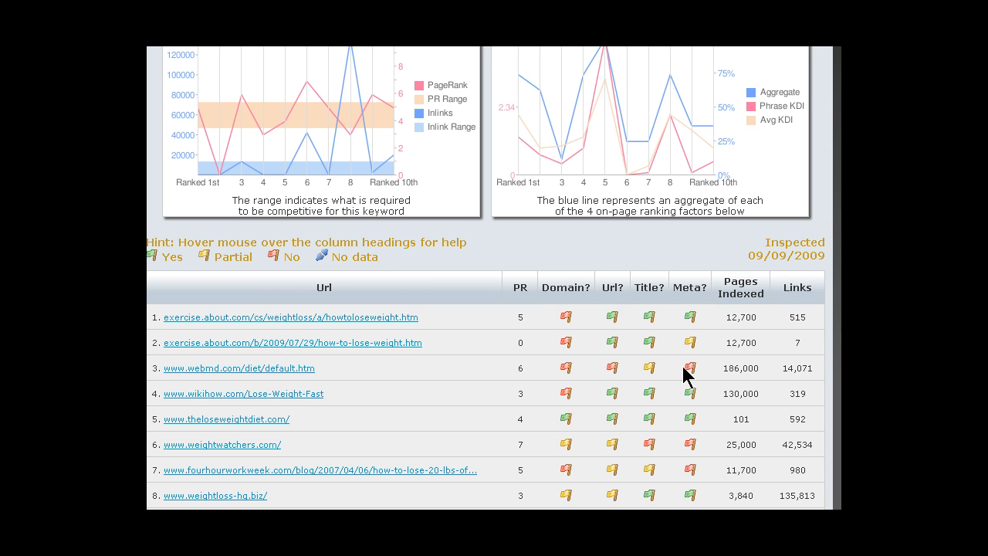
{"action": "mouse_move", "coordinate": [521, 369]}
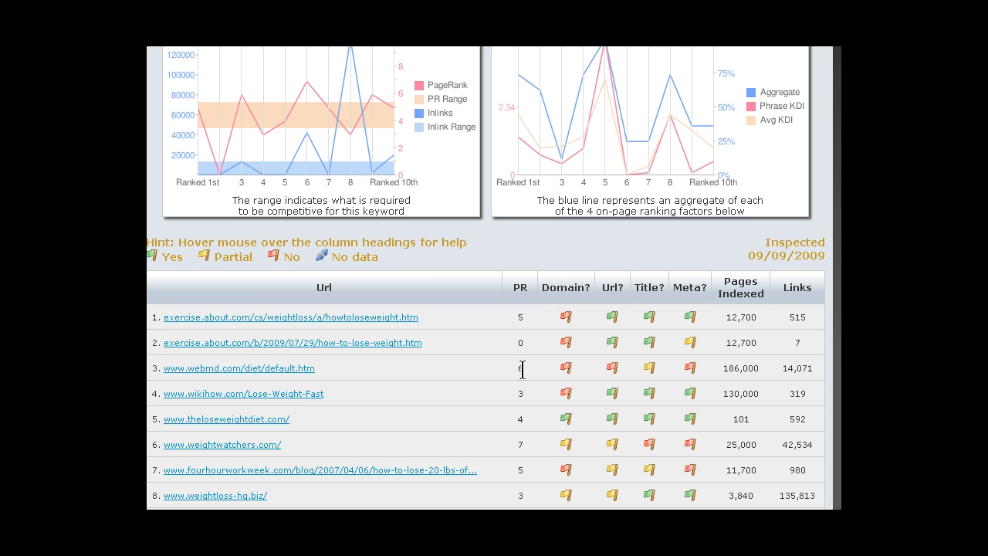
{"action": "mouse_move", "coordinate": [743, 395]}
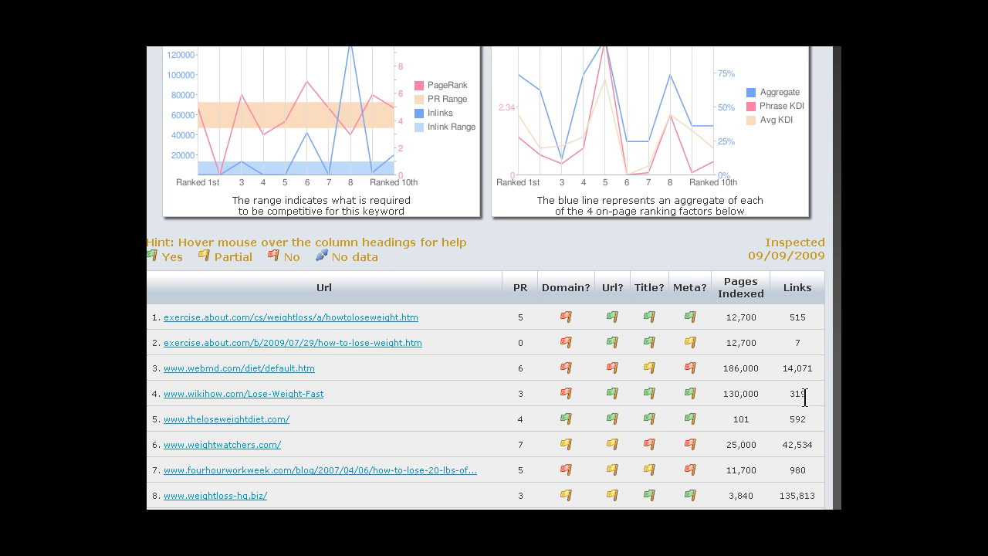
{"action": "mouse_move", "coordinate": [325, 404]}
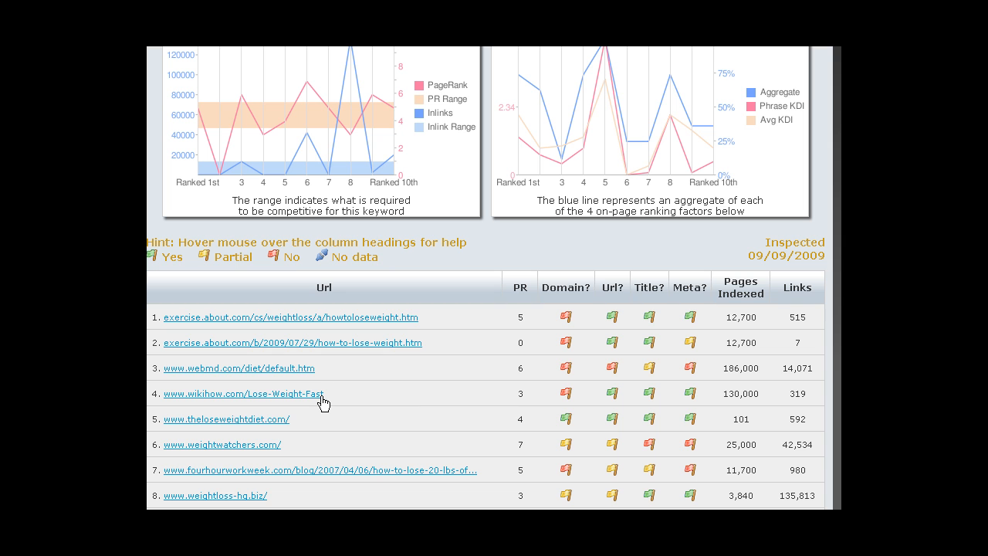
{"action": "mouse_move", "coordinate": [333, 409]}
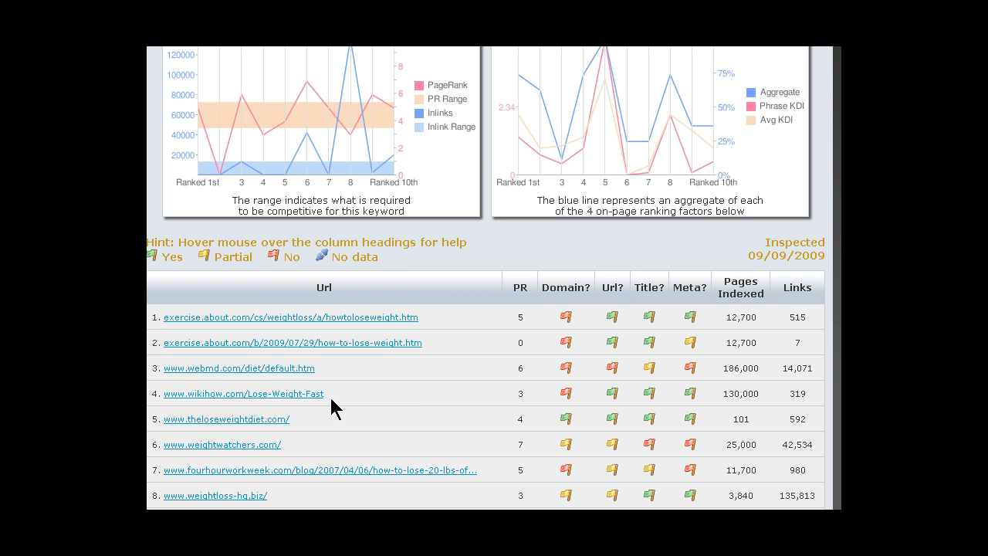
{"action": "mouse_move", "coordinate": [594, 393]}
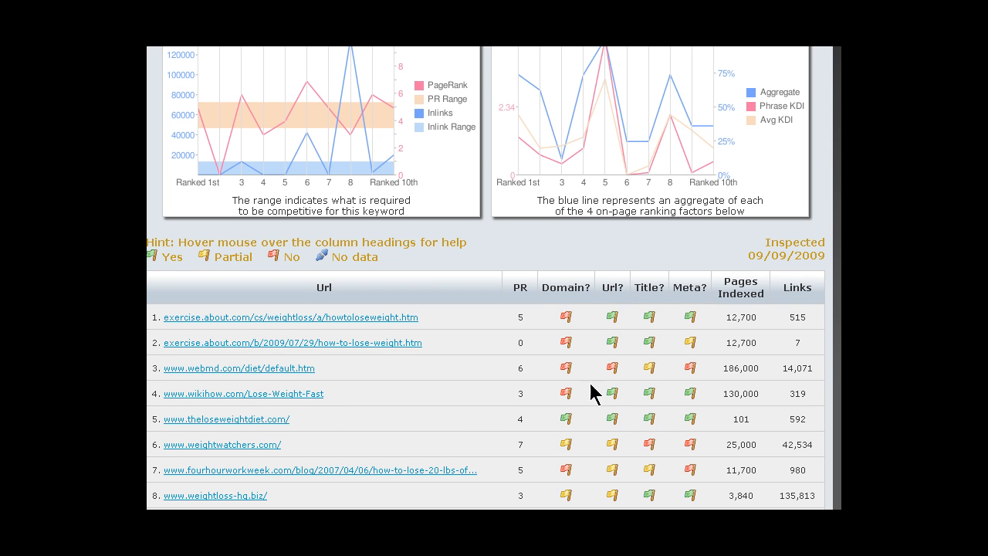
{"action": "mouse_move", "coordinate": [731, 393]}
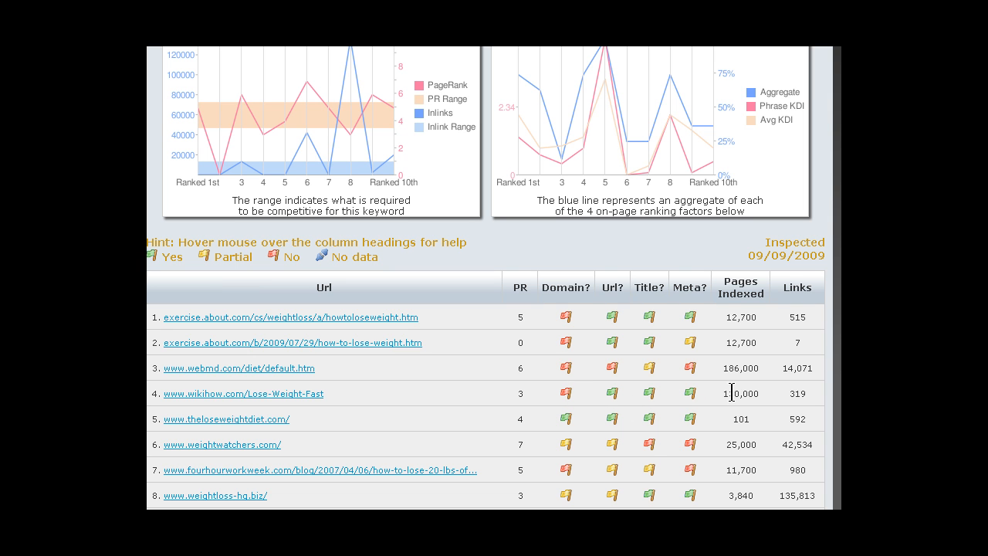
{"action": "mouse_move", "coordinate": [804, 393]}
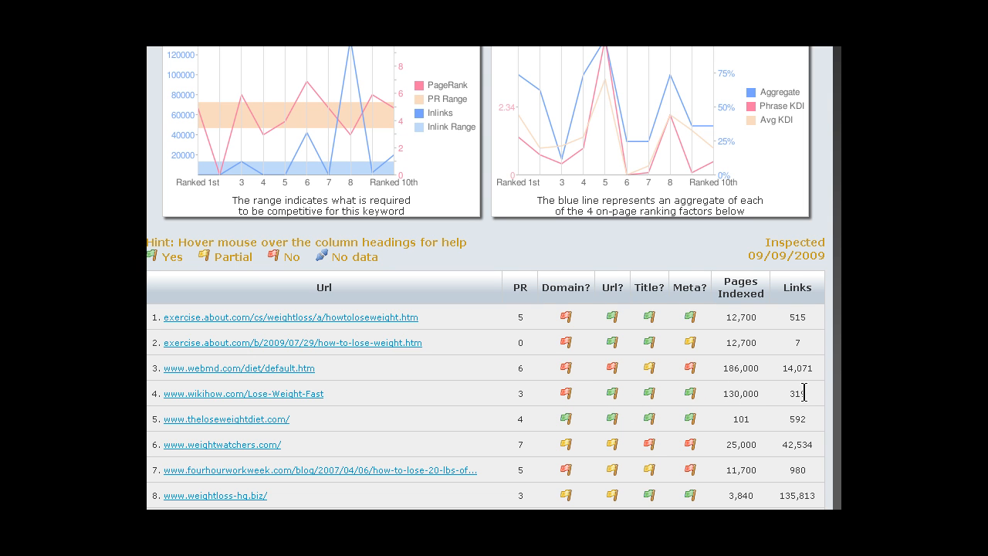
{"action": "double_click", "coordinate": [796, 394]}
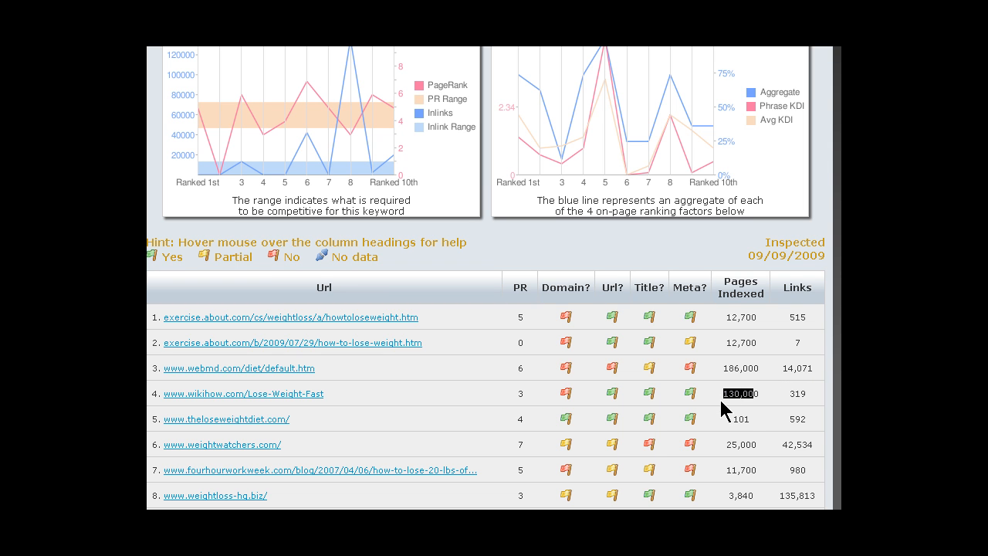
{"action": "mouse_move", "coordinate": [747, 414]}
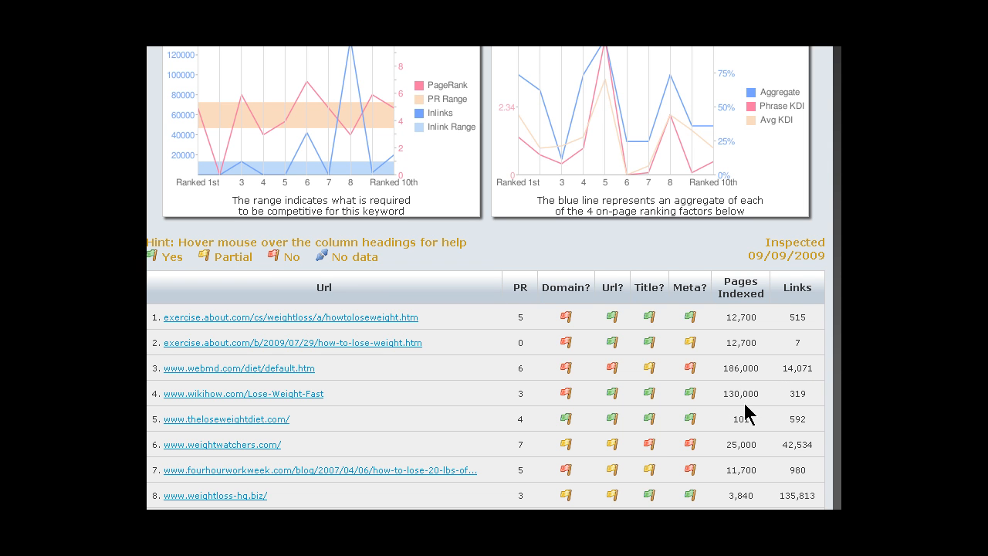
{"action": "mouse_move", "coordinate": [735, 388]}
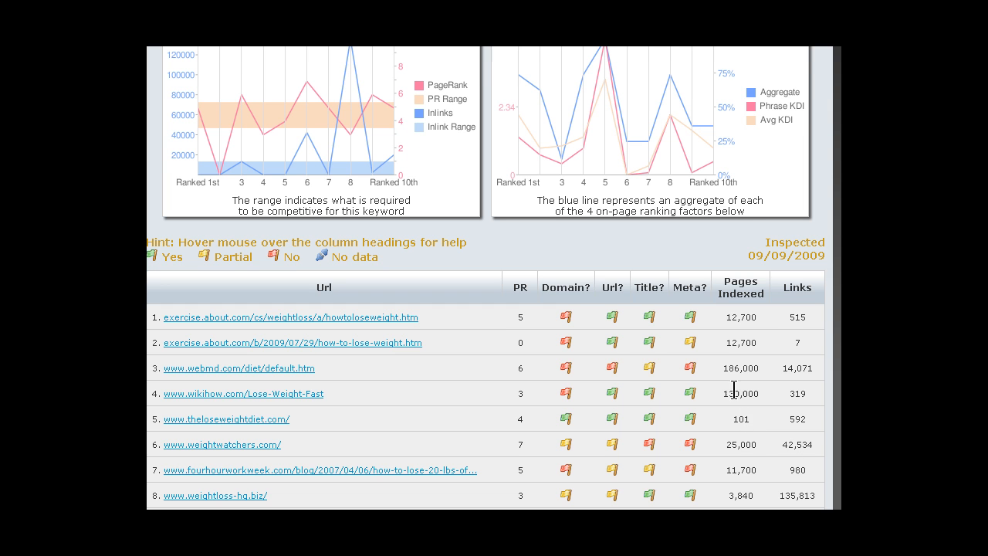
{"action": "scroll", "scroll_direction": "up", "scroll_amount": 3}
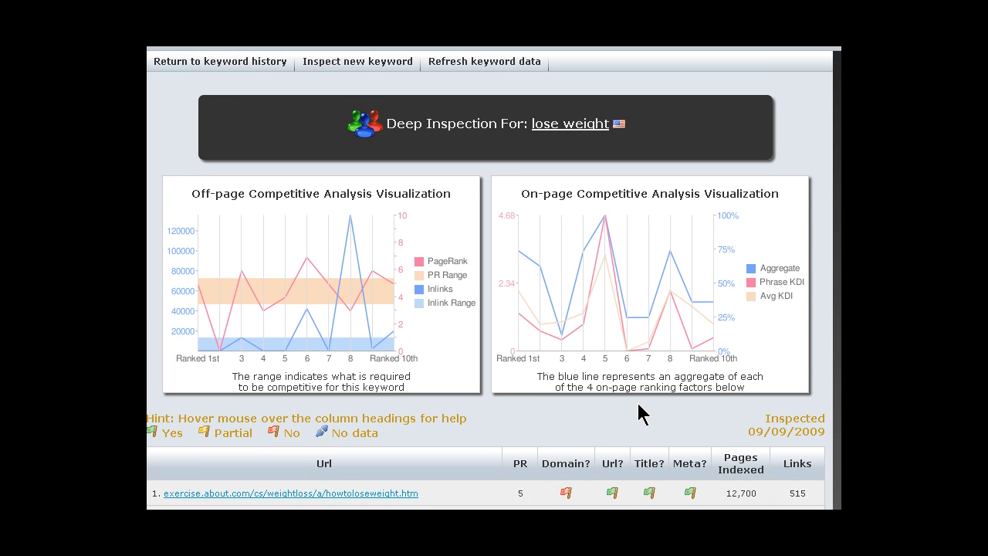
{"action": "scroll", "scroll_direction": "down", "scroll_amount": 3}
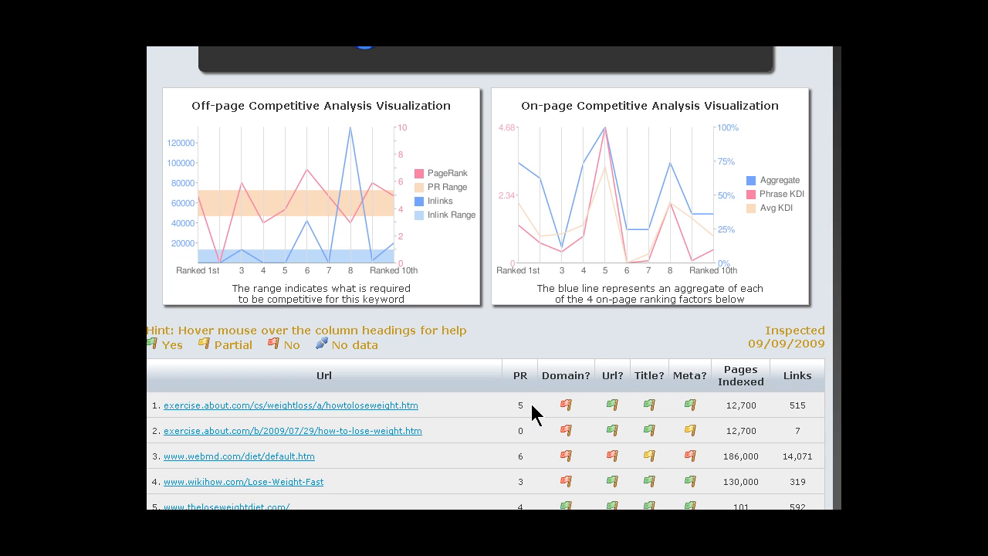
{"action": "mouse_move", "coordinate": [270, 206]}
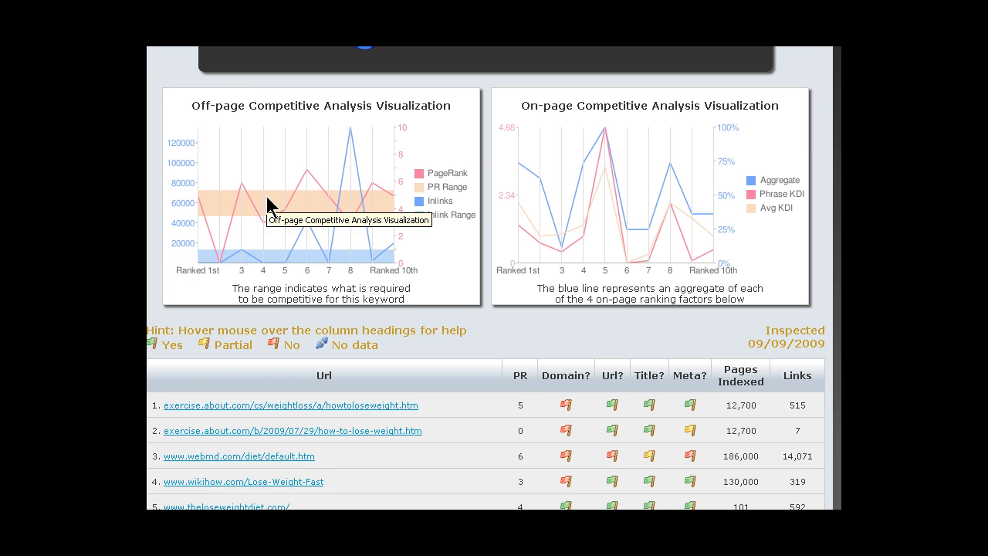
{"action": "mouse_move", "coordinate": [433, 299]}
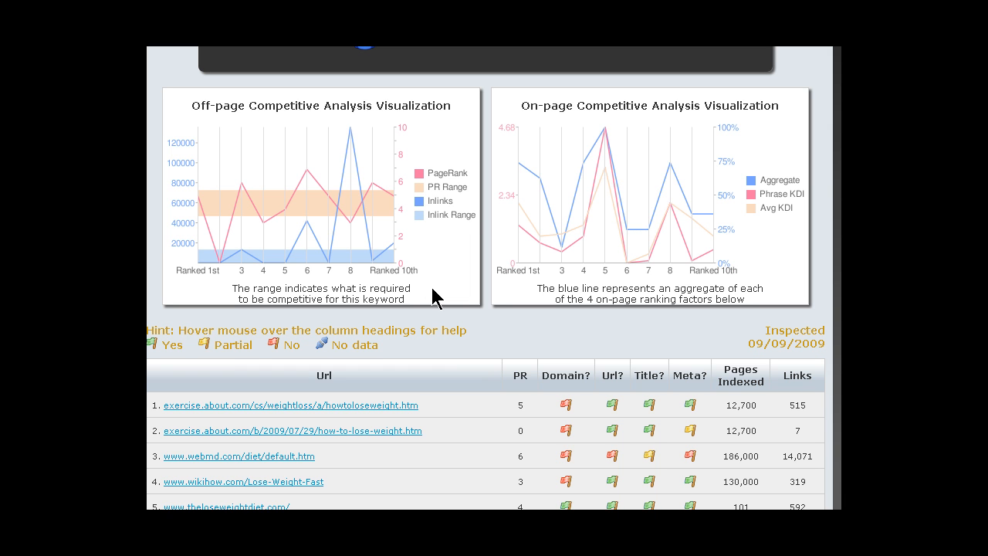
{"action": "mouse_move", "coordinate": [253, 261]}
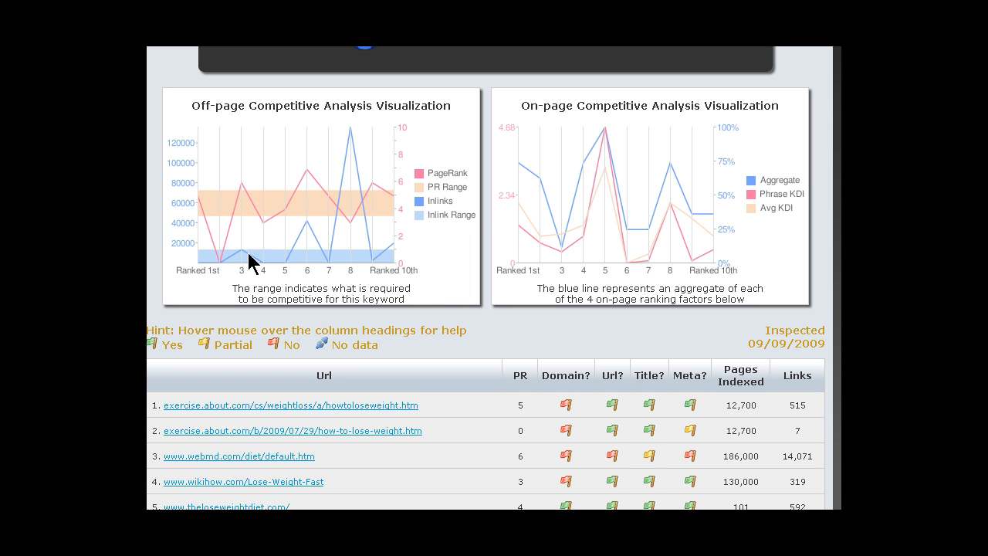
{"action": "mouse_move", "coordinate": [234, 259]}
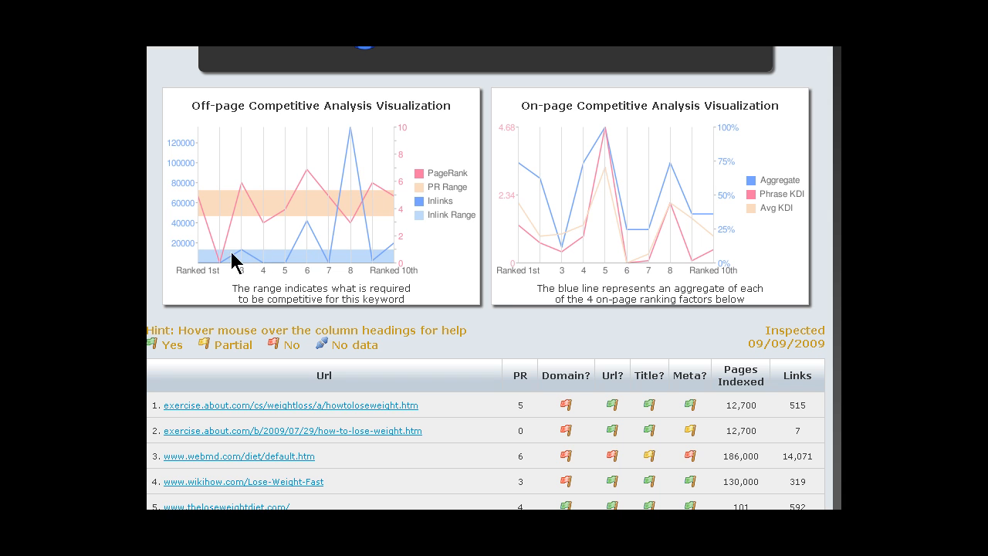
{"action": "mouse_move", "coordinate": [378, 278]}
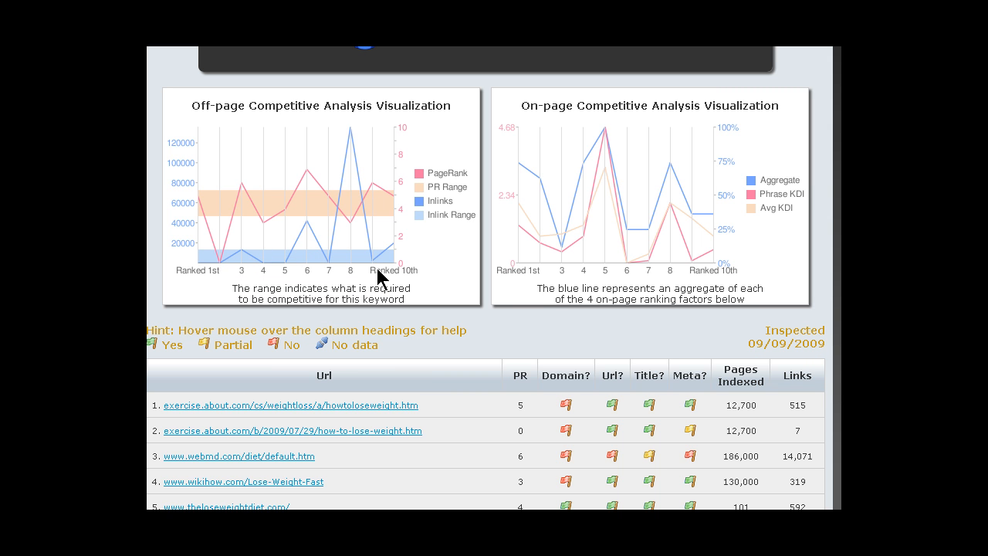
{"action": "mouse_move", "coordinate": [246, 244]}
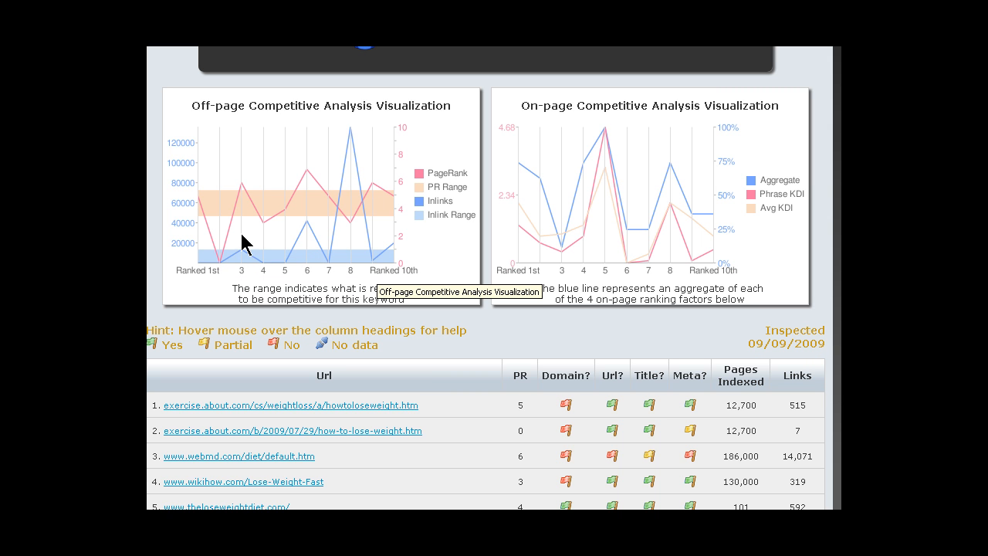
{"action": "mouse_move", "coordinate": [315, 193]}
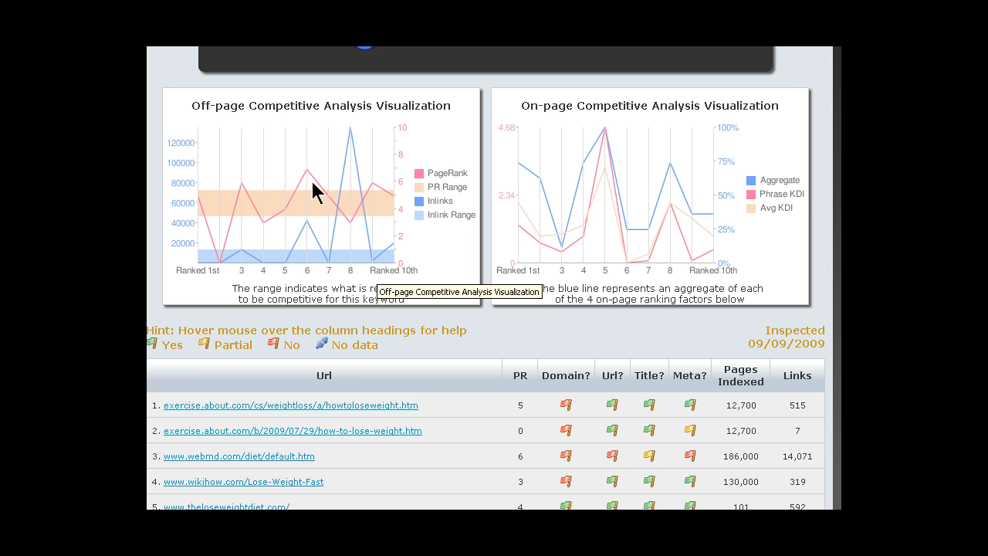
{"action": "mouse_move", "coordinate": [389, 262]}
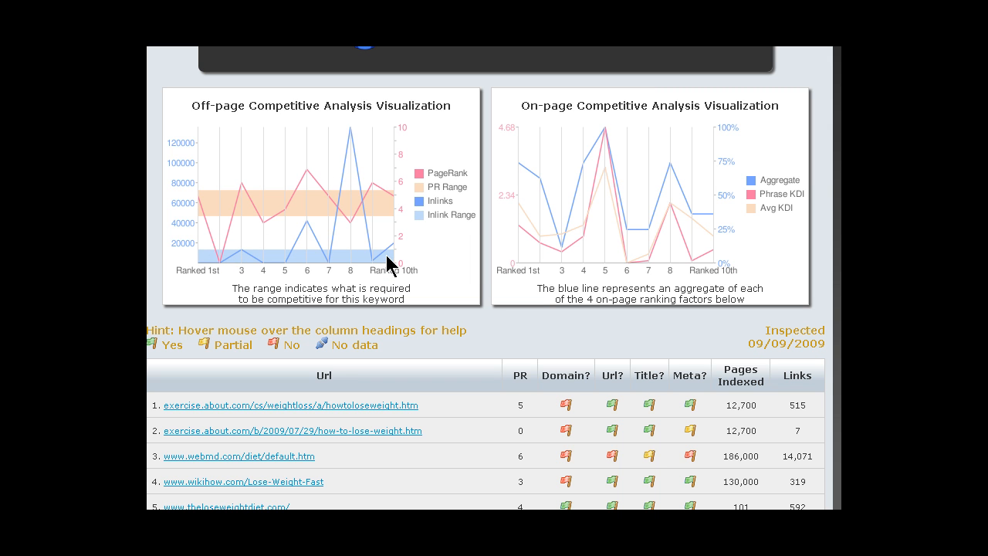
{"action": "mouse_move", "coordinate": [352, 133]}
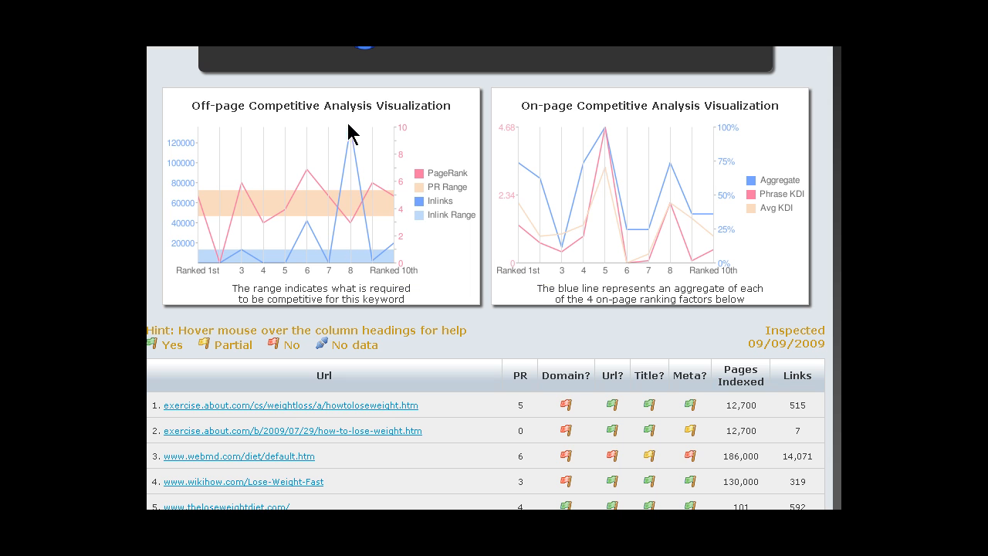
{"action": "mouse_move", "coordinate": [355, 142]}
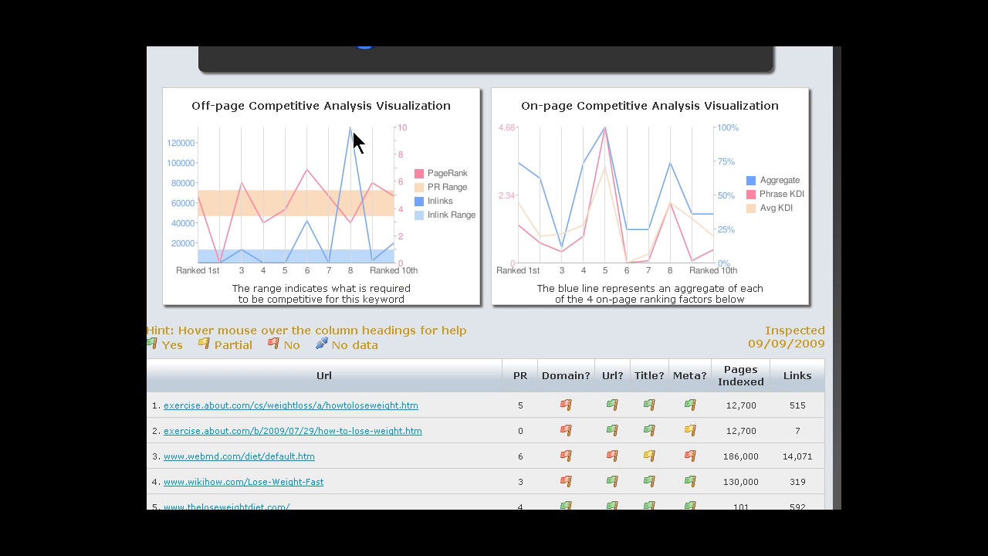
{"action": "scroll", "scroll_direction": "down", "scroll_amount": 3}
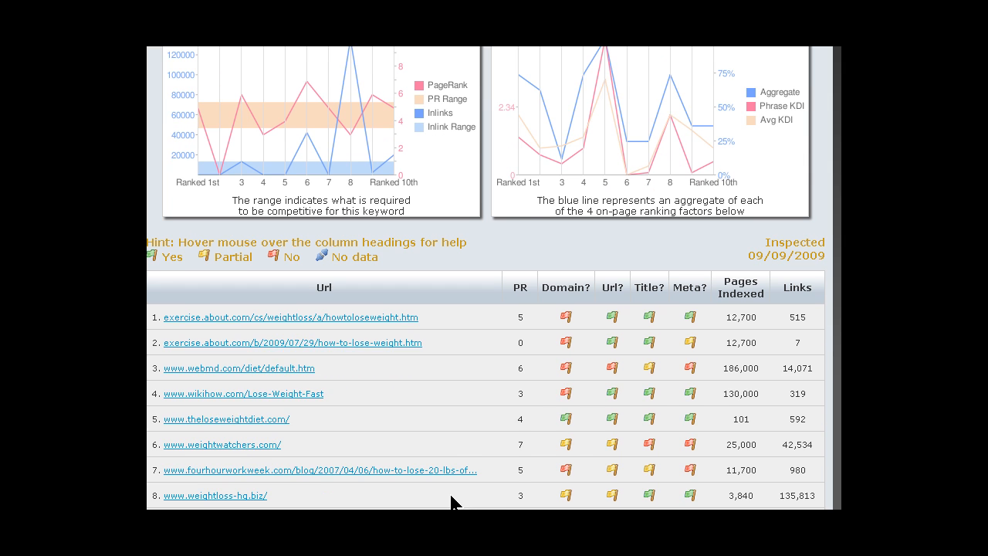
{"action": "mouse_move", "coordinate": [821, 498]}
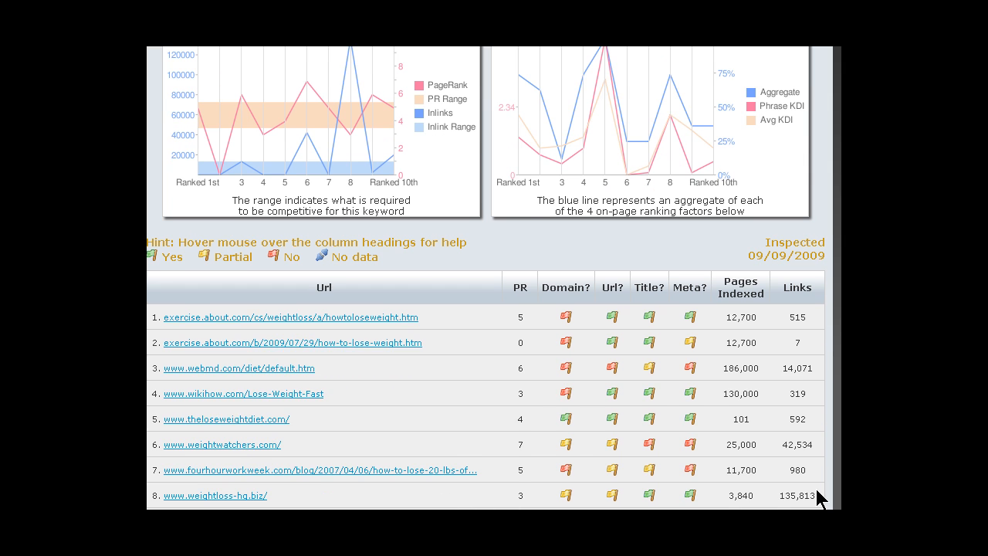
{"action": "mouse_move", "coordinate": [292, 500]}
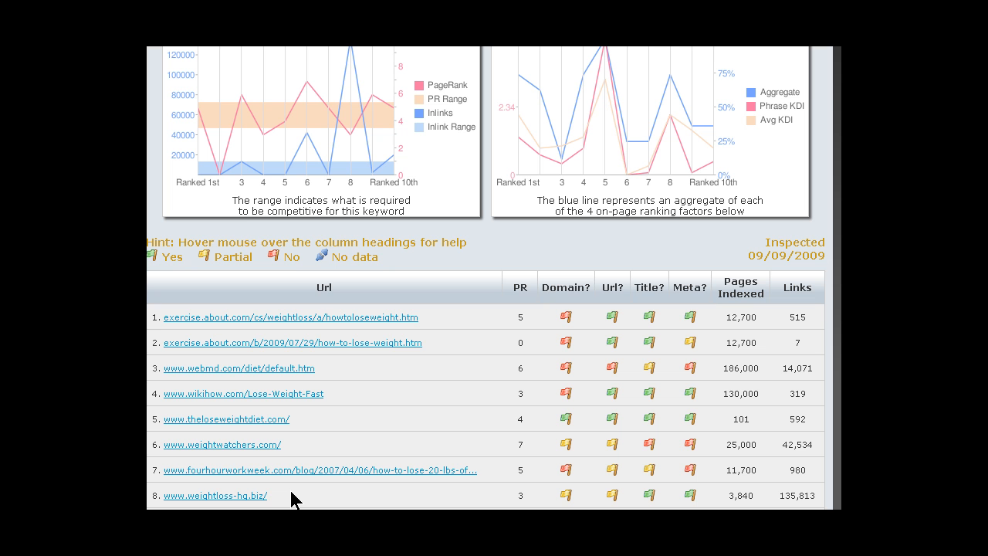
{"action": "scroll", "scroll_direction": "up", "scroll_amount": 3}
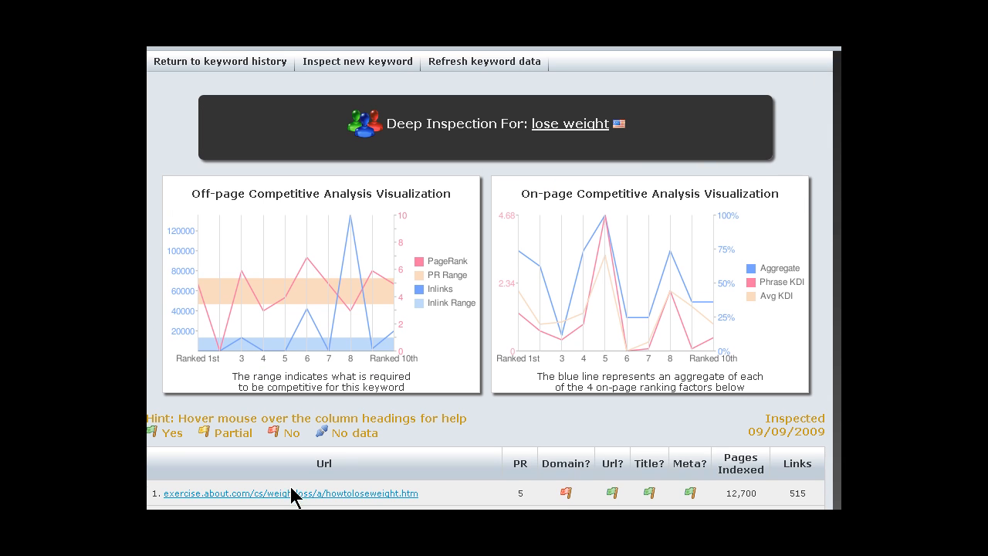
{"action": "mouse_move", "coordinate": [266, 352]}
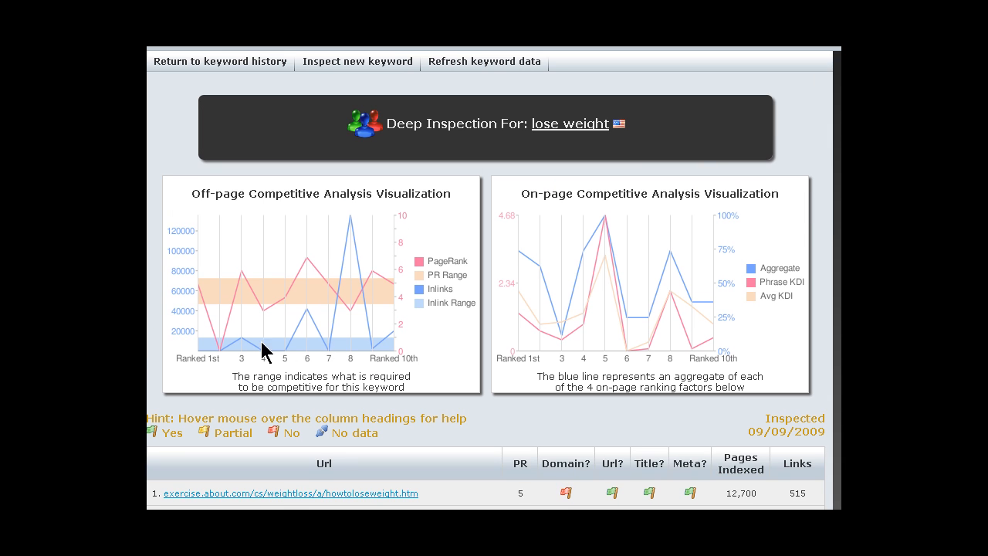
{"action": "mouse_move", "coordinate": [226, 354]}
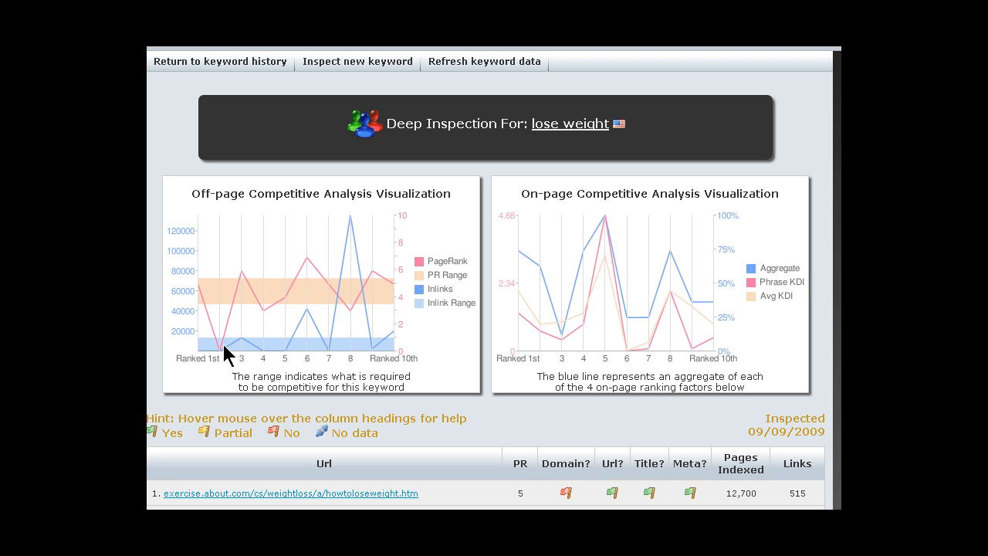
{"action": "mouse_move", "coordinate": [345, 220]}
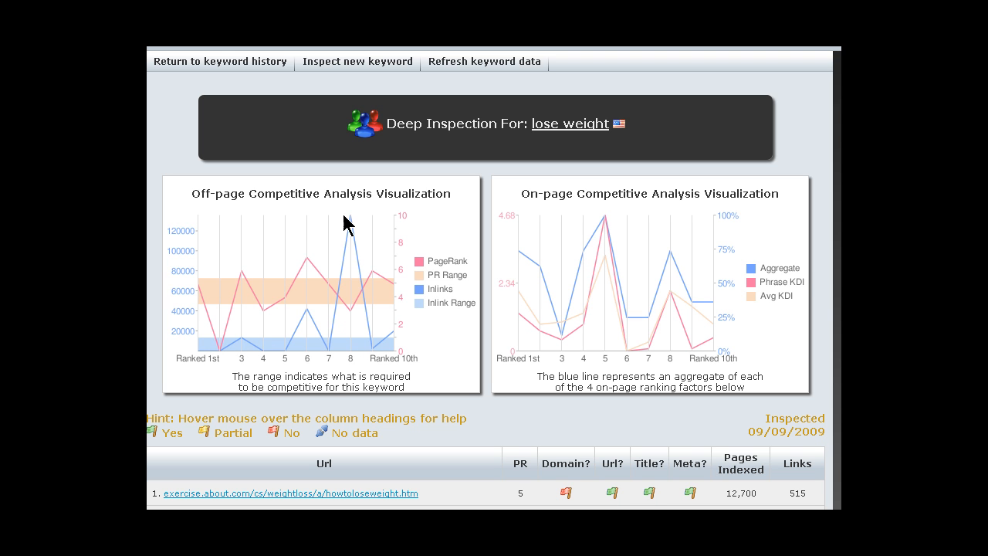
{"action": "mouse_move", "coordinate": [234, 343]}
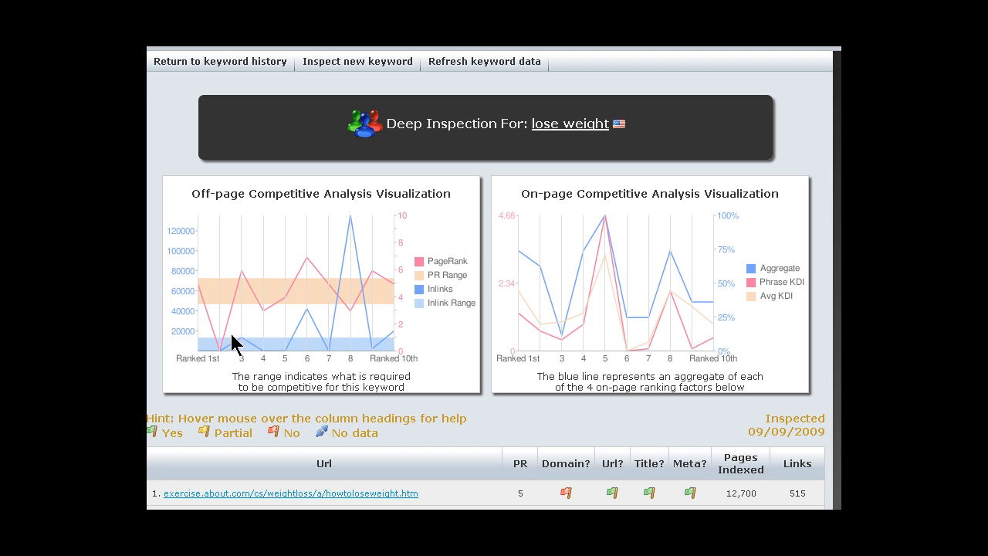
{"action": "mouse_move", "coordinate": [309, 343]}
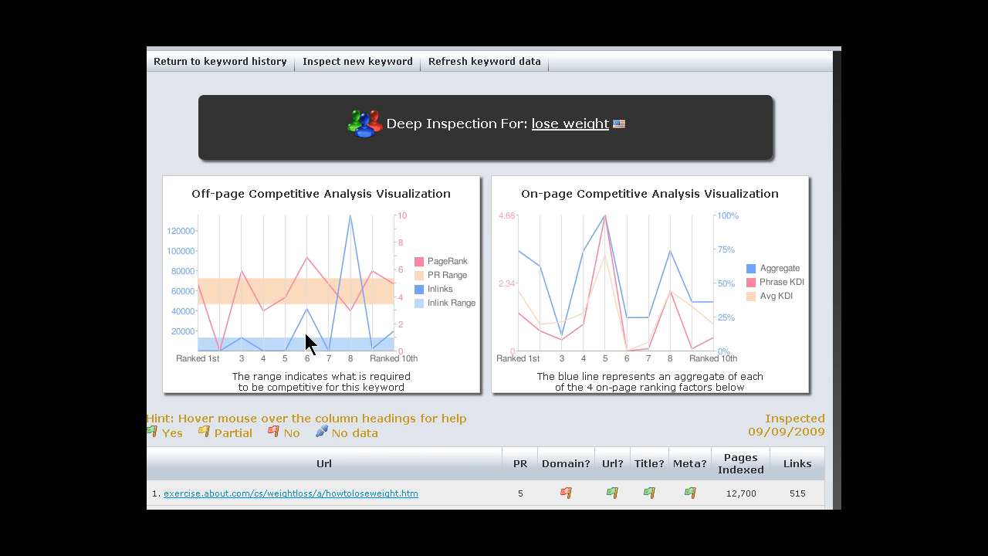
{"action": "mouse_move", "coordinate": [352, 341]}
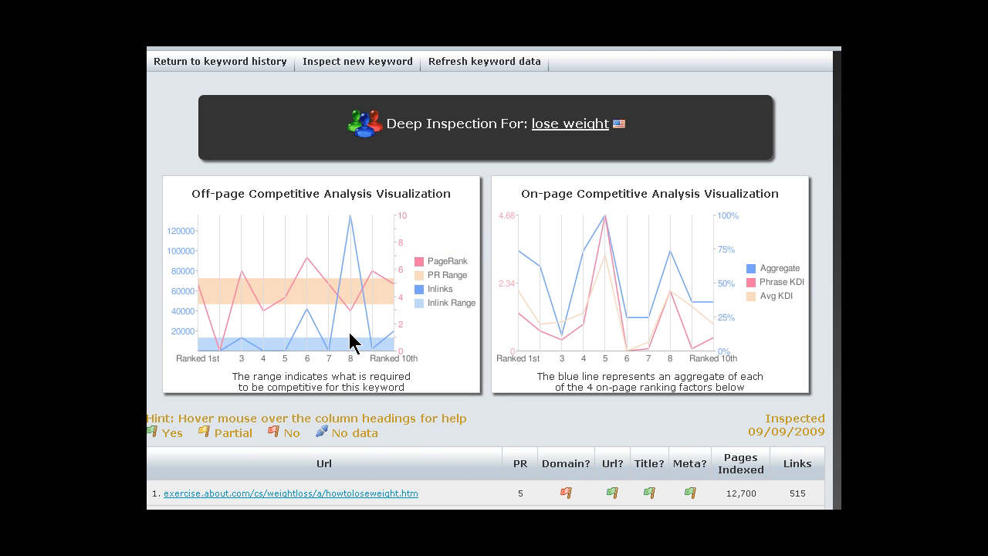
{"action": "mouse_move", "coordinate": [201, 339]}
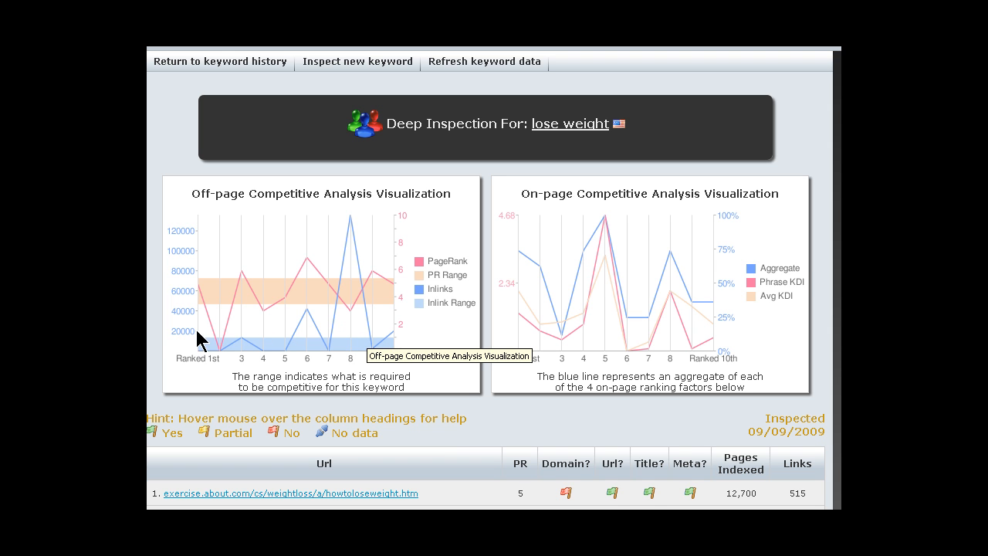
{"action": "mouse_move", "coordinate": [191, 338]}
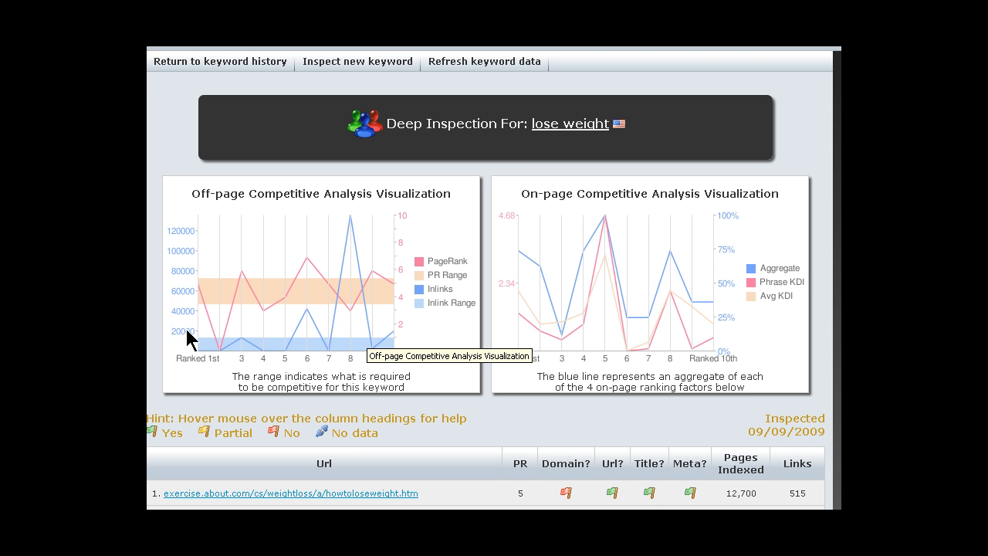
{"action": "mouse_move", "coordinate": [198, 338]}
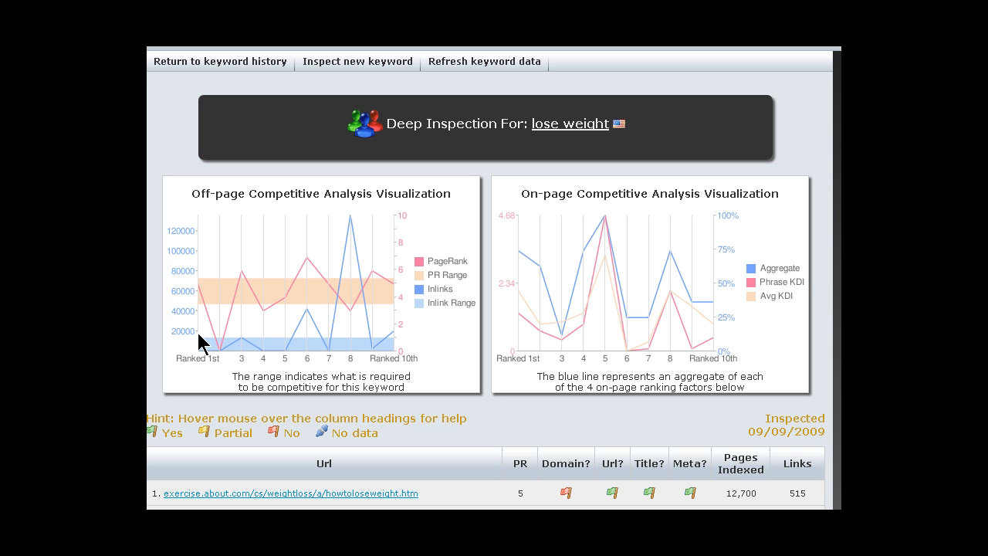
{"action": "mouse_move", "coordinate": [272, 354]}
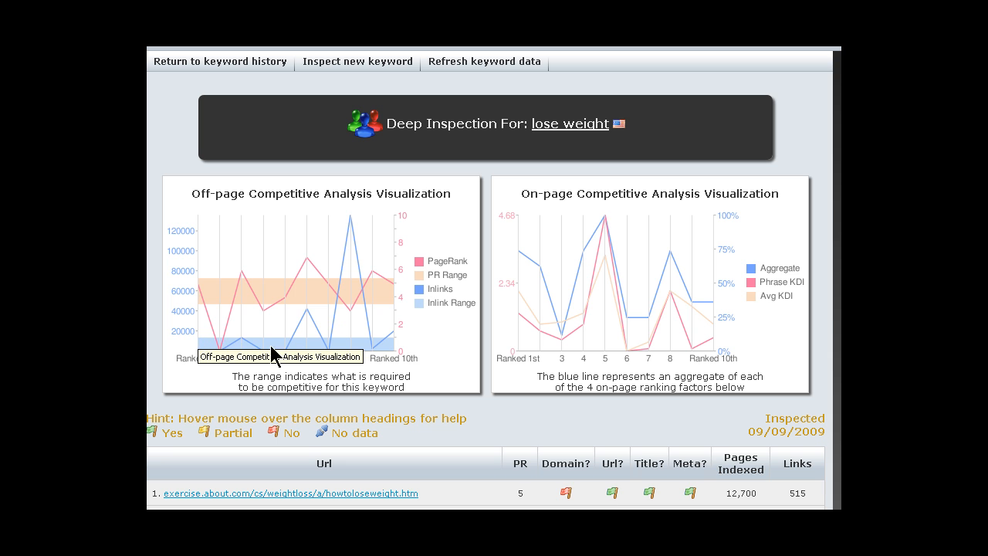
{"action": "mouse_move", "coordinate": [352, 228]}
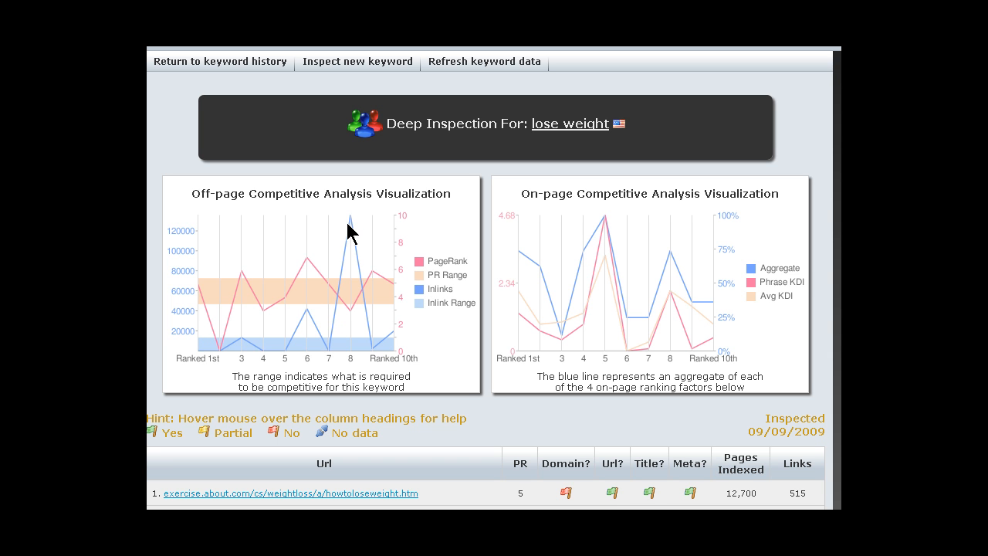
{"action": "mouse_move", "coordinate": [210, 343]}
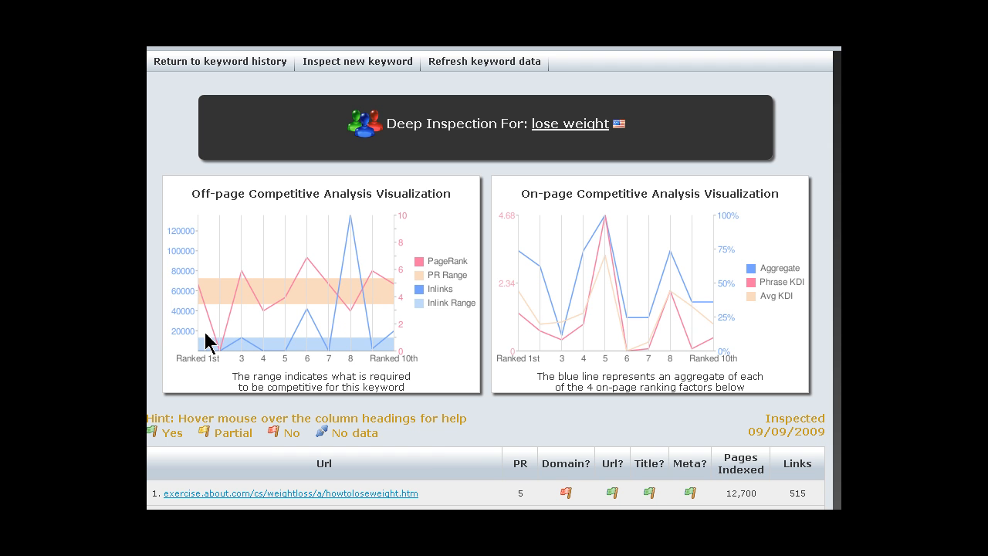
{"action": "mouse_move", "coordinate": [378, 344]}
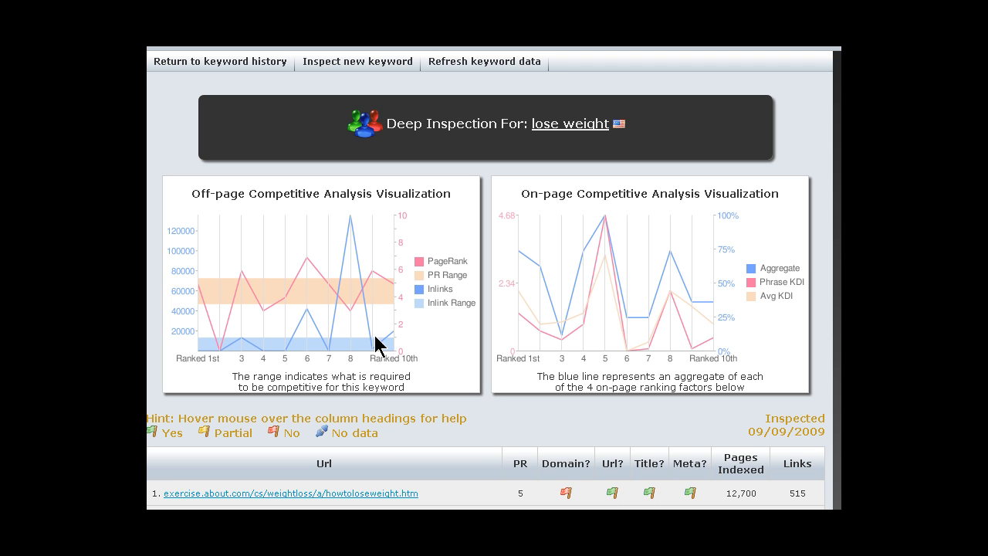
{"action": "mouse_move", "coordinate": [373, 343]}
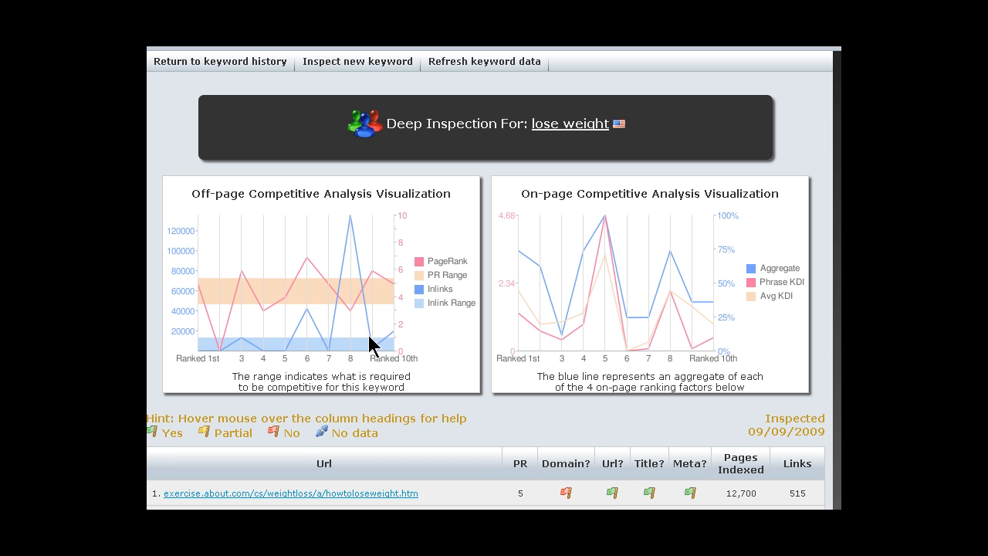
{"action": "mouse_move", "coordinate": [213, 342]}
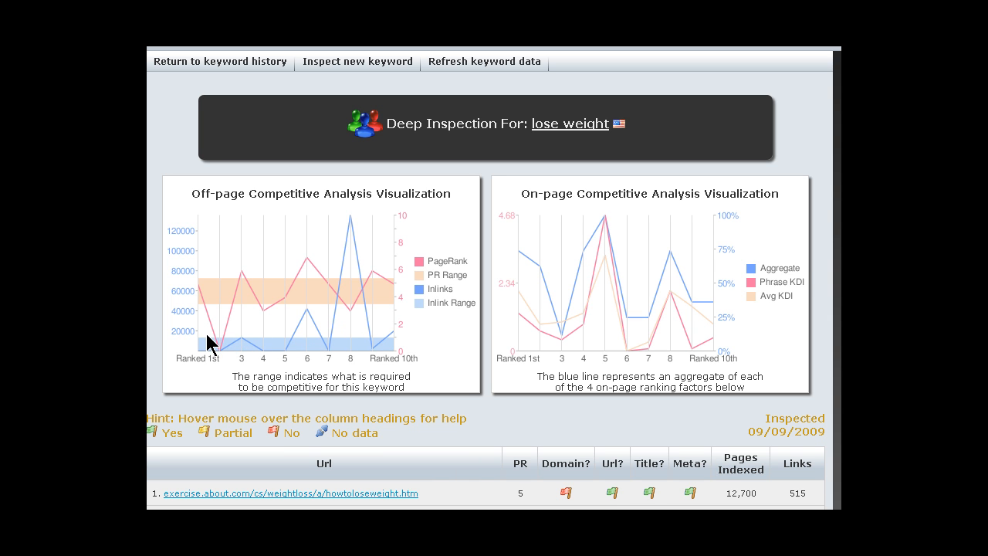
{"action": "mouse_move", "coordinate": [213, 347]}
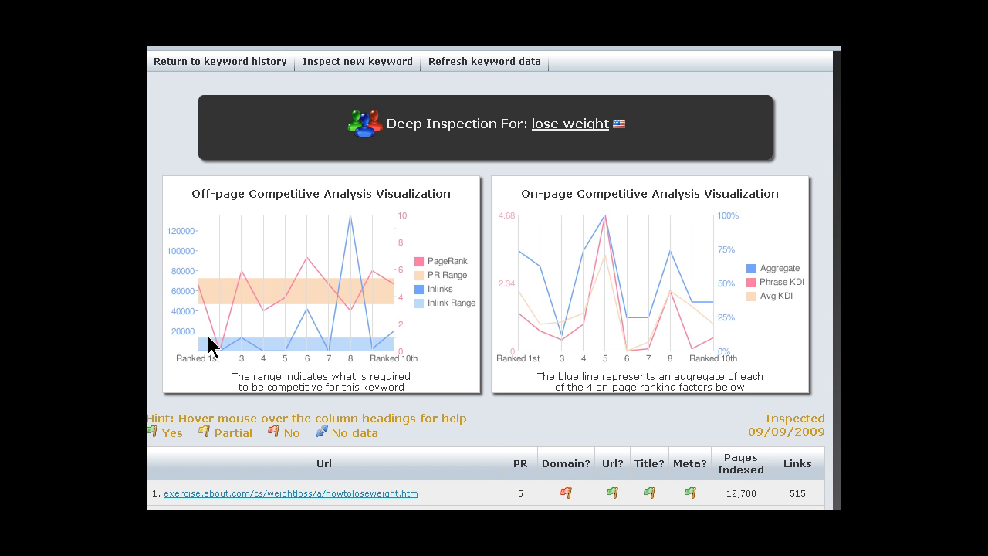
{"action": "mouse_move", "coordinate": [215, 346]}
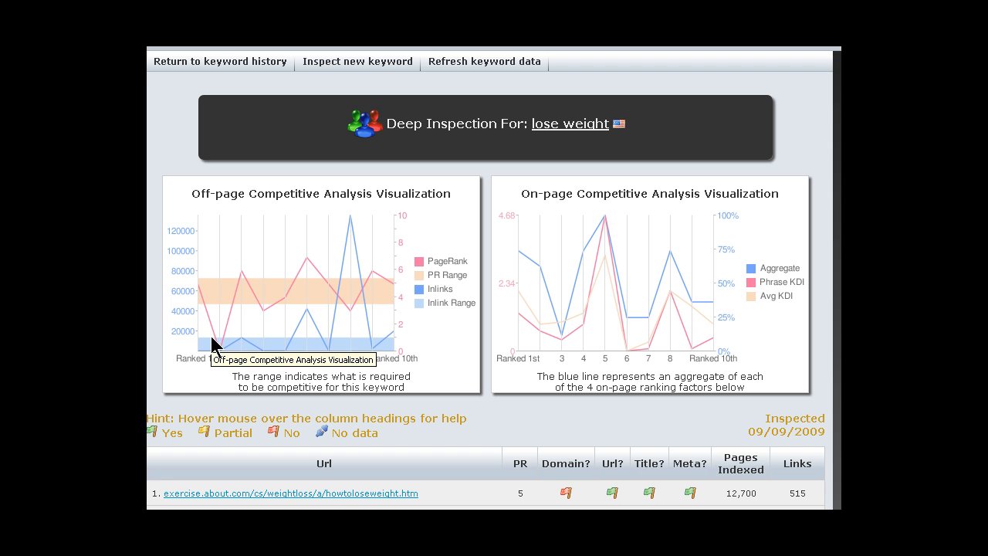
{"action": "mouse_move", "coordinate": [374, 306]}
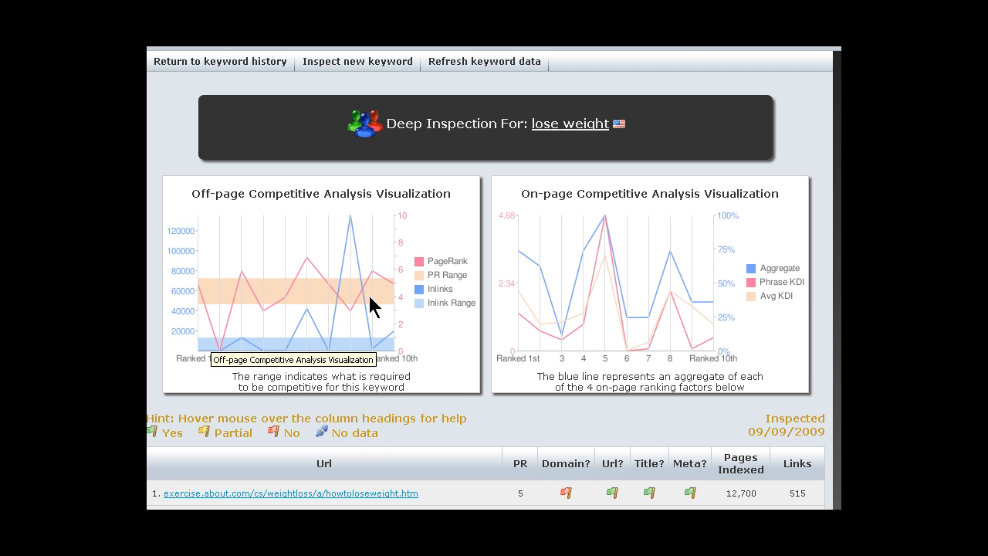
{"action": "mouse_move", "coordinate": [438, 276]}
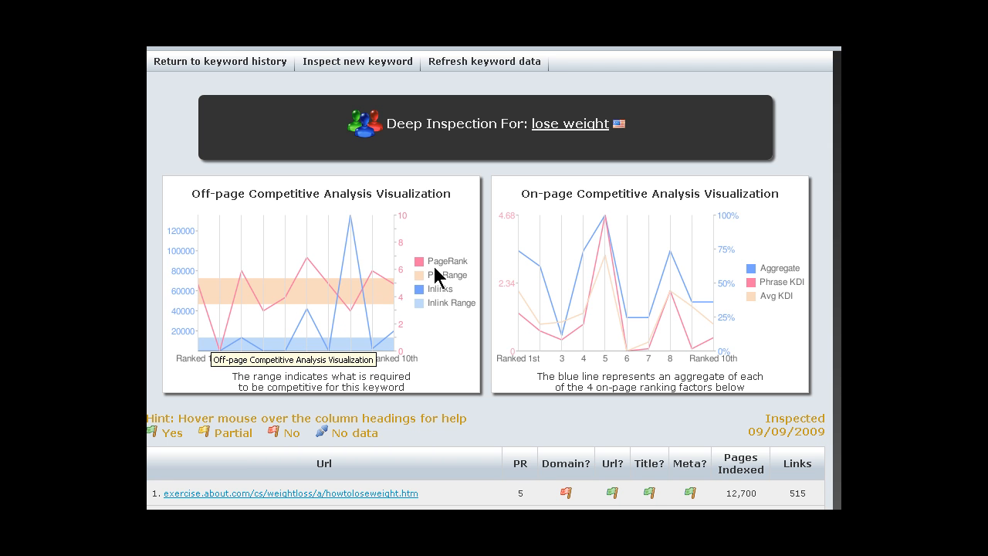
{"action": "mouse_move", "coordinate": [403, 302]}
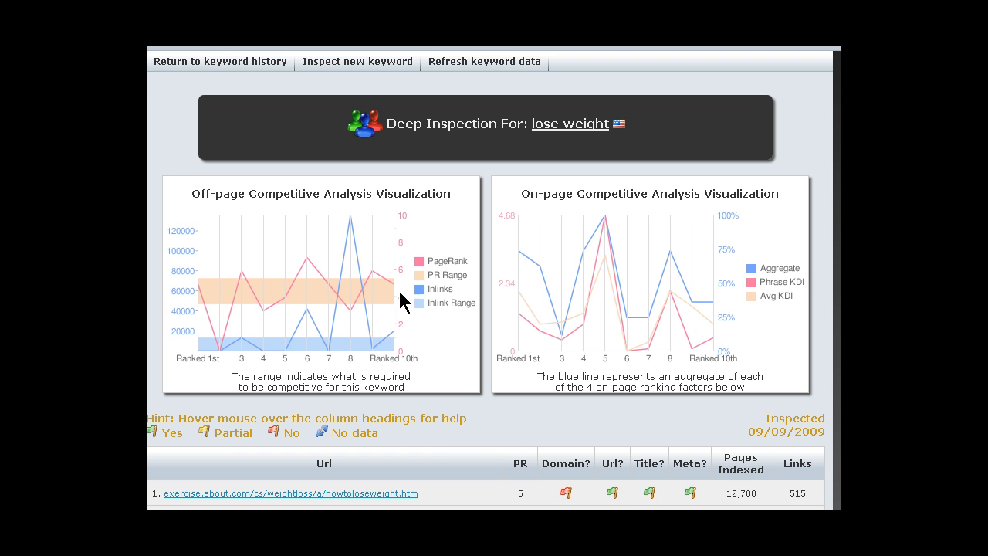
{"action": "mouse_move", "coordinate": [223, 362]}
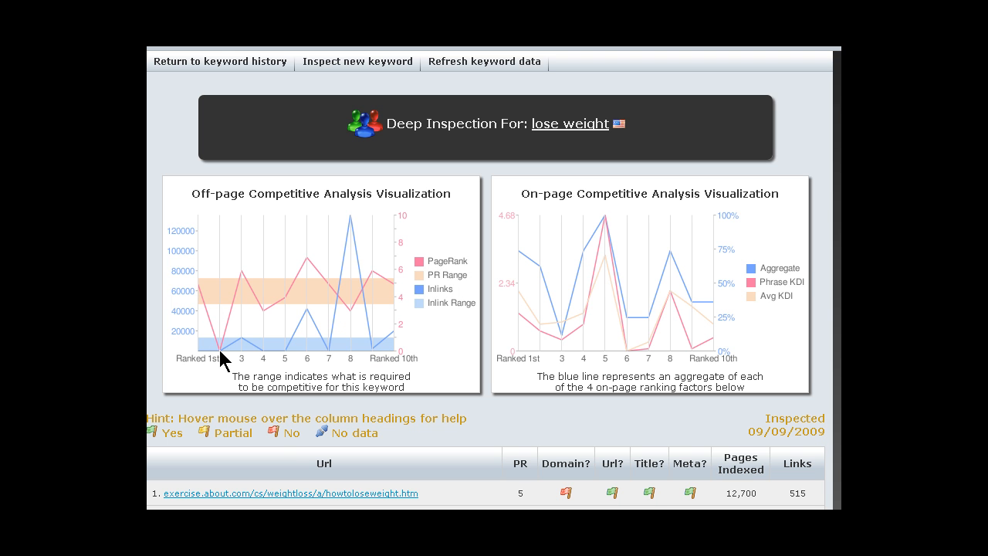
{"action": "mouse_move", "coordinate": [325, 278]}
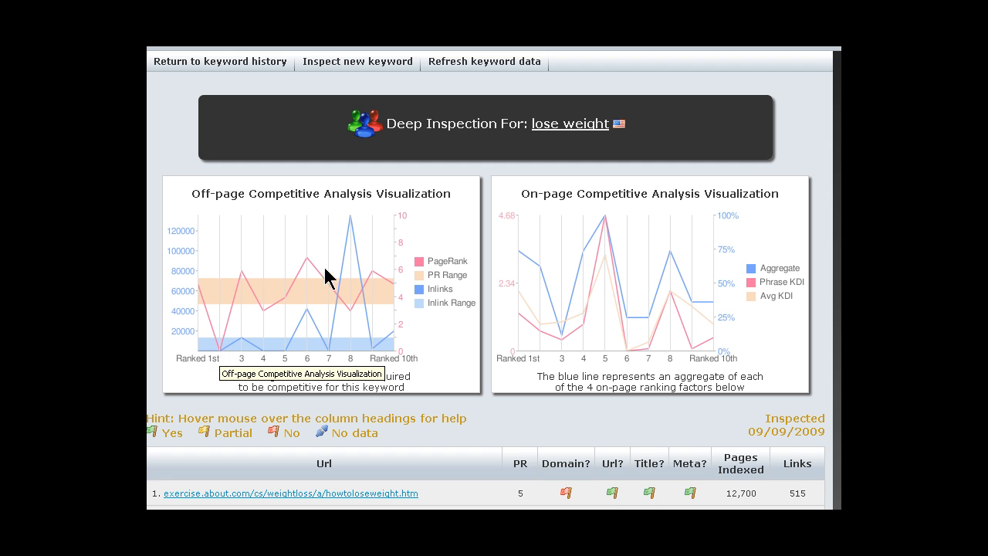
{"action": "mouse_move", "coordinate": [295, 266]}
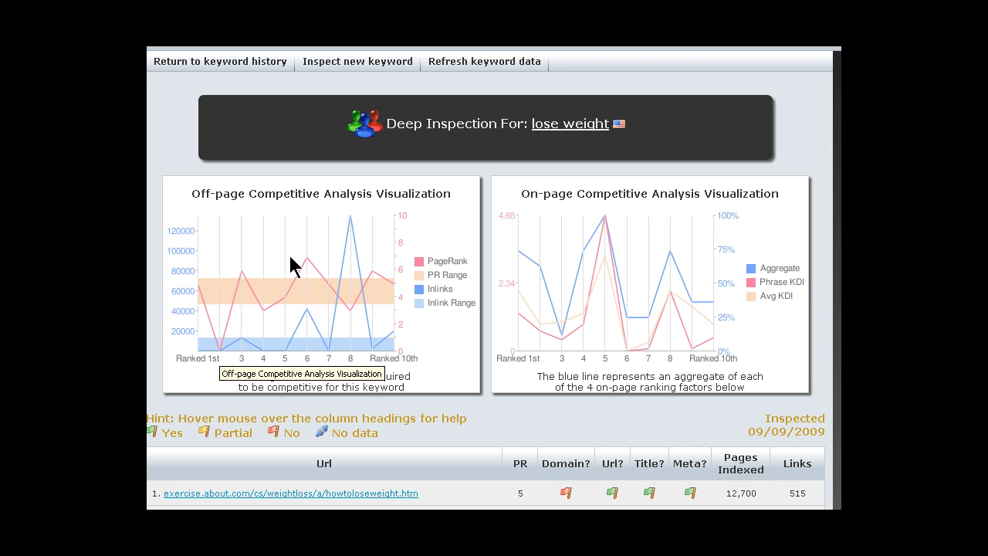
{"action": "mouse_move", "coordinate": [346, 327]}
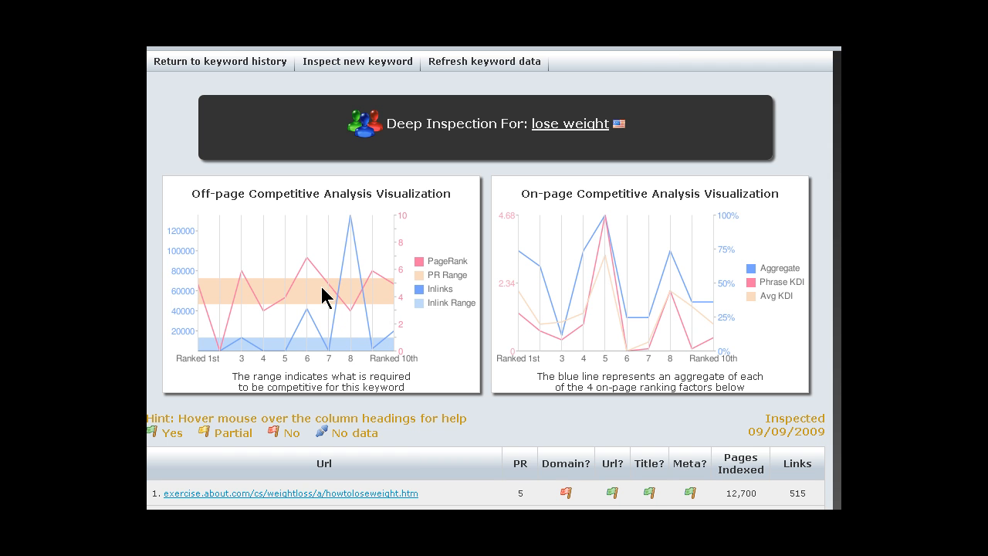
{"action": "mouse_move", "coordinate": [333, 250]}
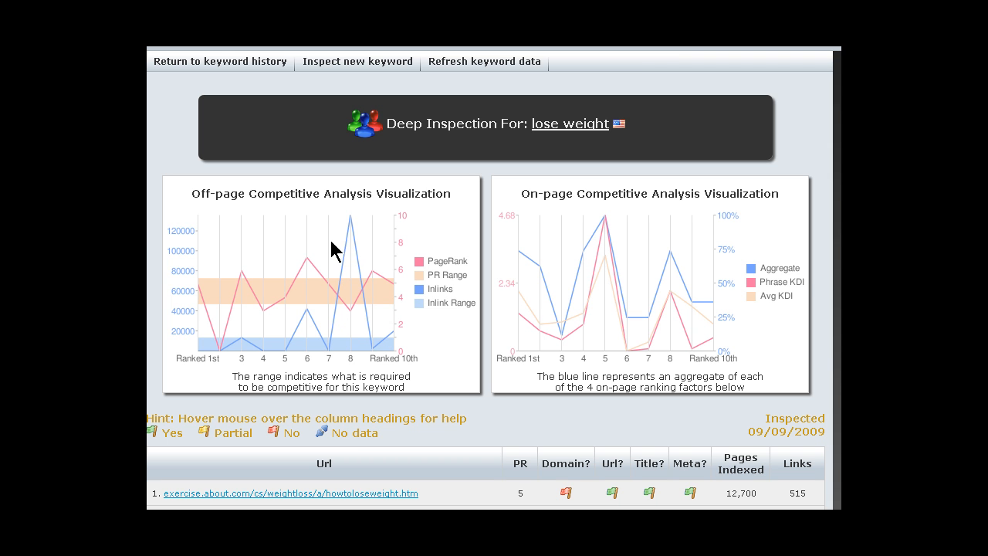
{"action": "mouse_move", "coordinate": [420, 341]}
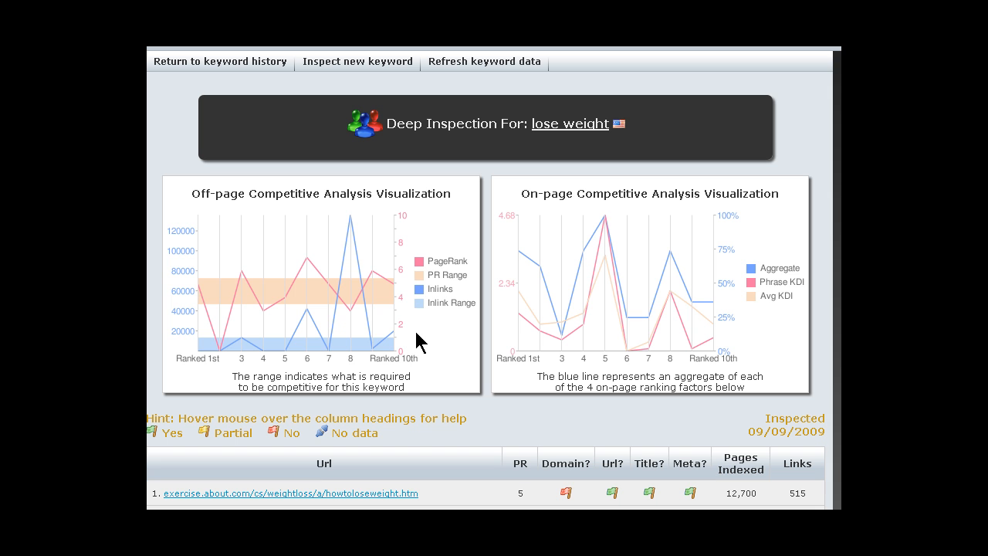
{"action": "mouse_move", "coordinate": [332, 301]}
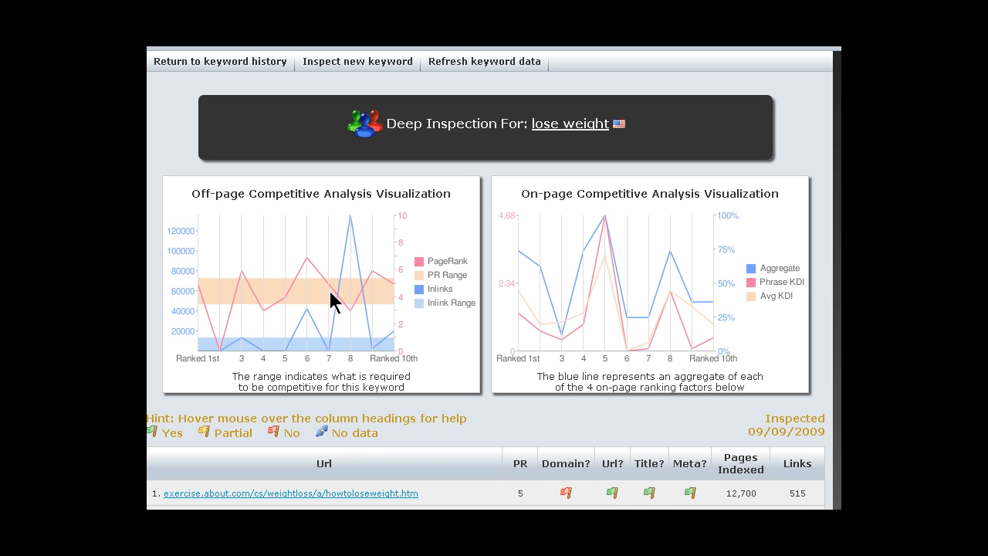
{"action": "mouse_move", "coordinate": [244, 301]}
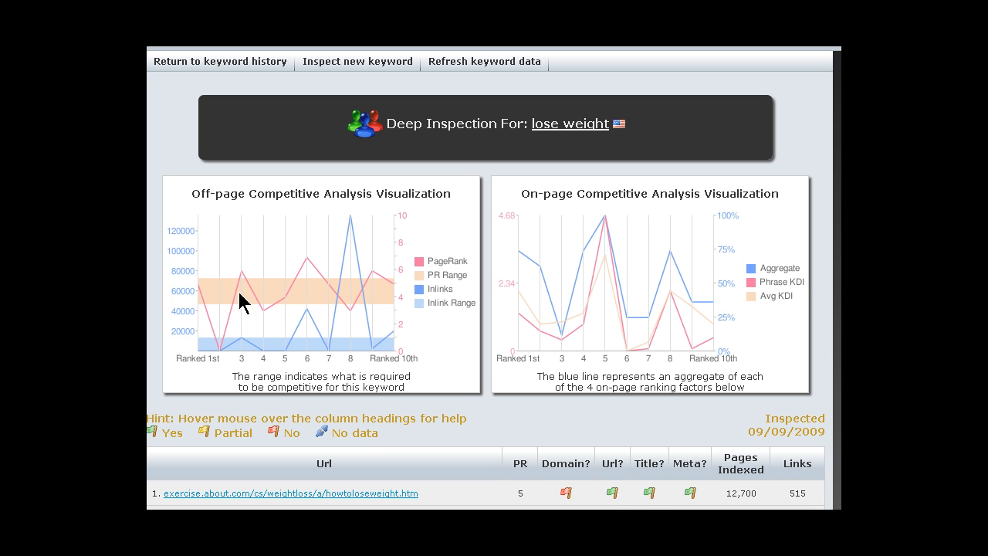
{"action": "mouse_move", "coordinate": [400, 309]}
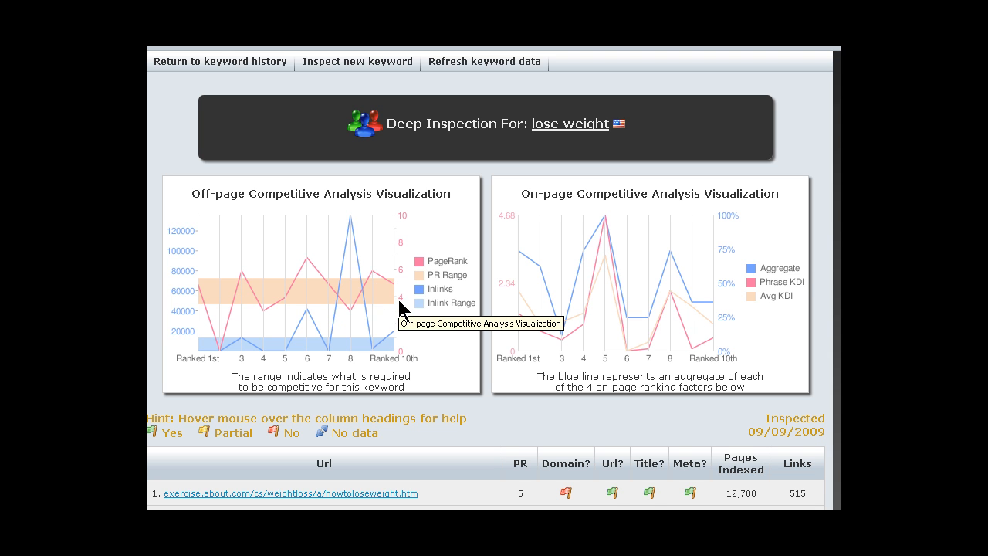
{"action": "mouse_move", "coordinate": [407, 280]}
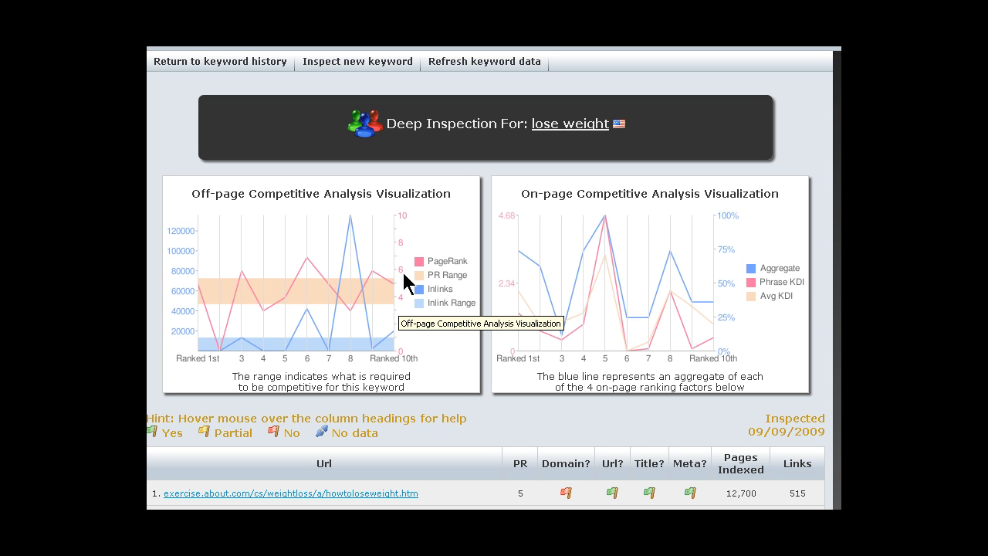
{"action": "mouse_move", "coordinate": [383, 296]}
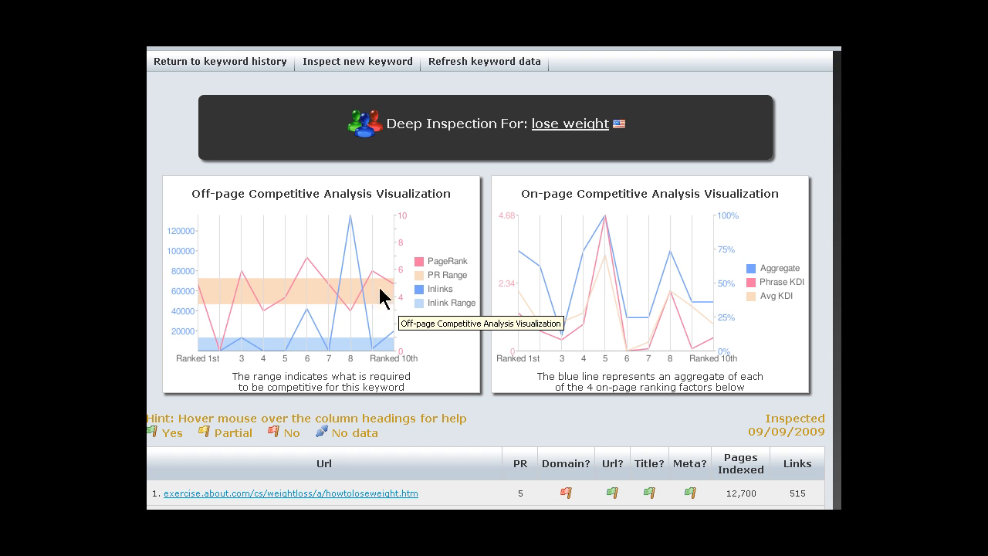
{"action": "mouse_move", "coordinate": [333, 375]}
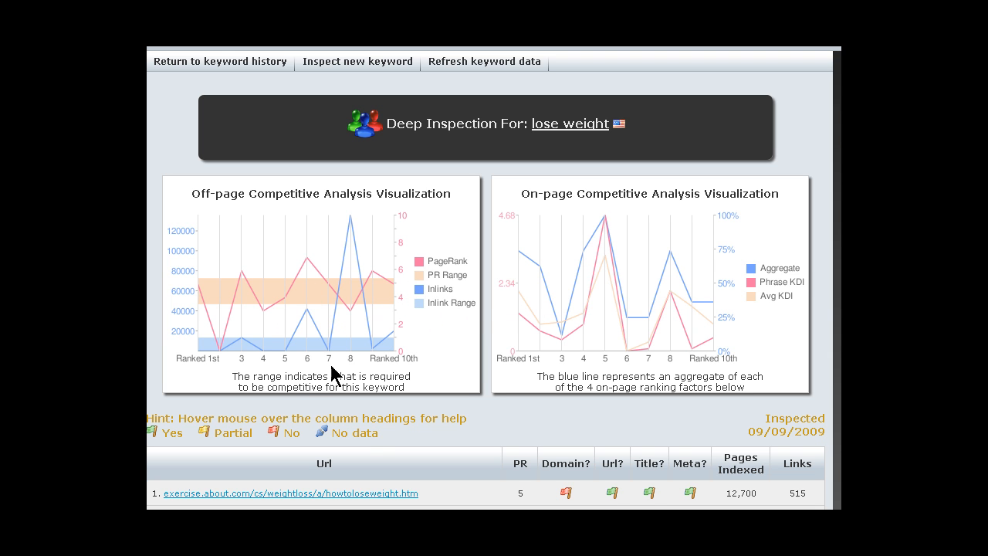
{"action": "mouse_move", "coordinate": [392, 297]}
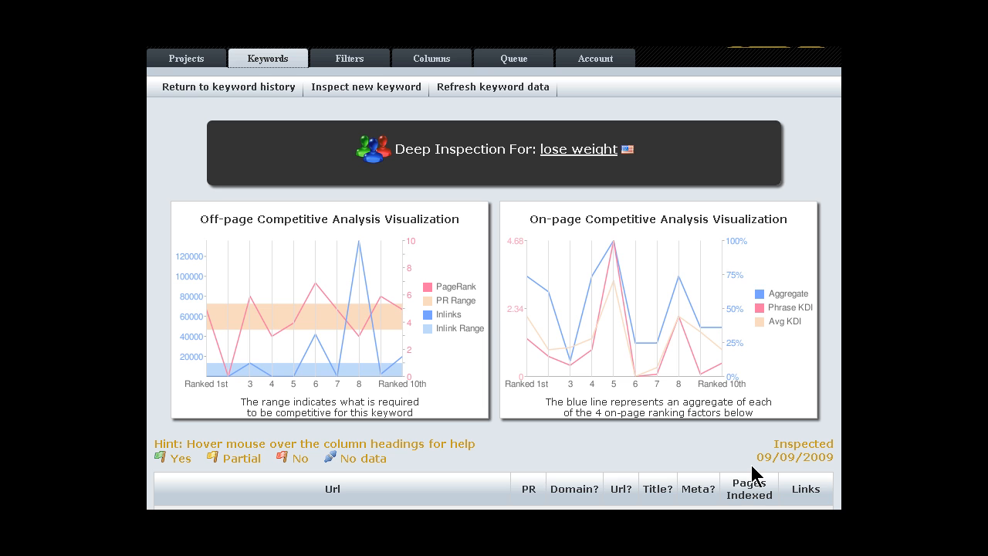
{"action": "mouse_move", "coordinate": [756, 475]}
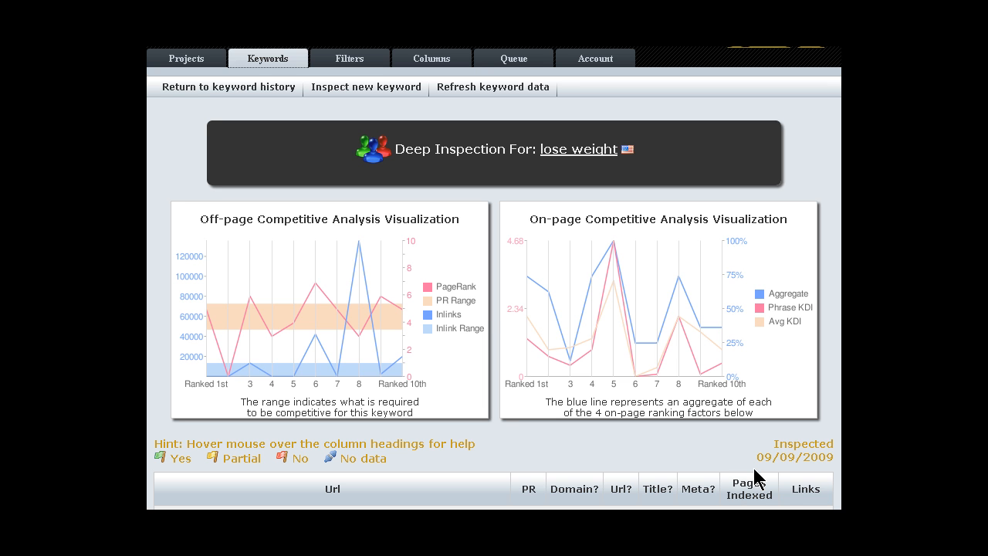